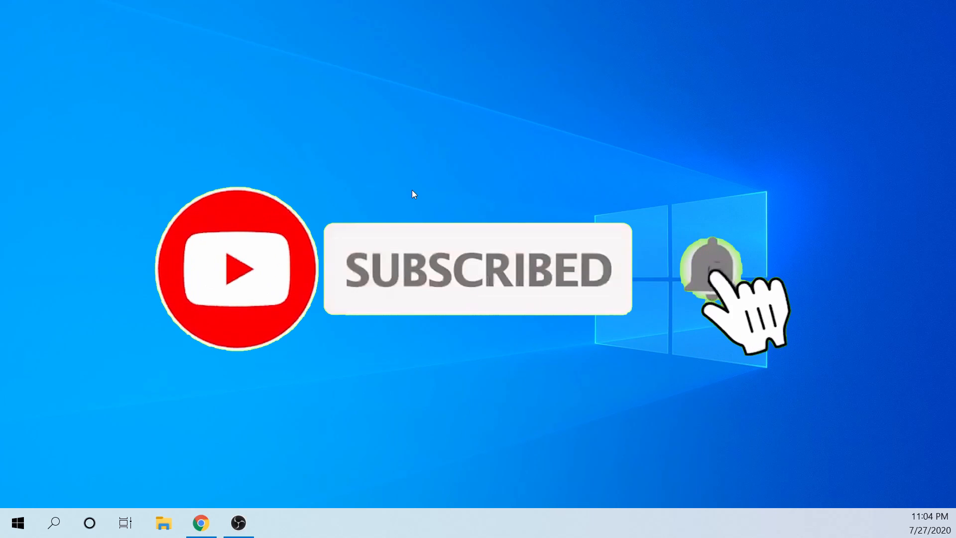
Find 'features' from Start and bring up Turn Windows features on or off
{"action": "left_click", "coordinate": [710, 268]}
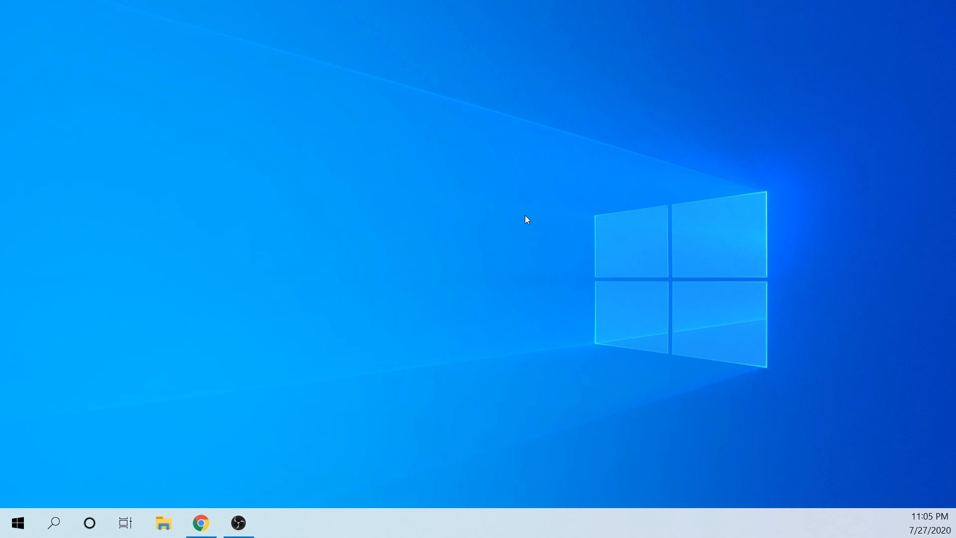
{"action": "mouse_move", "coordinate": [118, 410]}
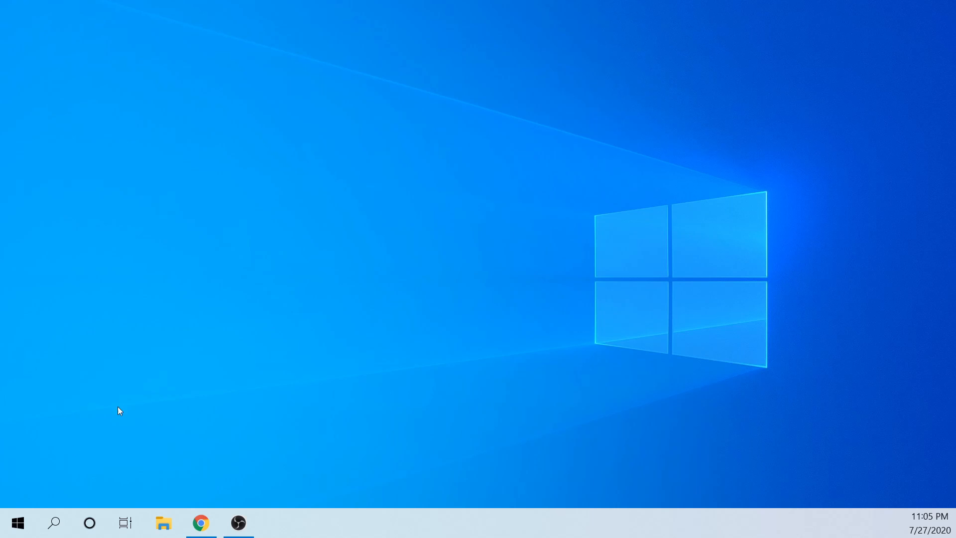
{"action": "mouse_move", "coordinate": [15, 523]}
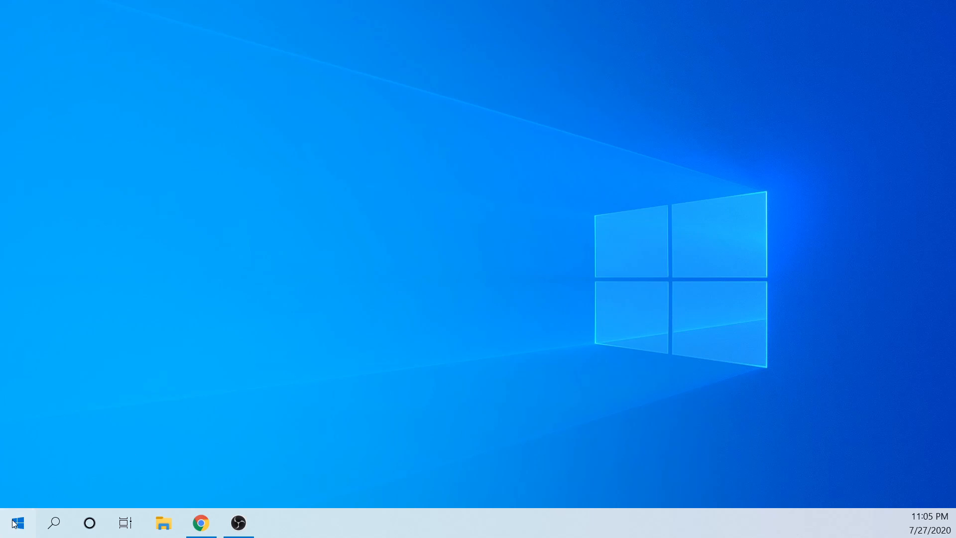
{"action": "left_click", "coordinate": [15, 522]}
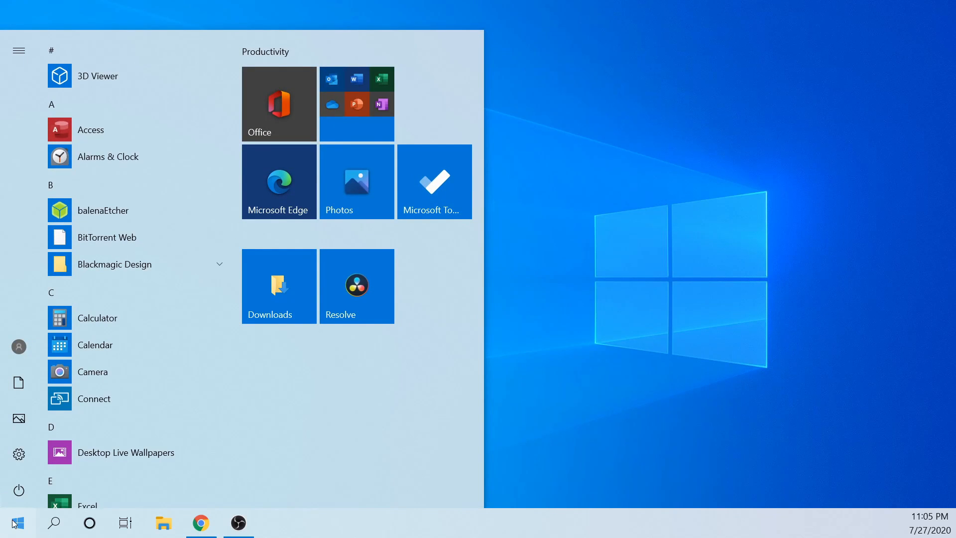
{"action": "type", "text": "features"}
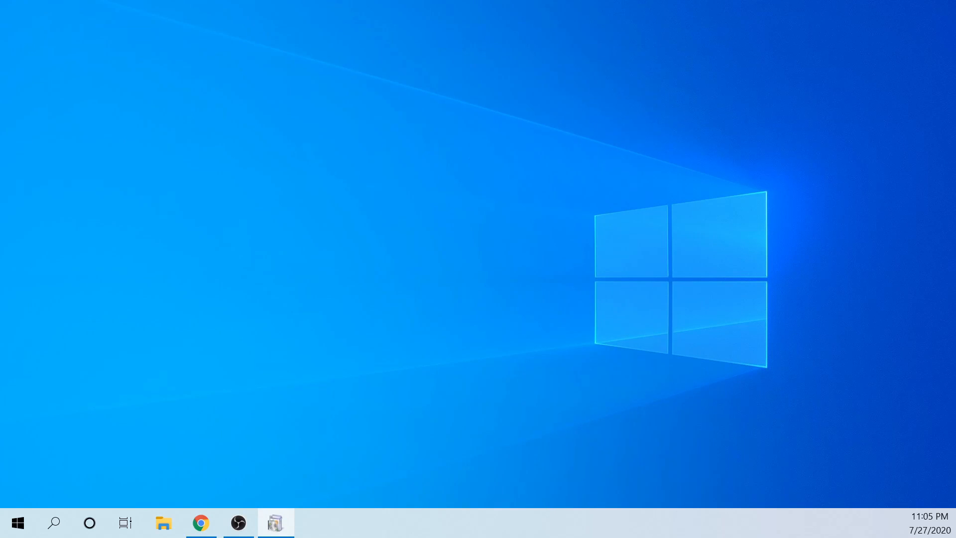
{"action": "left_click", "coordinate": [275, 521]}
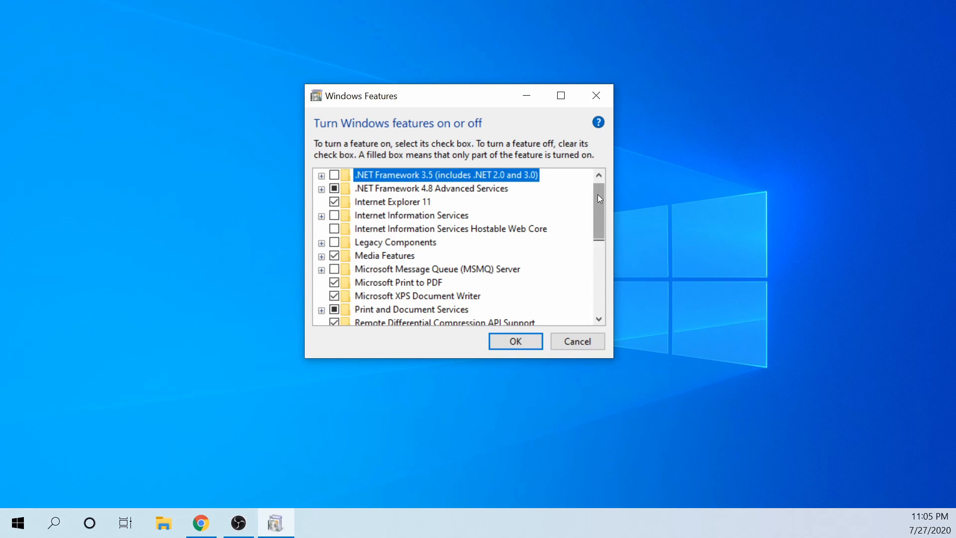
Tick Windows Subsystem for Linux, apply it, and decline the restart for now
{"action": "scroll", "scroll_direction": "down", "scroll_amount": 3}
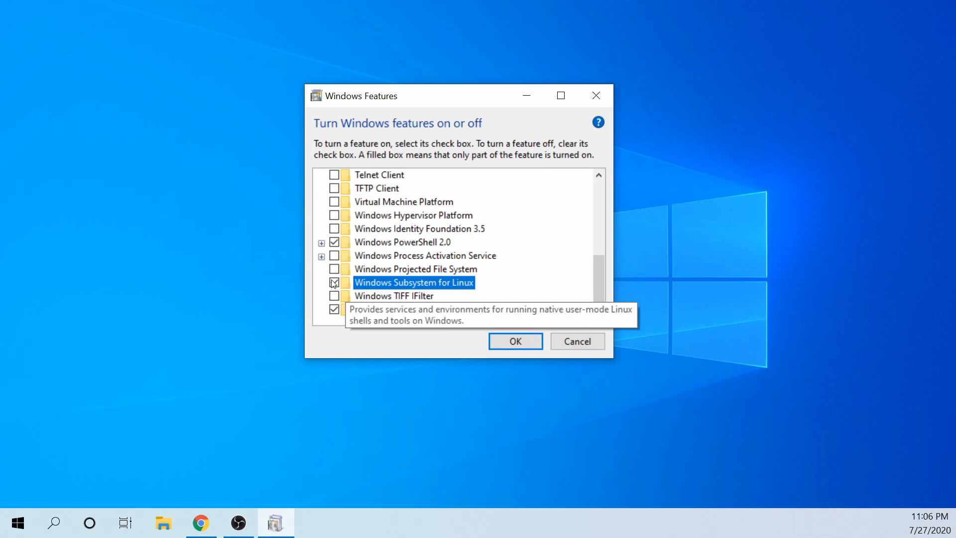
{"action": "left_click", "coordinate": [516, 341]}
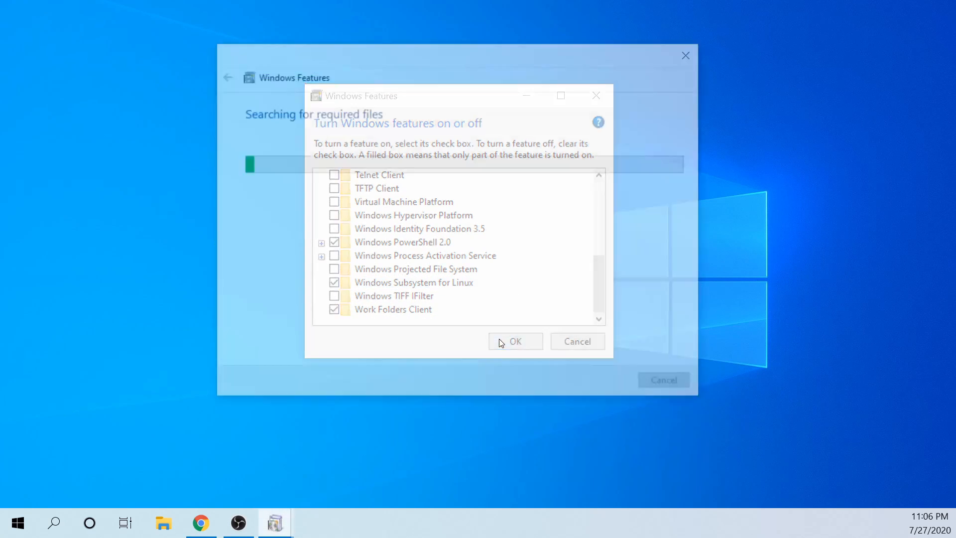
{"action": "left_click", "coordinate": [516, 341]}
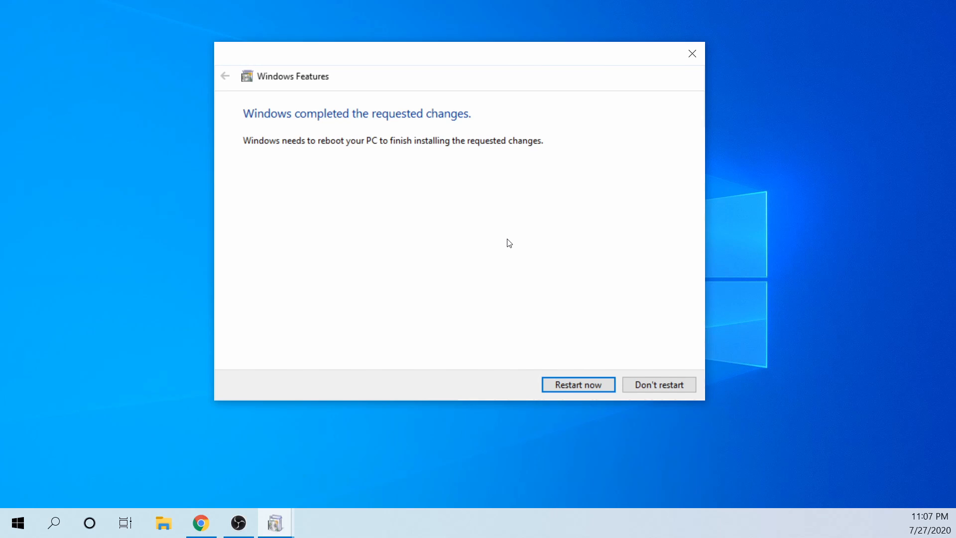
{"action": "mouse_move", "coordinate": [524, 261]}
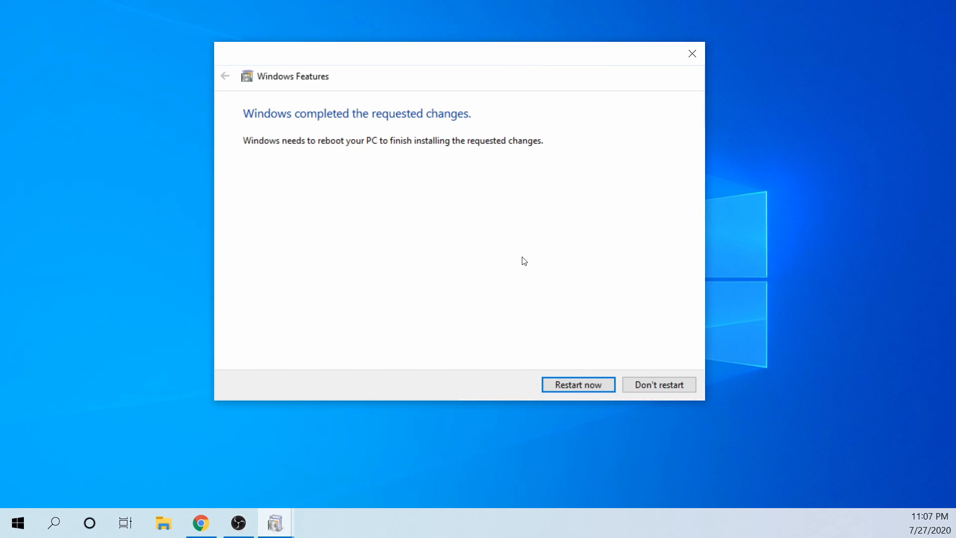
{"action": "mouse_move", "coordinate": [624, 283]}
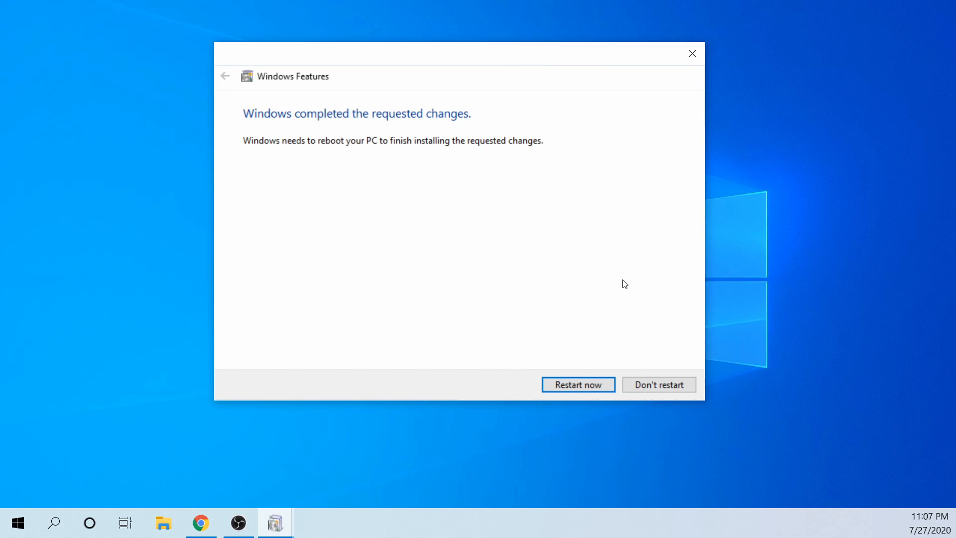
{"action": "mouse_move", "coordinate": [647, 359]}
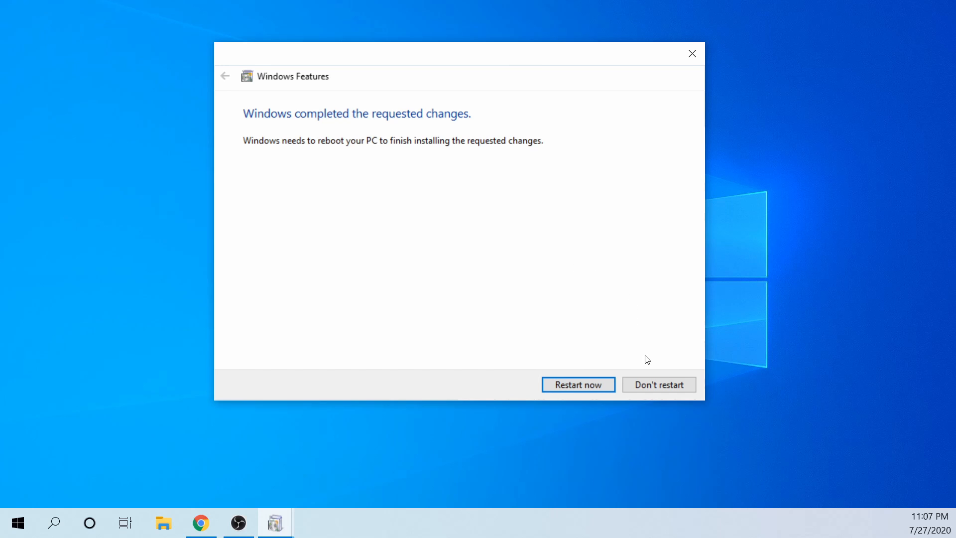
{"action": "left_click", "coordinate": [660, 384]}
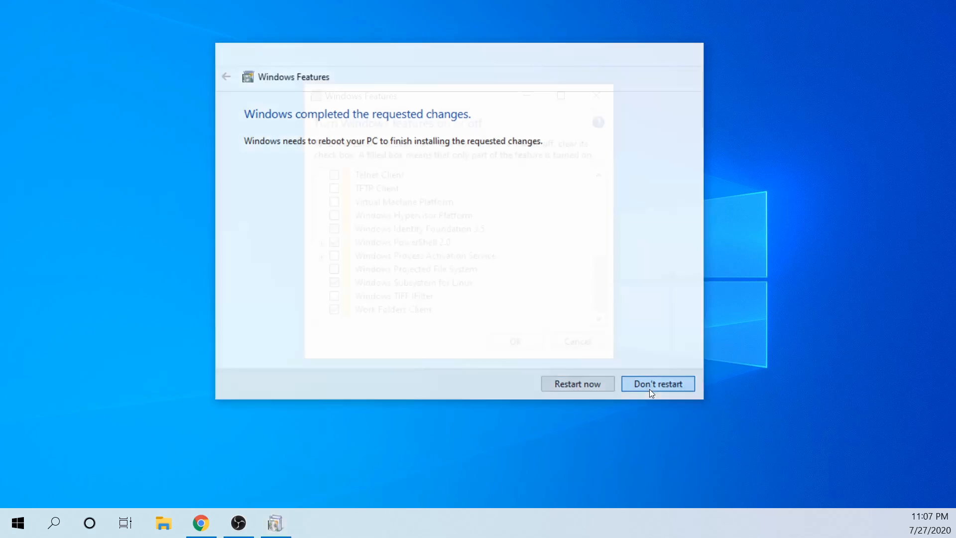
{"action": "left_click", "coordinate": [657, 383]}
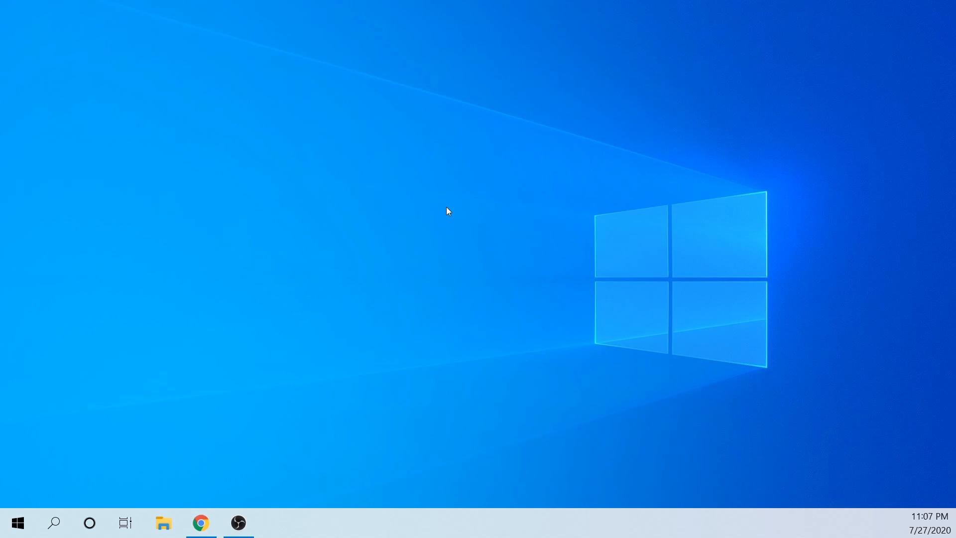
{"action": "mouse_move", "coordinate": [342, 309]}
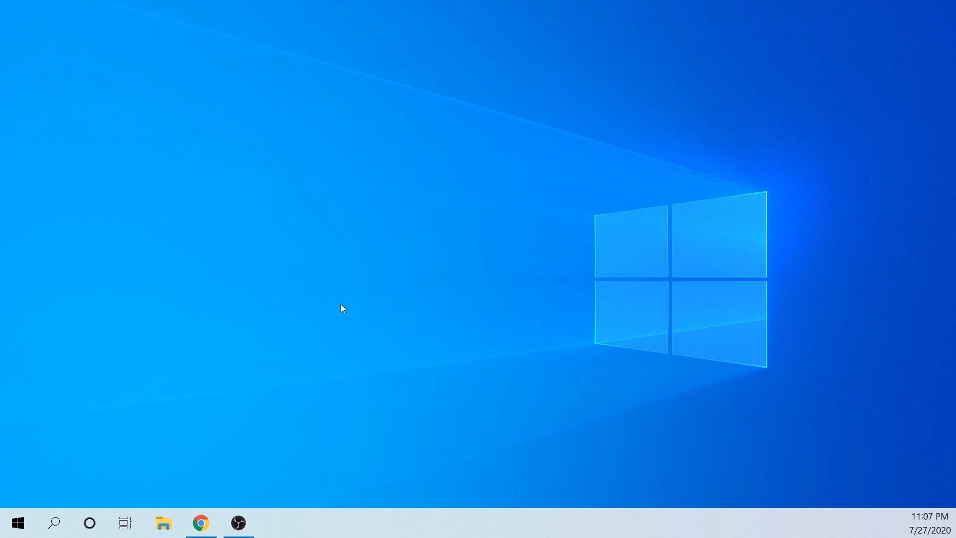
{"action": "mouse_move", "coordinate": [446, 237]}
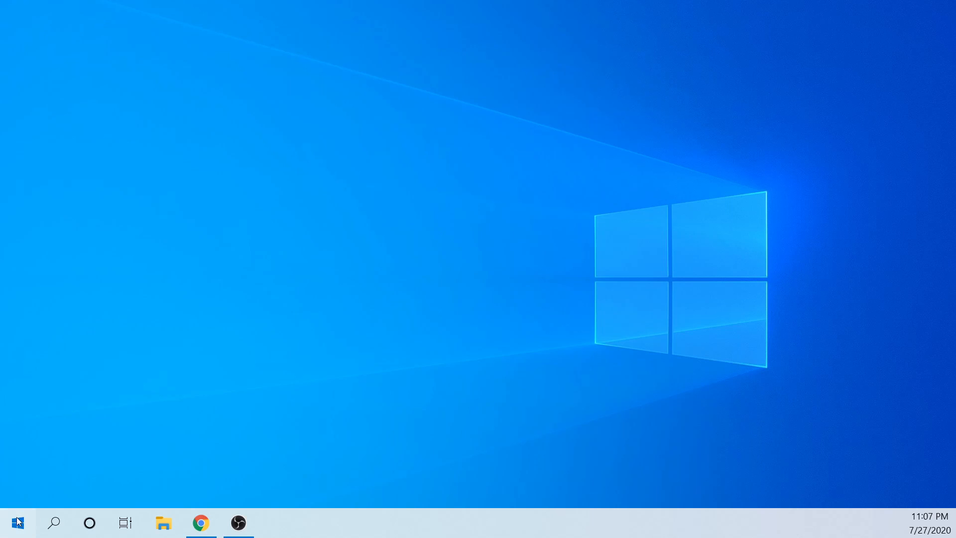
{"action": "left_click", "coordinate": [19, 522]}
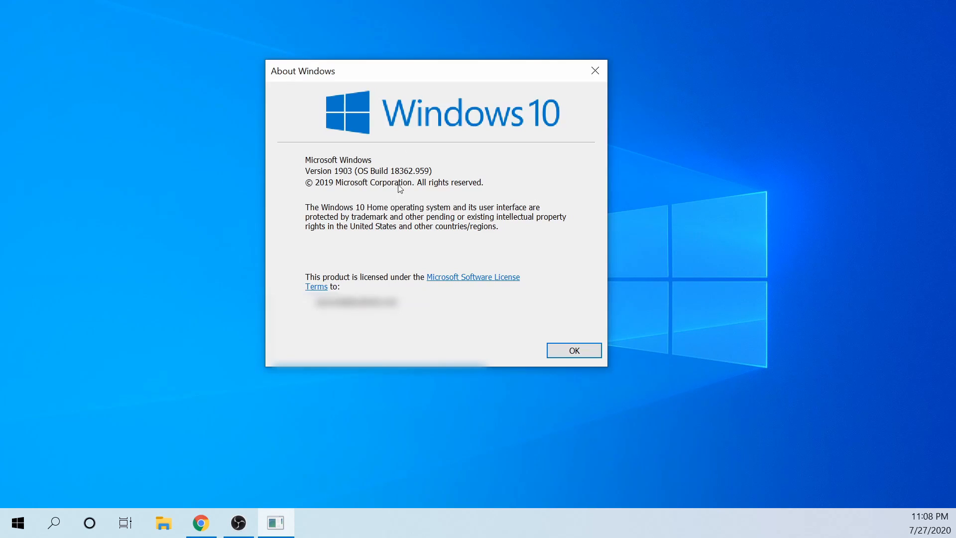
{"action": "mouse_move", "coordinate": [333, 169]}
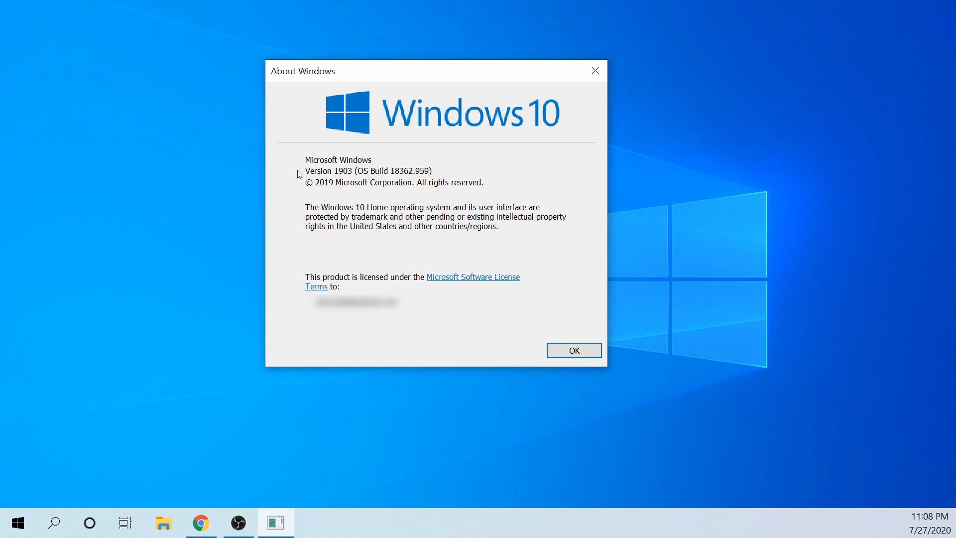
{"action": "mouse_move", "coordinate": [343, 178]}
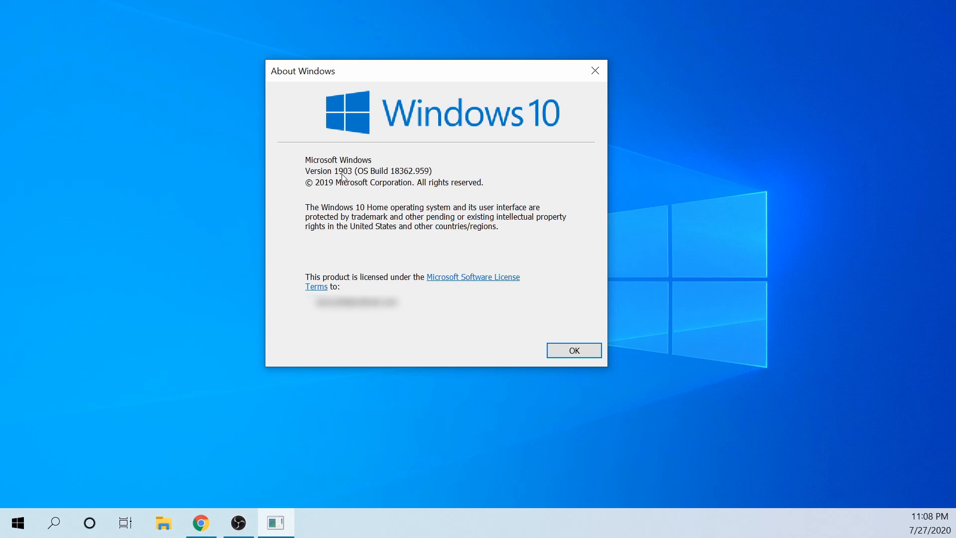
{"action": "mouse_move", "coordinate": [370, 173]}
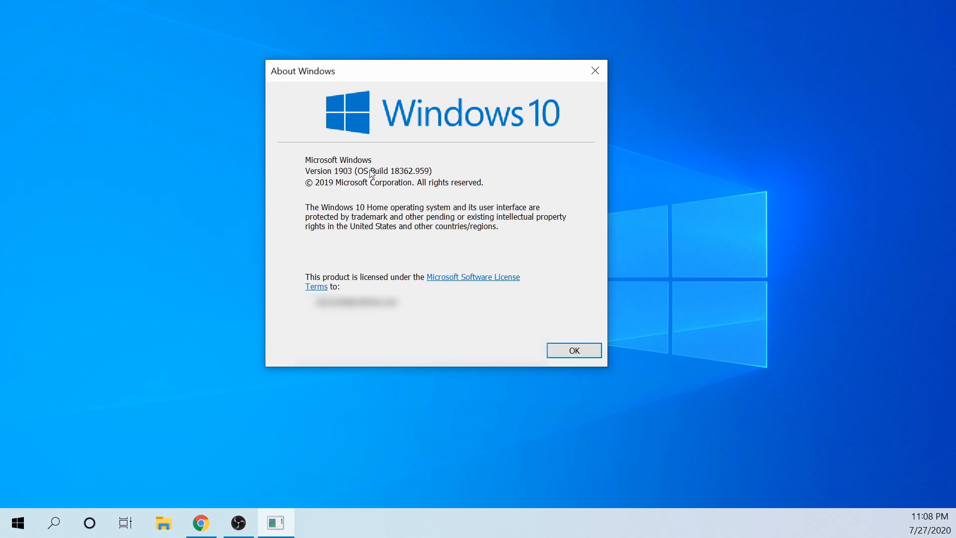
{"action": "mouse_move", "coordinate": [412, 186]}
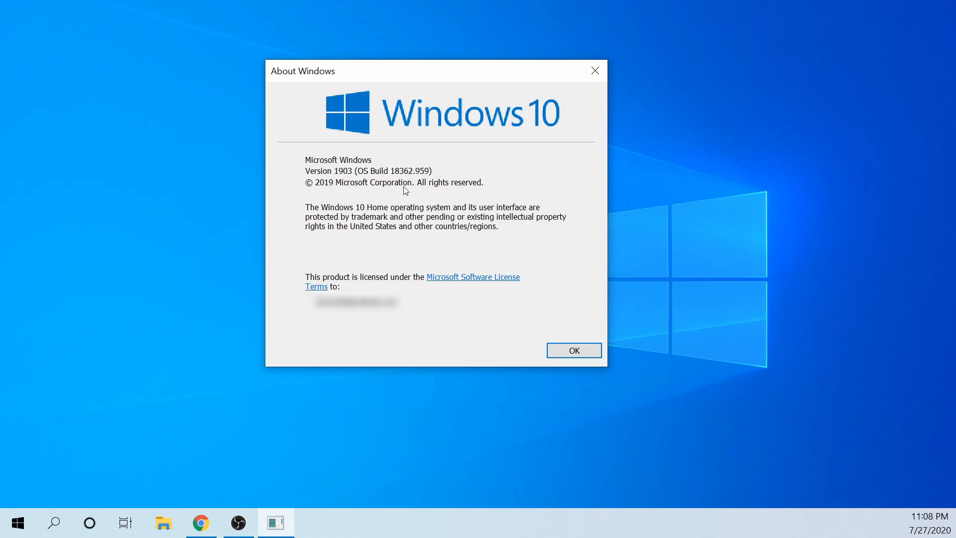
{"action": "left_click_drag", "start_coordinate": [403, 69], "coordinate": [485, 86]}
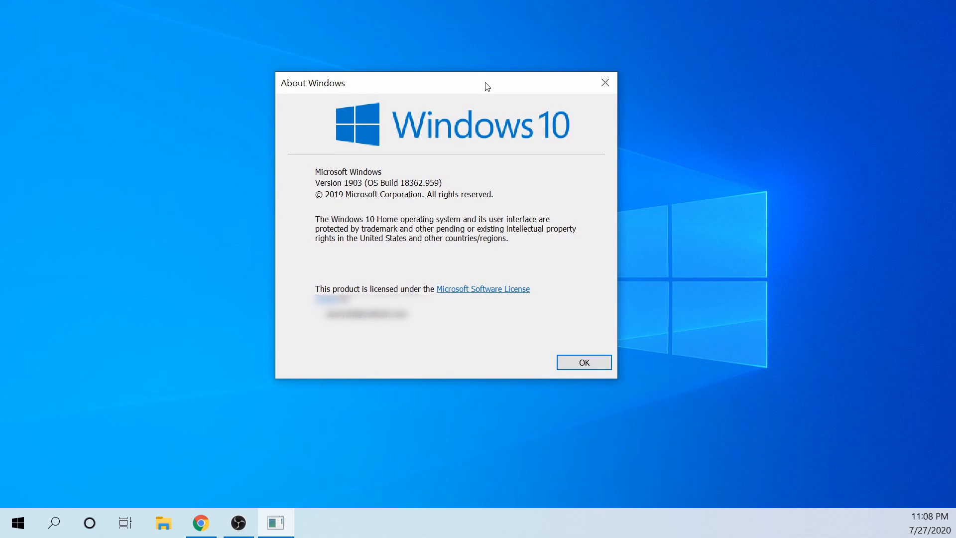
{"action": "mouse_move", "coordinate": [452, 139]}
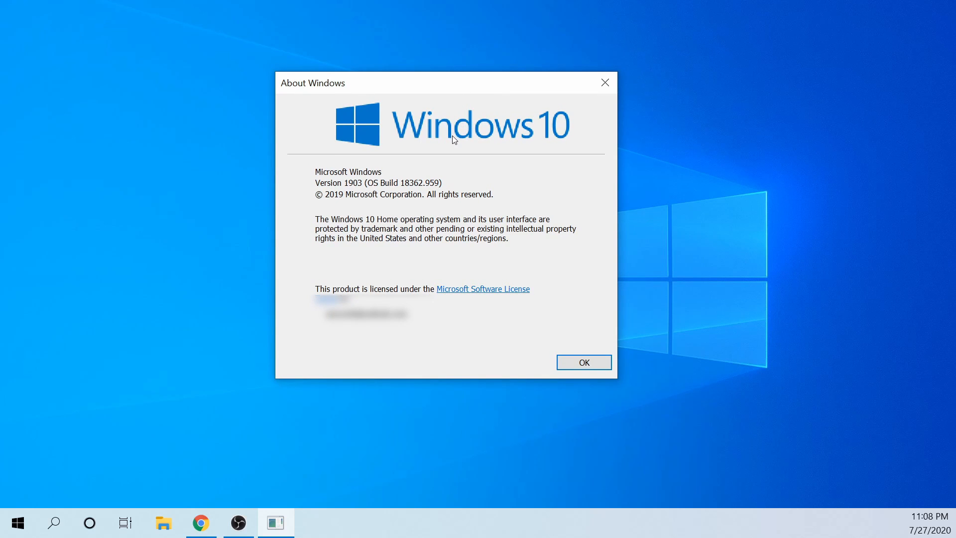
{"action": "left_click", "coordinate": [18, 521]}
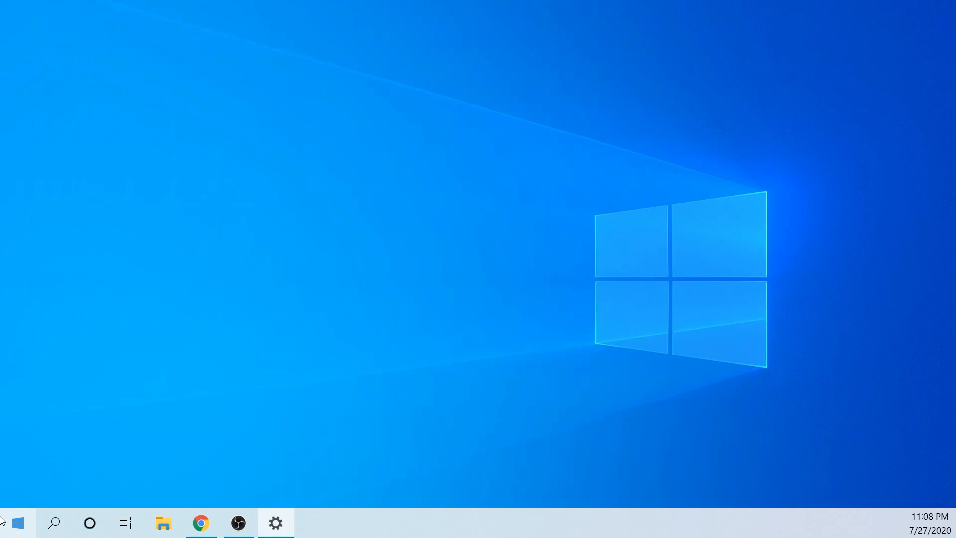
Download the version 2004 feature update in Windows Update and restart to install it
{"action": "left_click", "coordinate": [275, 522]}
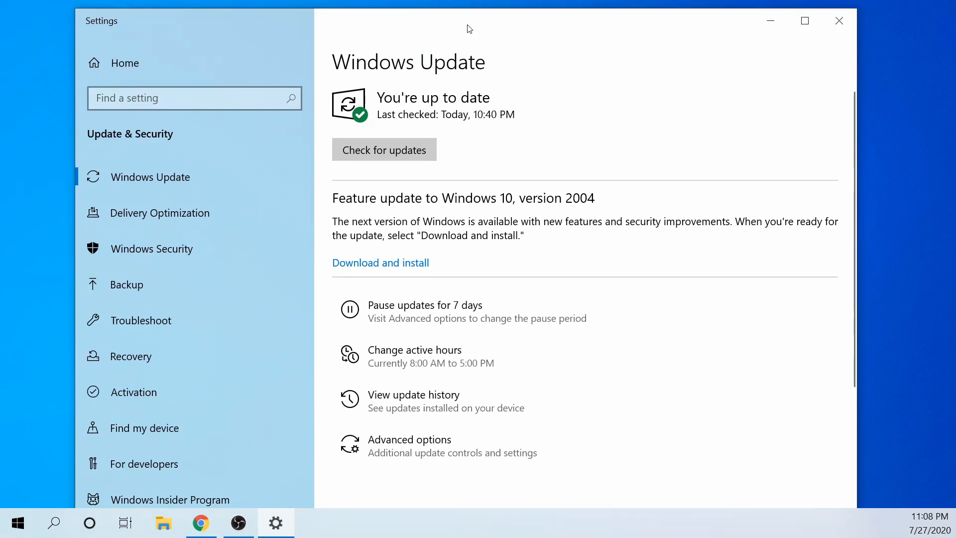
{"action": "mouse_move", "coordinate": [330, 205]}
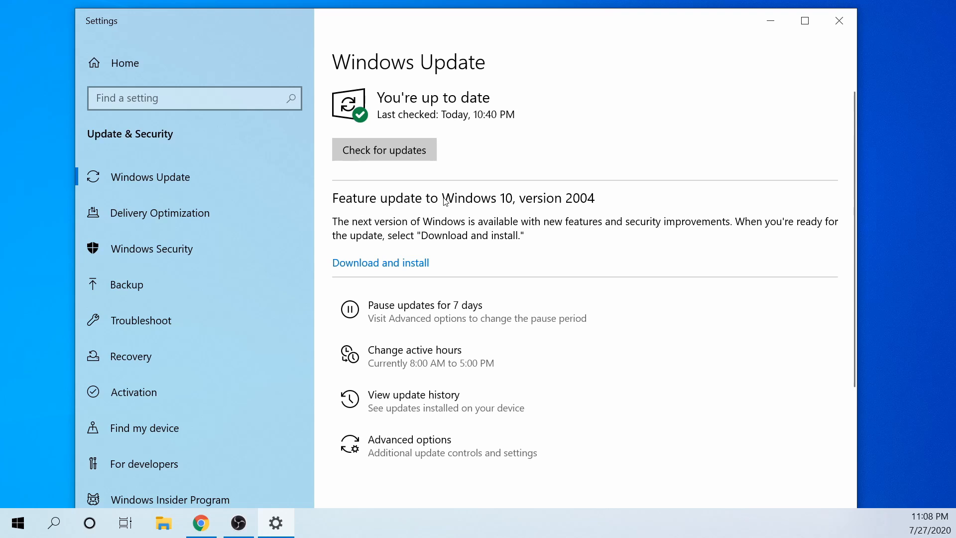
{"action": "mouse_move", "coordinate": [485, 205]}
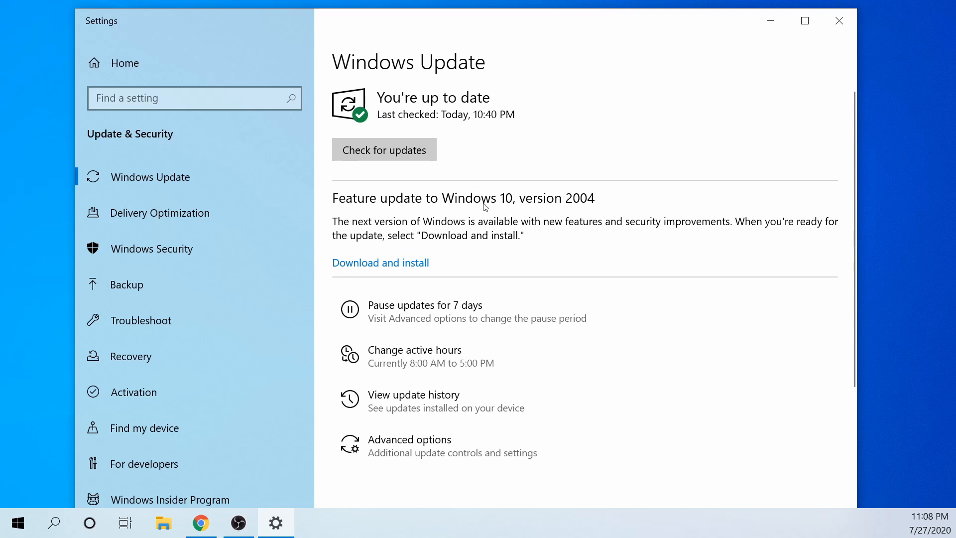
{"action": "mouse_move", "coordinate": [603, 203]}
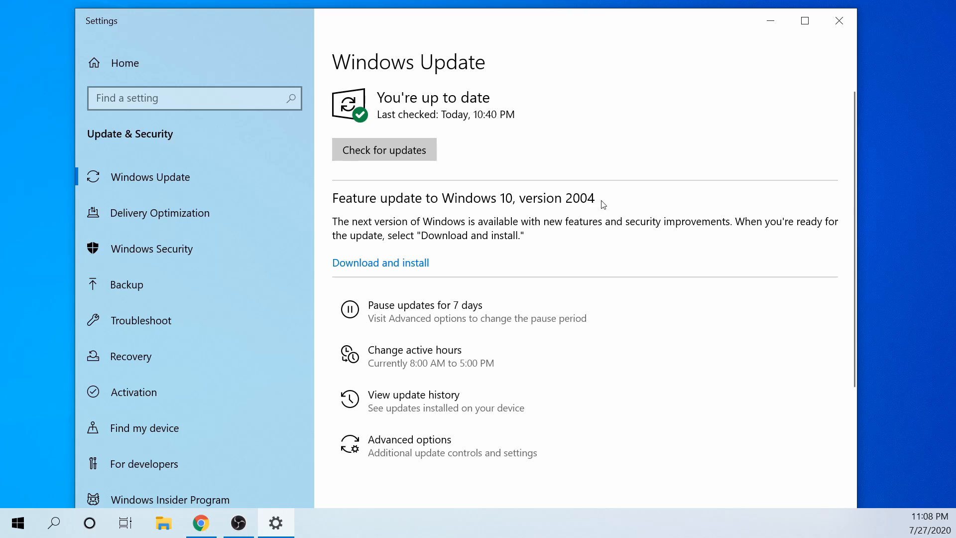
{"action": "mouse_move", "coordinate": [460, 263]}
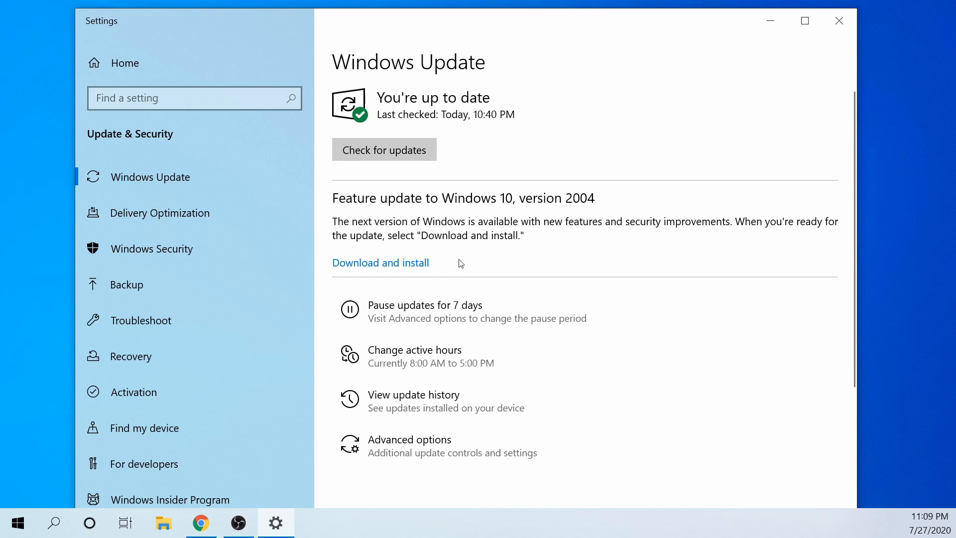
{"action": "left_click", "coordinate": [385, 149]}
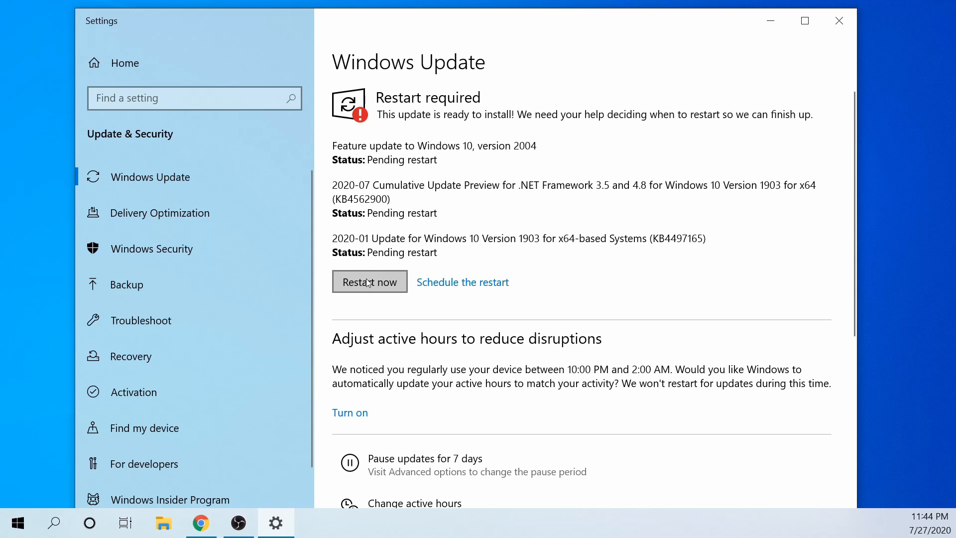
{"action": "left_click", "coordinate": [370, 281]}
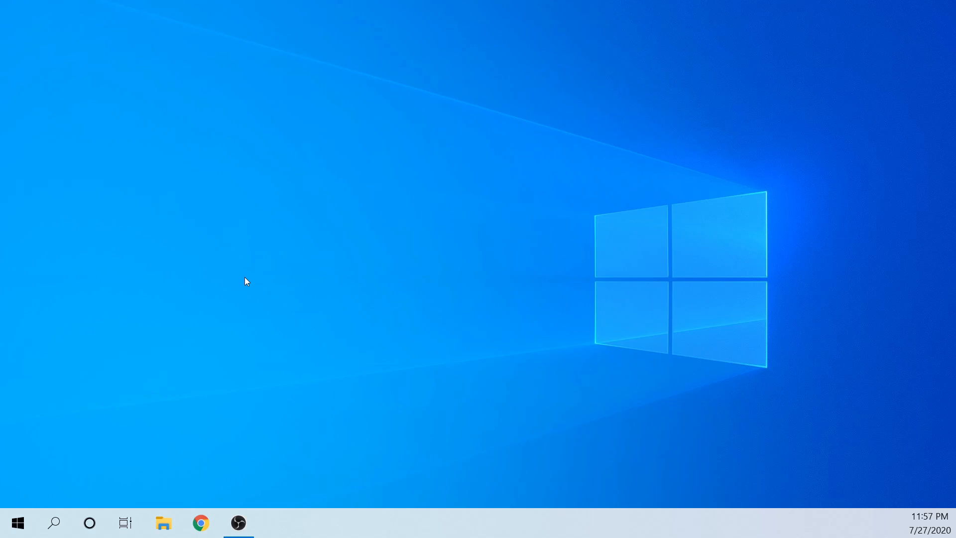
{"action": "mouse_move", "coordinate": [17, 522]}
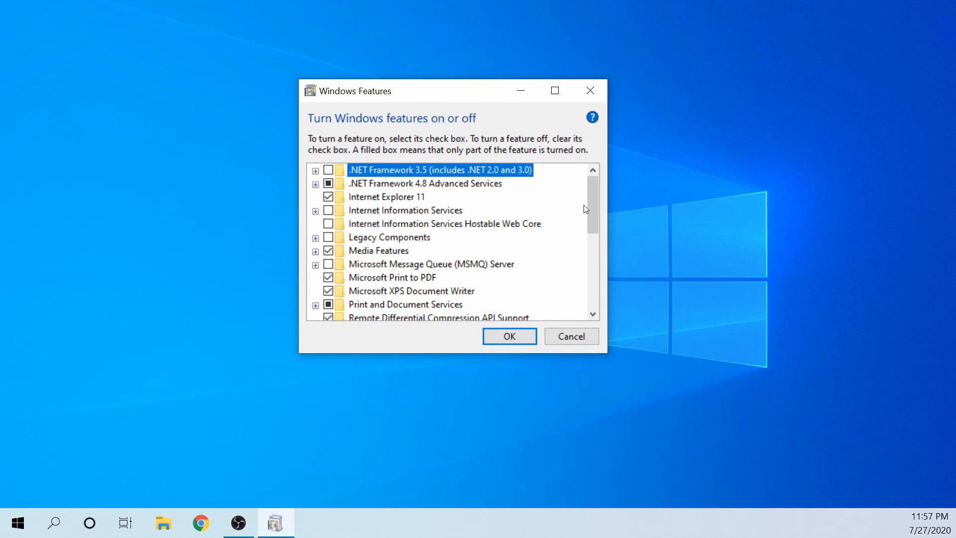
Tick Virtual Machine Platform in Windows Features, apply it, and accept the restart
{"action": "scroll", "scroll_direction": "down", "scroll_amount": 3}
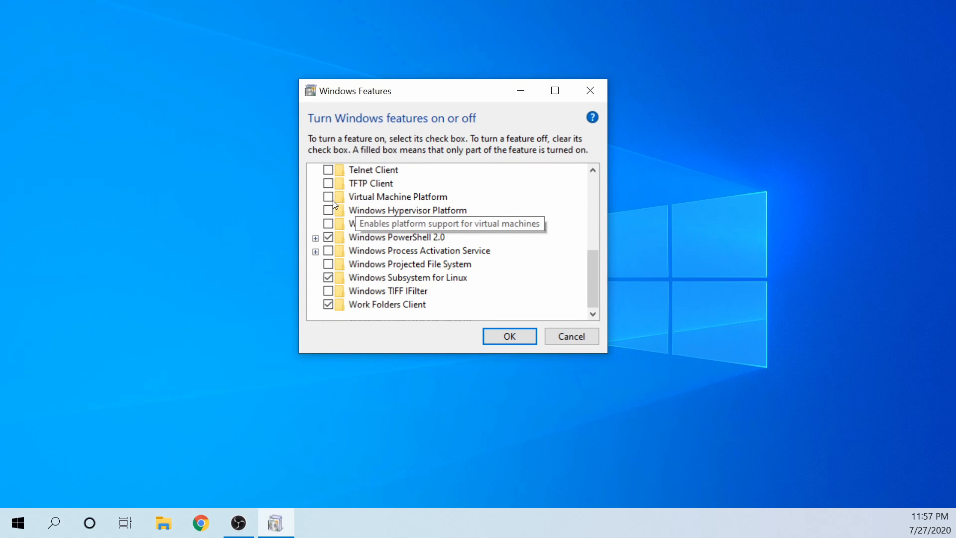
{"action": "left_click", "coordinate": [329, 196]}
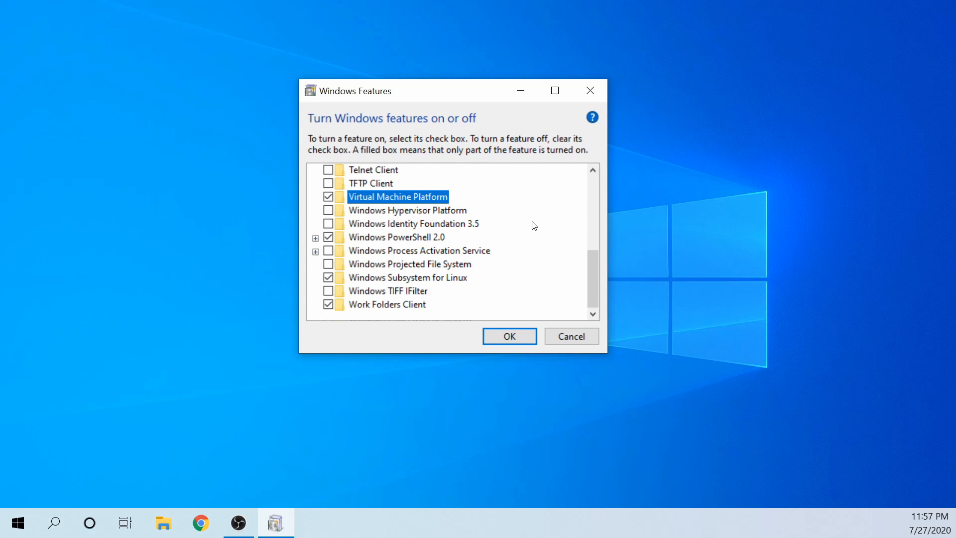
{"action": "mouse_move", "coordinate": [536, 308]}
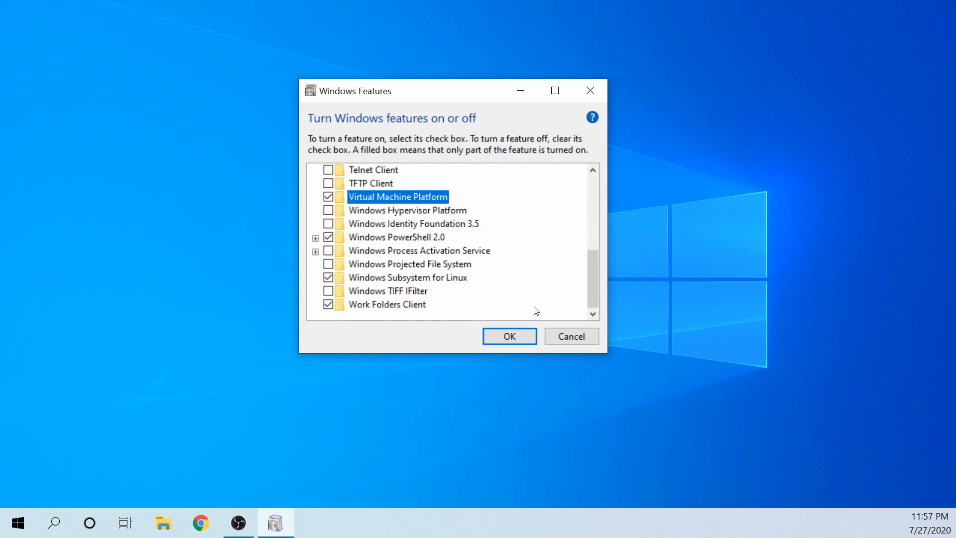
{"action": "left_click", "coordinate": [509, 336]}
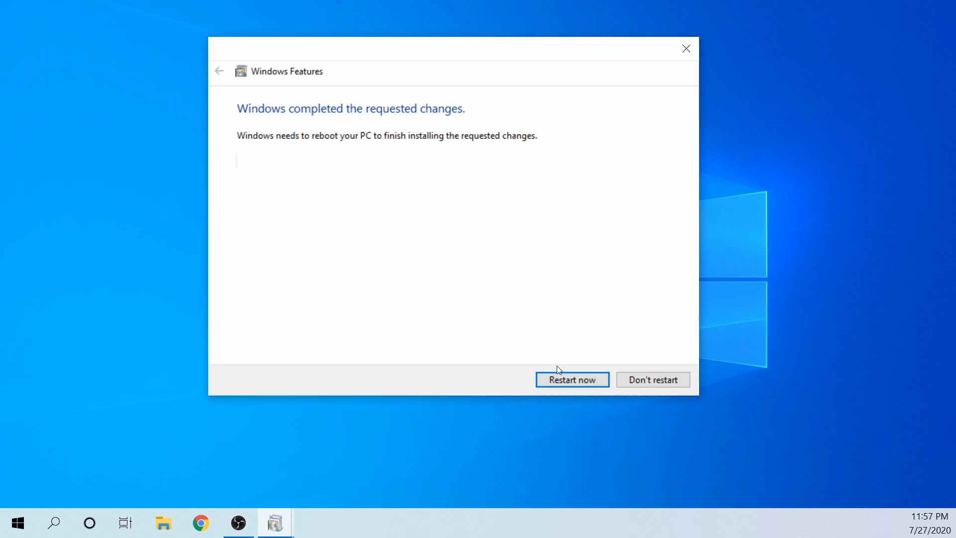
{"action": "mouse_move", "coordinate": [567, 382]}
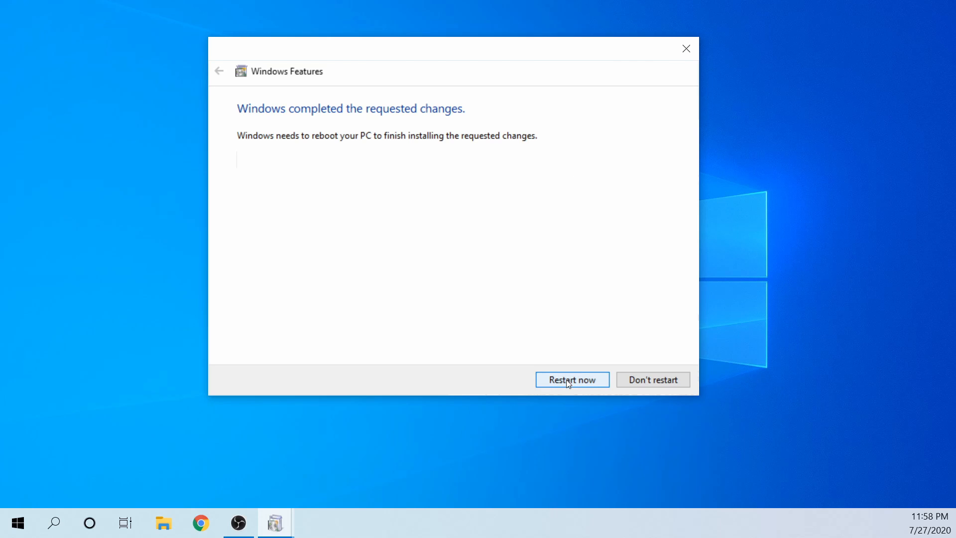
{"action": "left_click", "coordinate": [573, 380]}
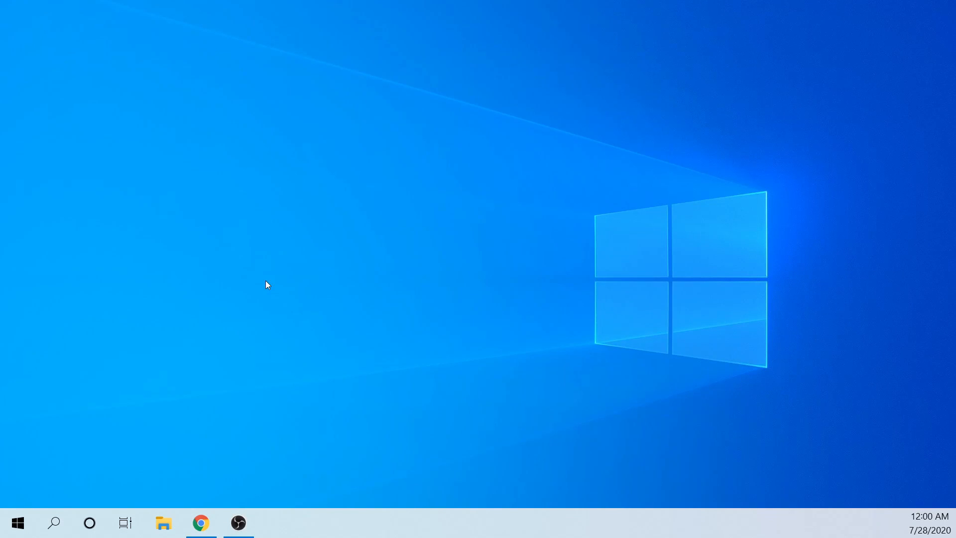
{"action": "mouse_move", "coordinate": [301, 272]}
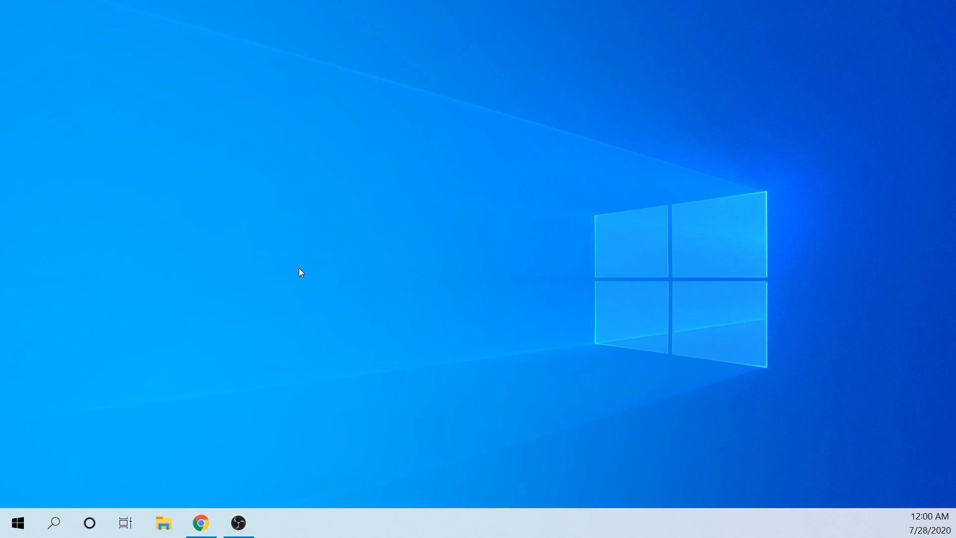
{"action": "mouse_move", "coordinate": [239, 333]}
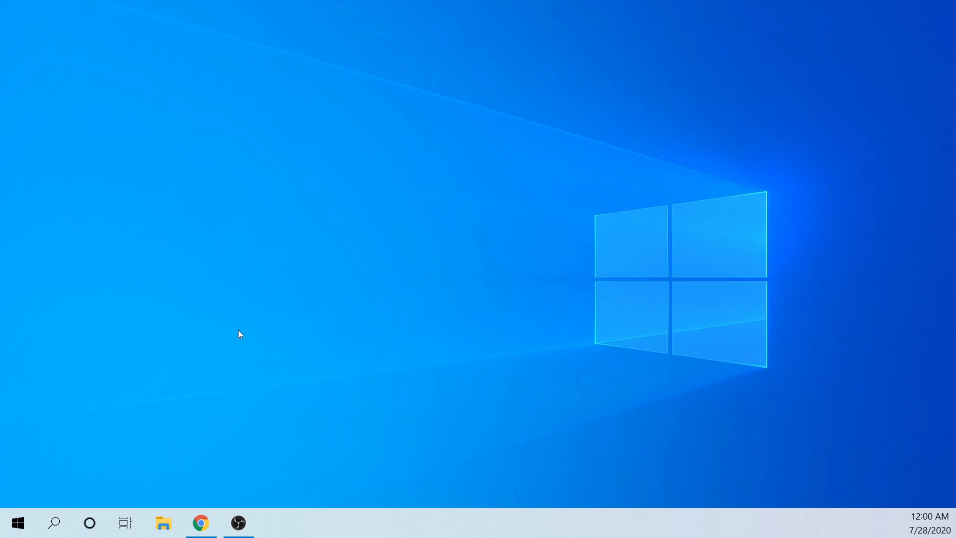
Launch Windows PowerShell as administrator from Start and approve the UAC prompt
{"action": "left_click", "coordinate": [18, 522]}
{"action": "type", "text": "powershell"}
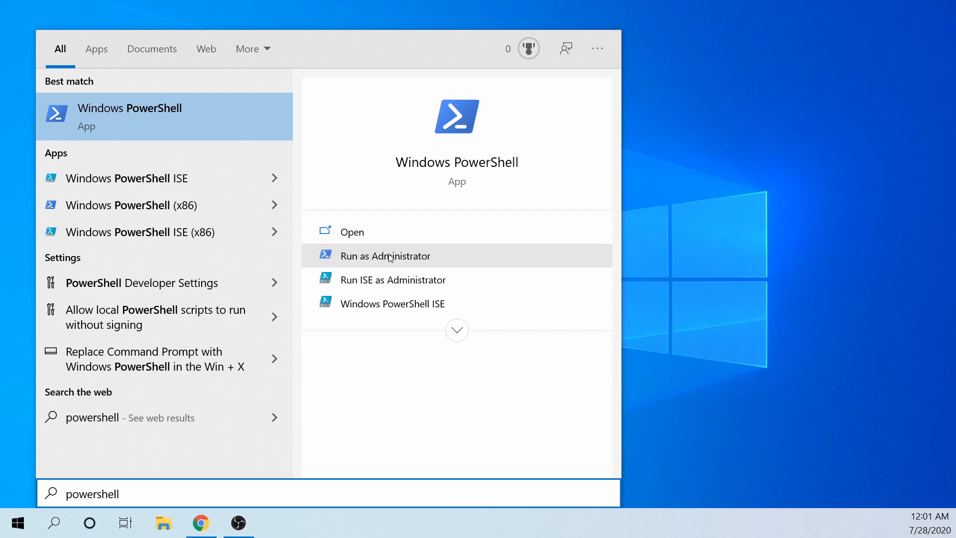
{"action": "left_click", "coordinate": [390, 256]}
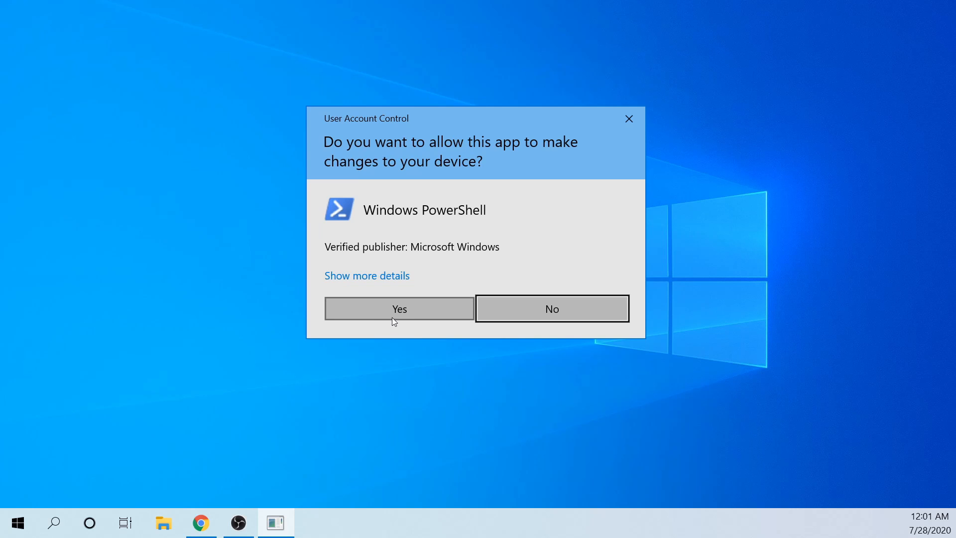
{"action": "left_click", "coordinate": [399, 309]}
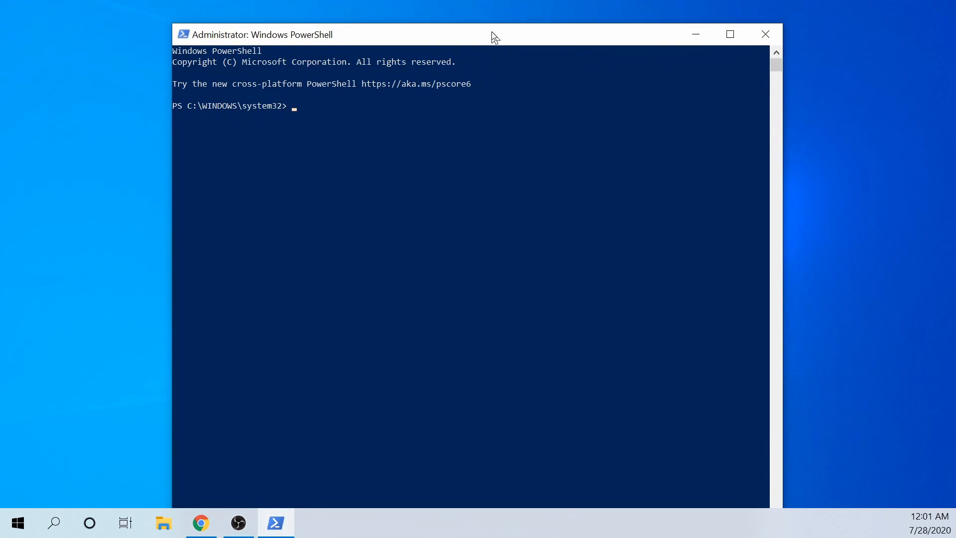
Run 'wsl --set-default-version 2' in PowerShell, which reports a kernel update is required
{"action": "left_click", "coordinate": [577, 130]}
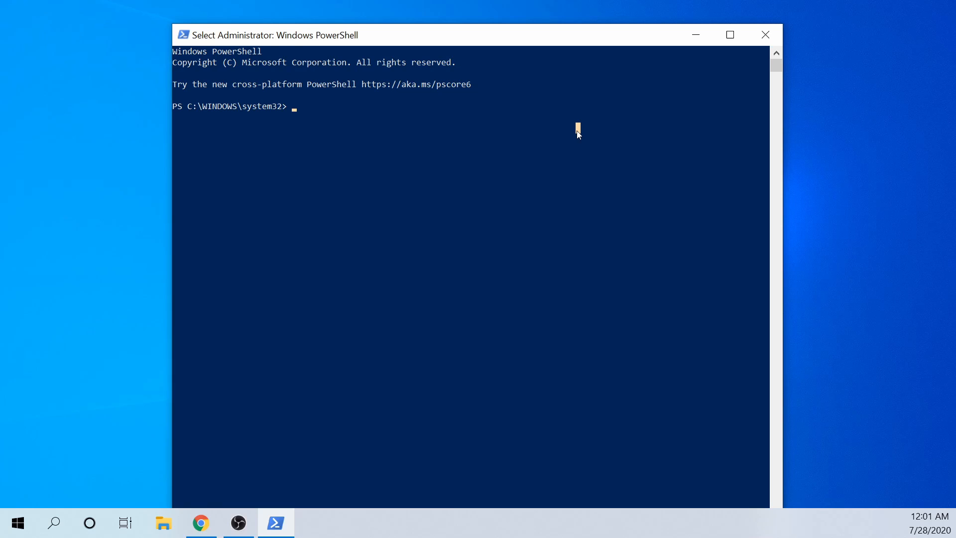
{"action": "type", "text": "wsl"}
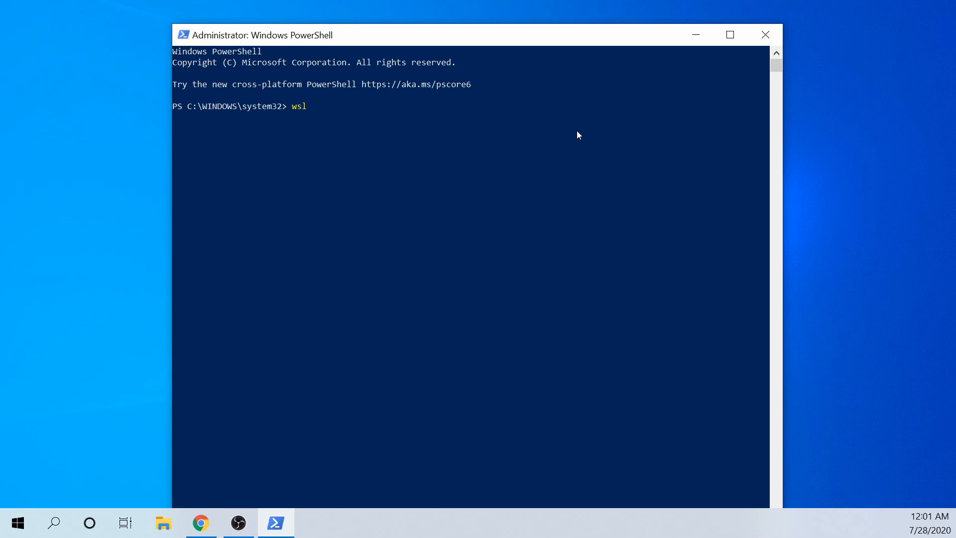
{"action": "type", "text": "--set"}
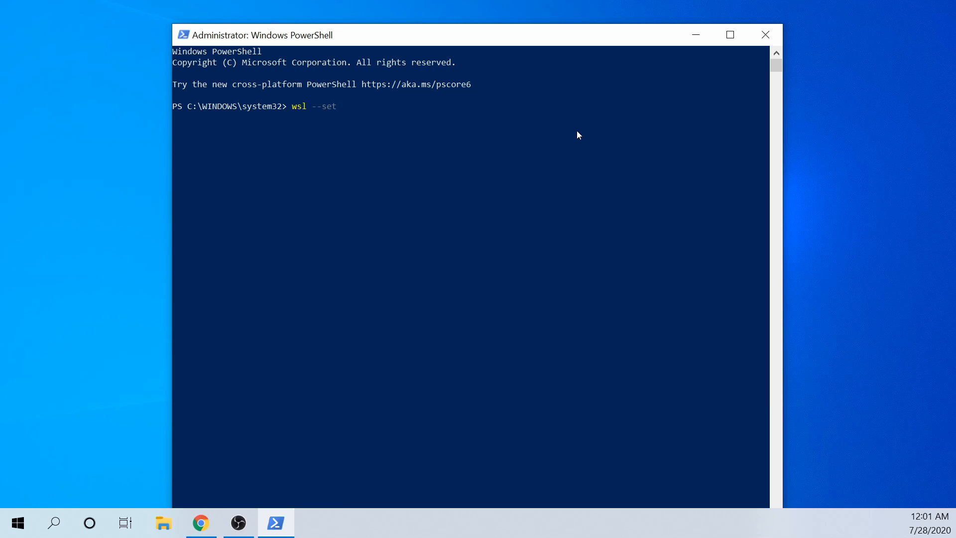
{"action": "type", "text": "default-ve"}
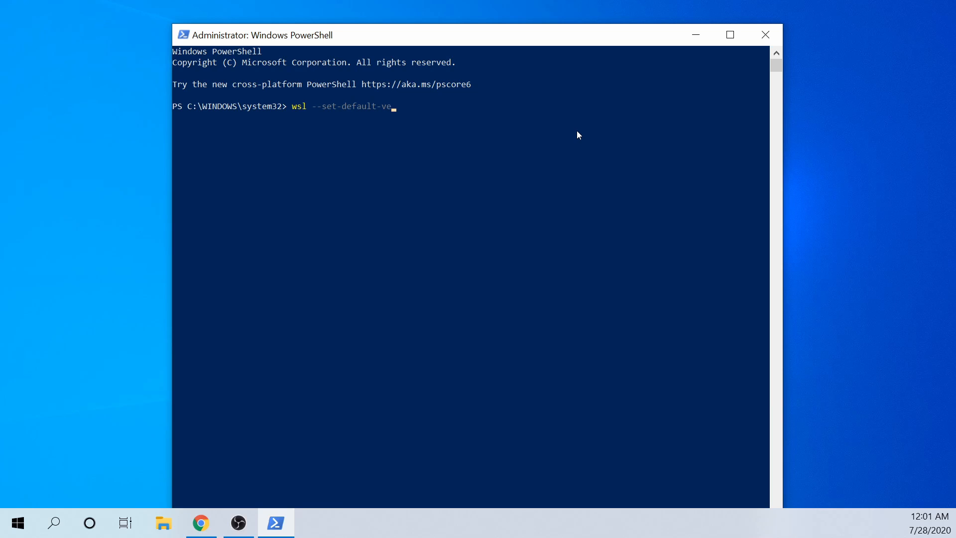
{"action": "type", "text": "rsion 2"}
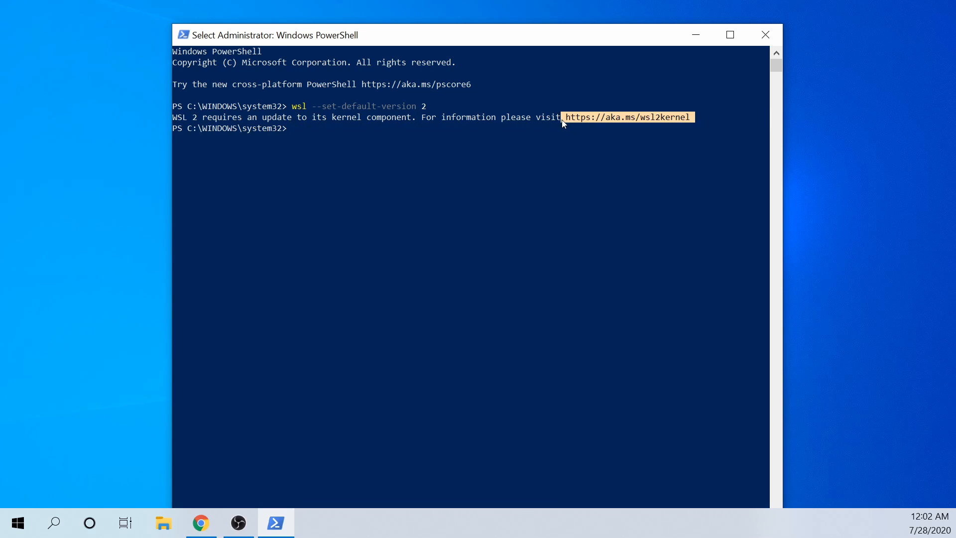
Download the latest WSL2 Linux kernel from aka.ms/wsl2kernel and run wsl_update_x64.msi
{"action": "left_click", "coordinate": [628, 117]}
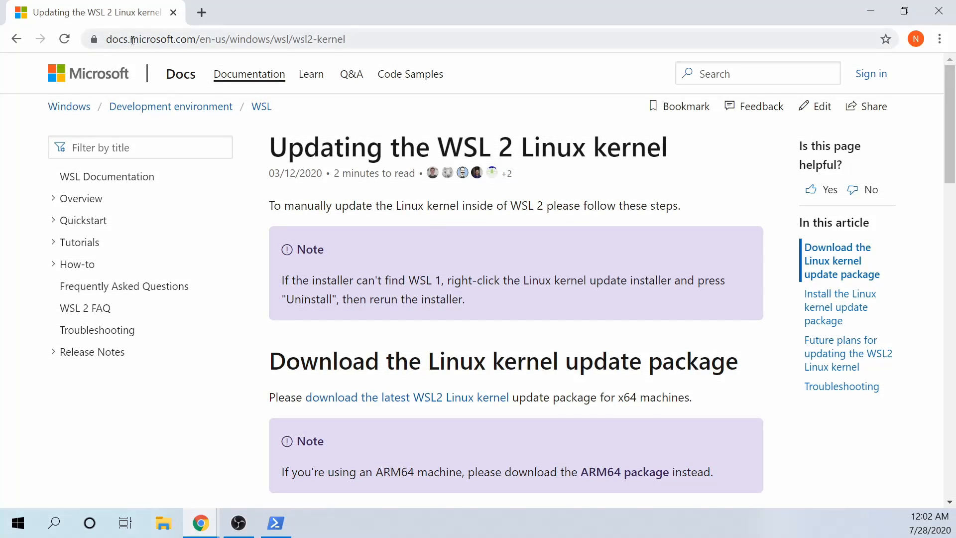
{"action": "scroll", "scroll_direction": "down", "scroll_amount": 3}
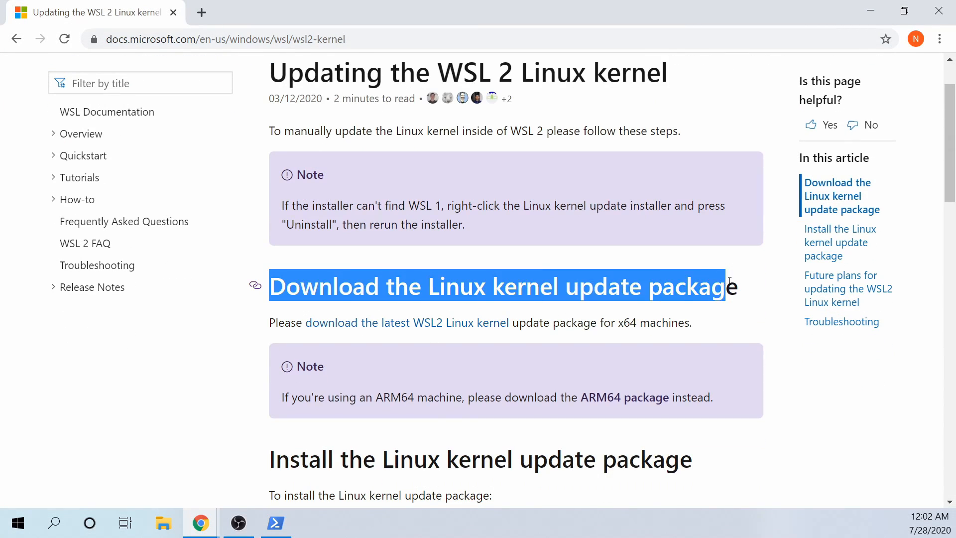
{"action": "mouse_move", "coordinate": [395, 328]}
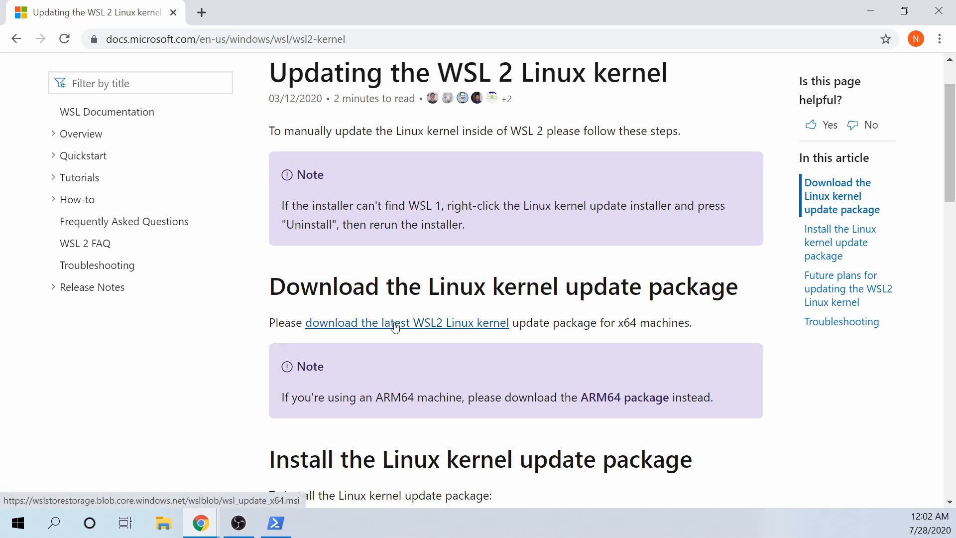
{"action": "left_click", "coordinate": [396, 323]}
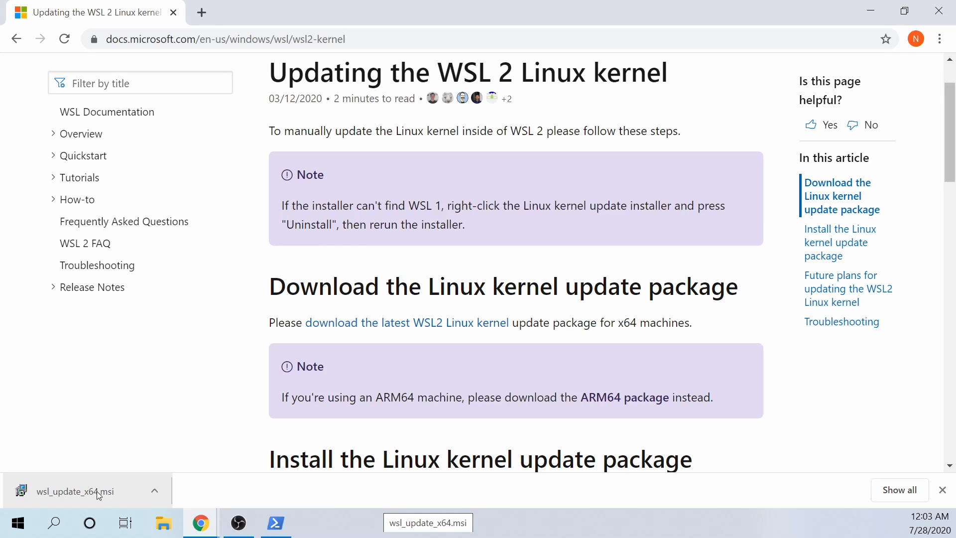
{"action": "left_click", "coordinate": [74, 491]}
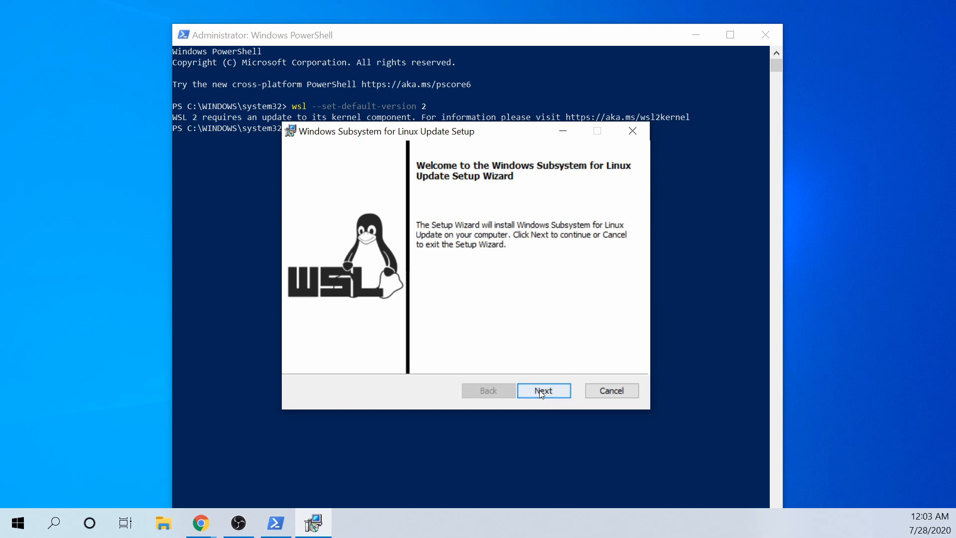
Install the WSL kernel update through the setup wizard, approving UAC, and finish
{"action": "left_click", "coordinate": [544, 390]}
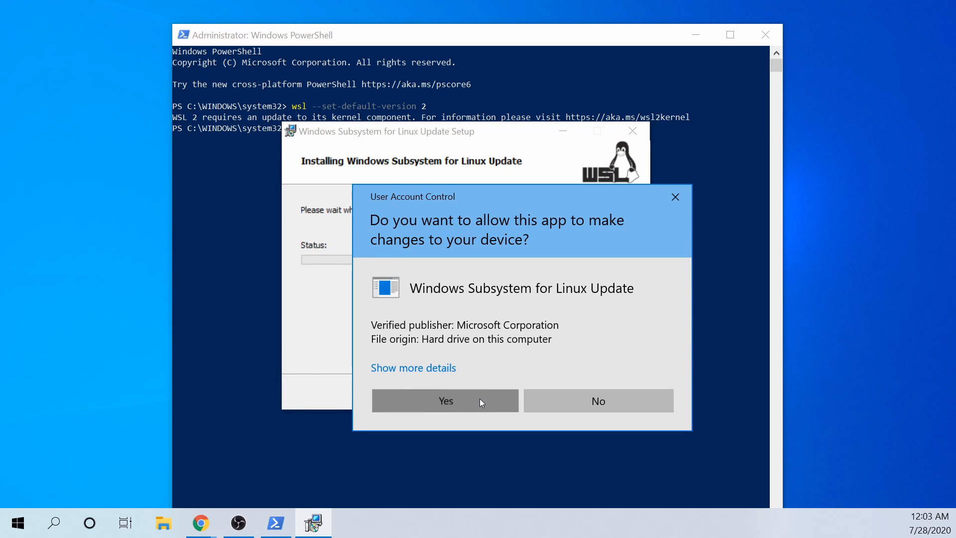
{"action": "left_click", "coordinate": [445, 400]}
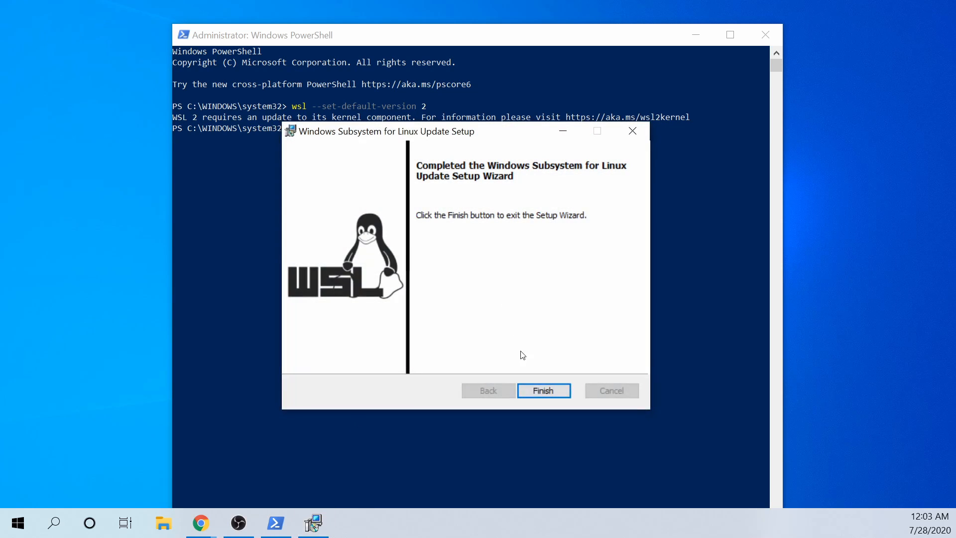
{"action": "left_click", "coordinate": [544, 391]}
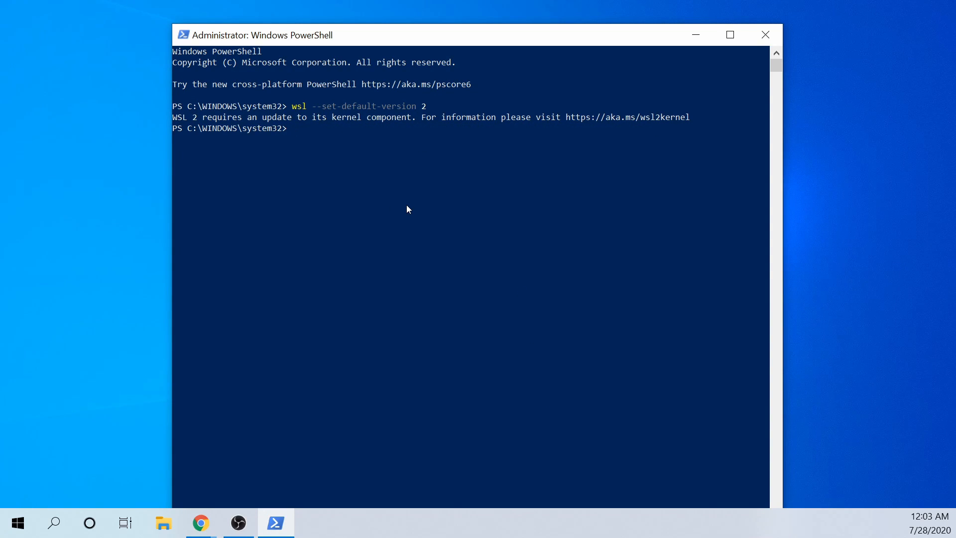
Rerun 'wsl --set-default-version 2', which now succeeds without the kernel warning
{"action": "type", "text": "wsl --set-default-version 2"}
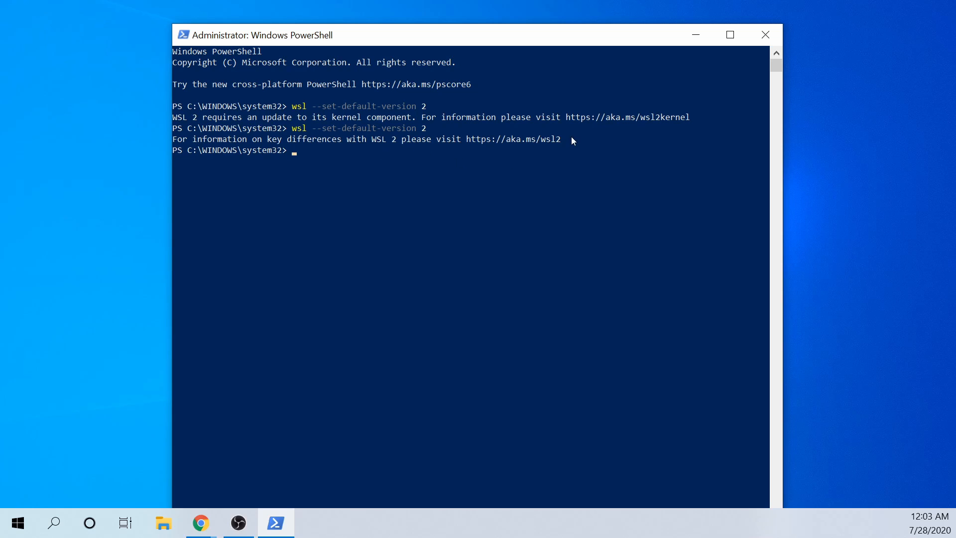
{"action": "left_click", "coordinate": [478, 150]}
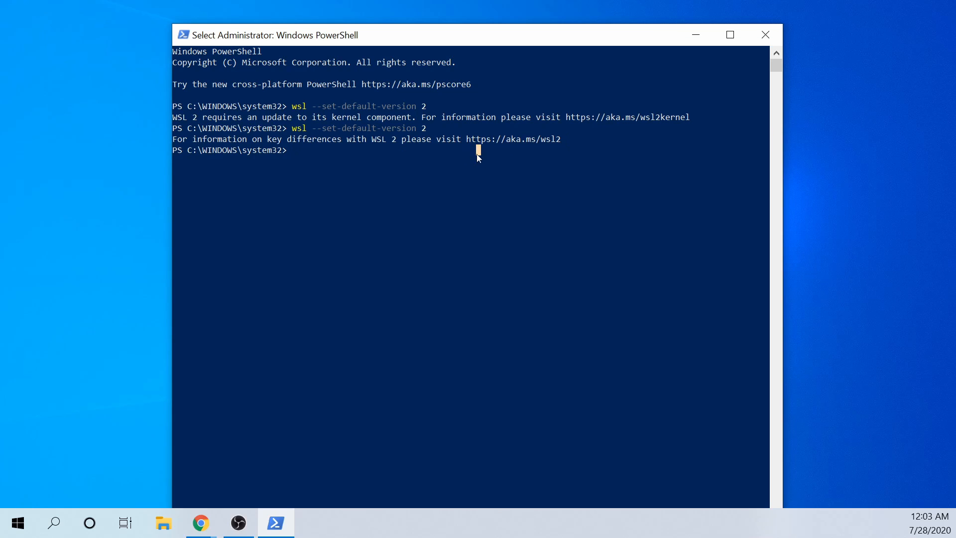
{"action": "mouse_move", "coordinate": [507, 163]}
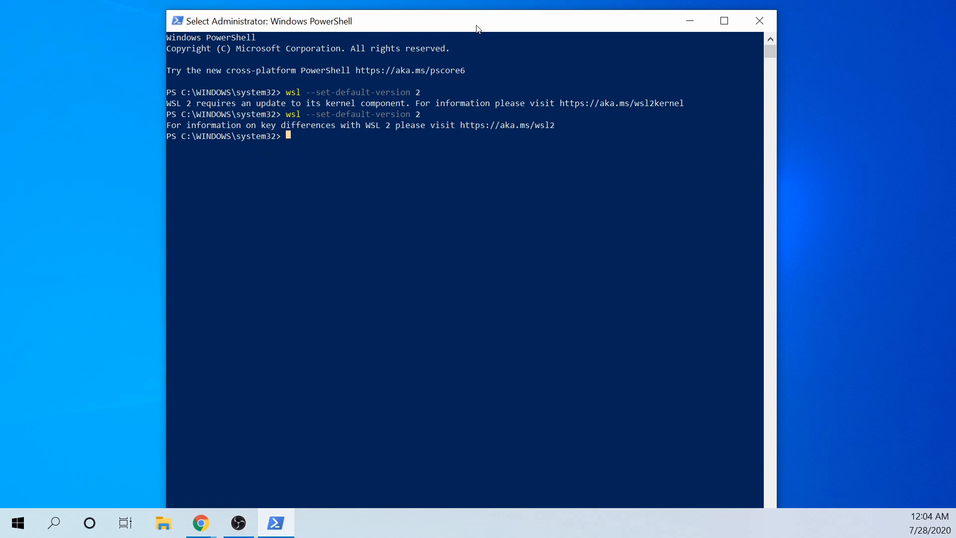
{"action": "mouse_move", "coordinate": [723, 47]}
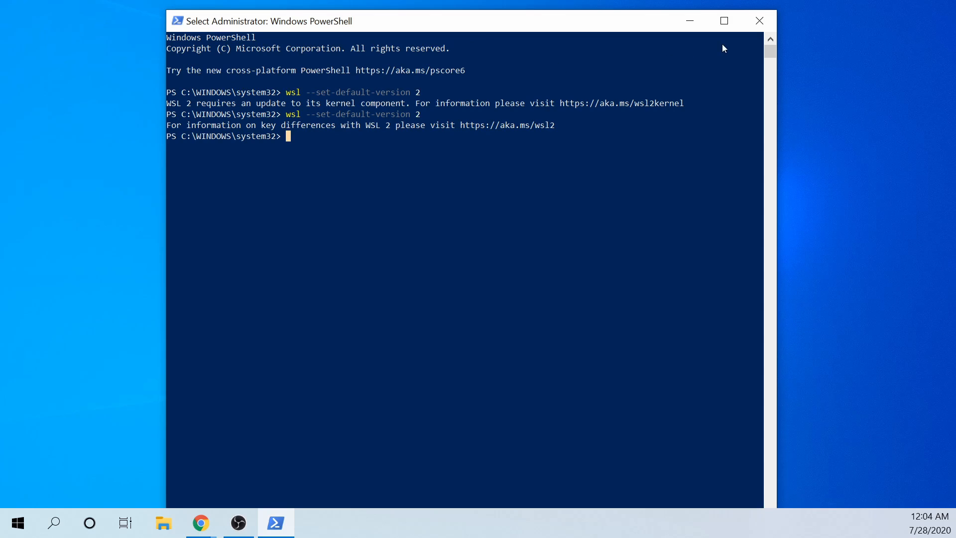
{"action": "mouse_move", "coordinate": [566, 161]}
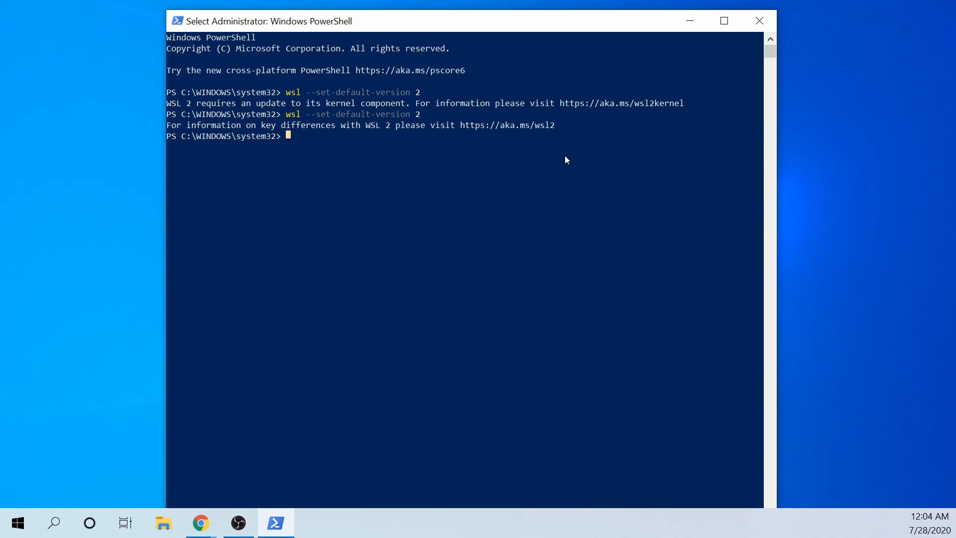
{"action": "mouse_move", "coordinate": [564, 154]}
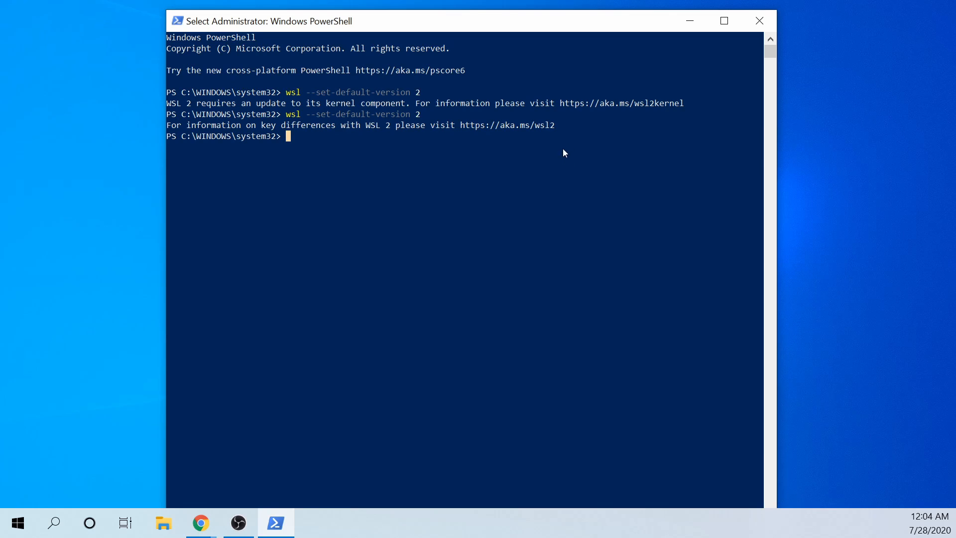
Close PowerShell and return to the distribution list in the WSL install guide
{"action": "left_click", "coordinate": [759, 20]}
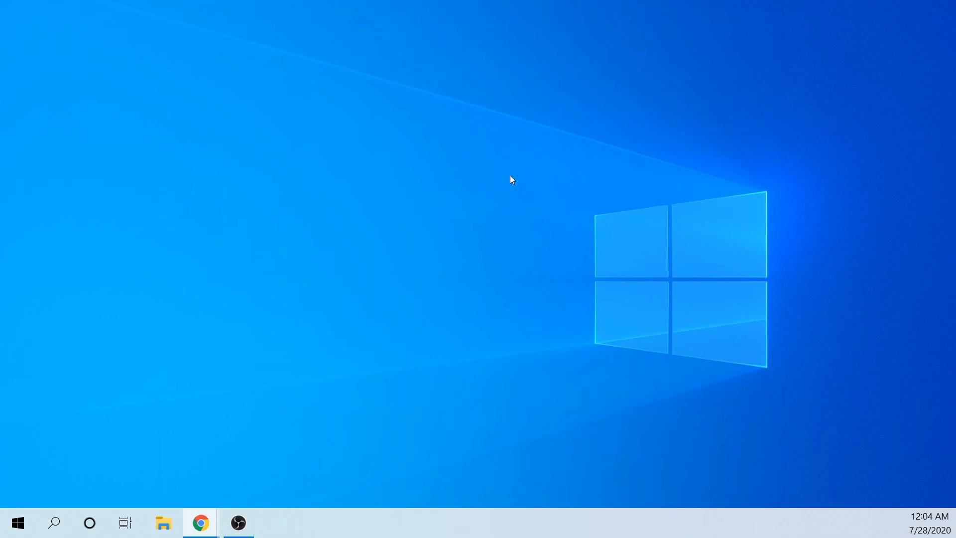
{"action": "mouse_move", "coordinate": [406, 209]}
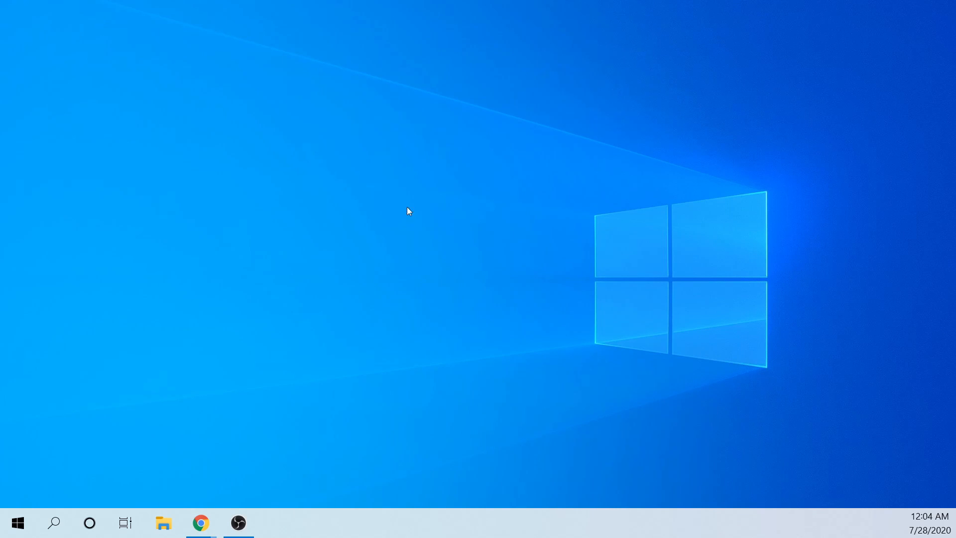
{"action": "left_click", "coordinate": [200, 522]}
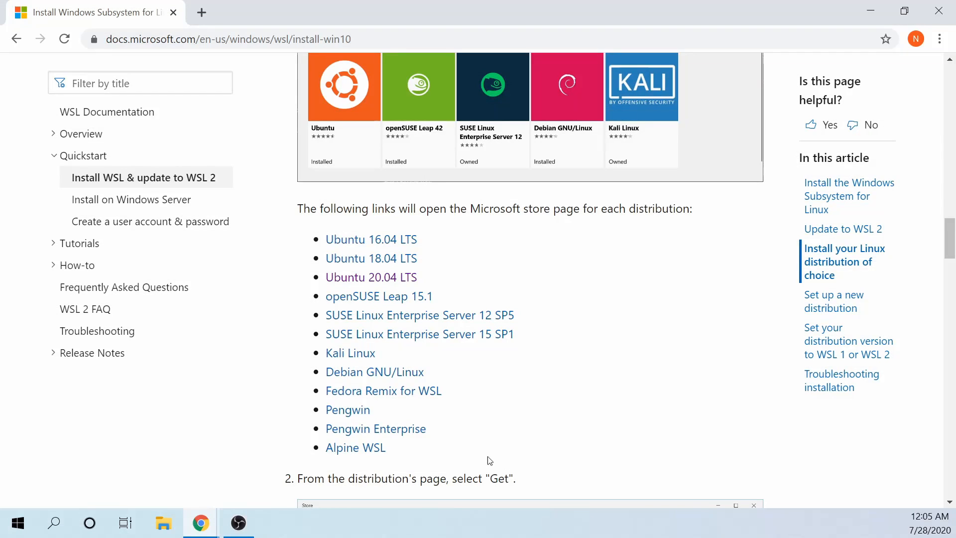
{"action": "left_click_drag", "start_coordinate": [326, 238], "coordinate": [377, 447]}
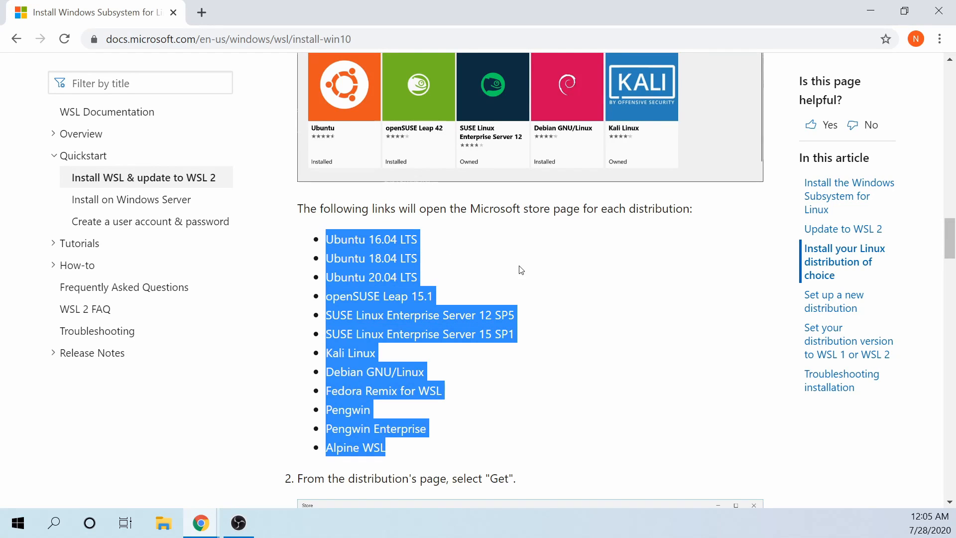
{"action": "left_click", "coordinate": [641, 252]}
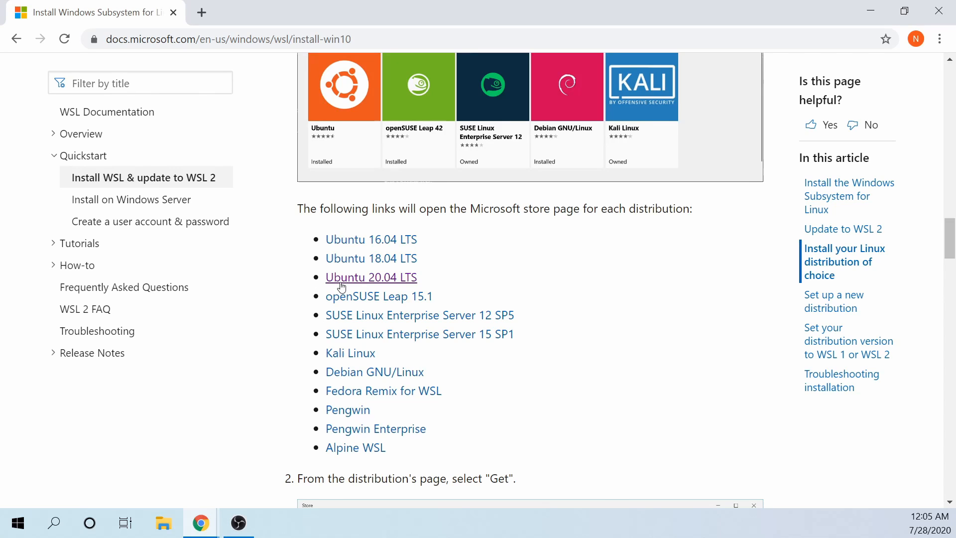
{"action": "mouse_move", "coordinate": [405, 285]}
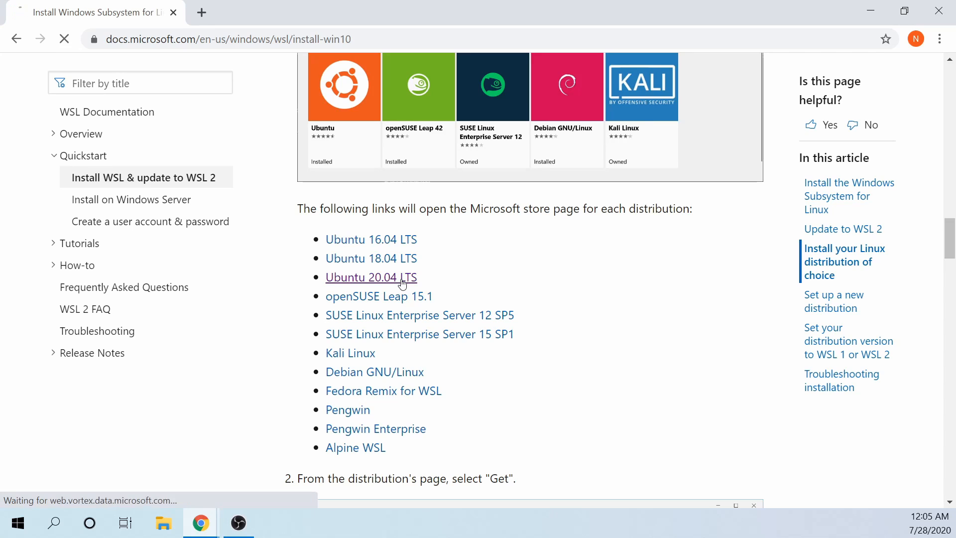
Follow the Ubuntu 20.04 LTS link and choose Get, prompting to open Microsoft Store
{"action": "left_click", "coordinate": [371, 277]}
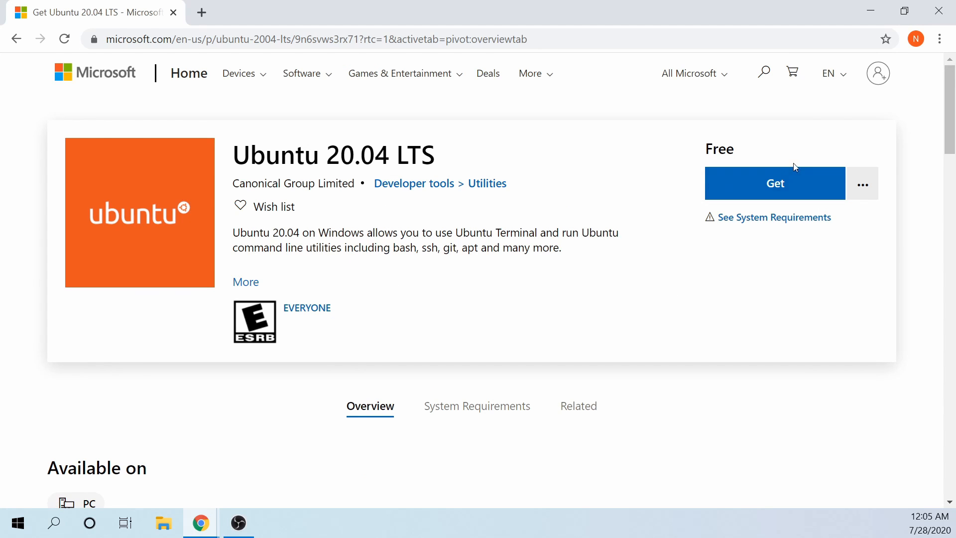
{"action": "left_click", "coordinate": [775, 183]}
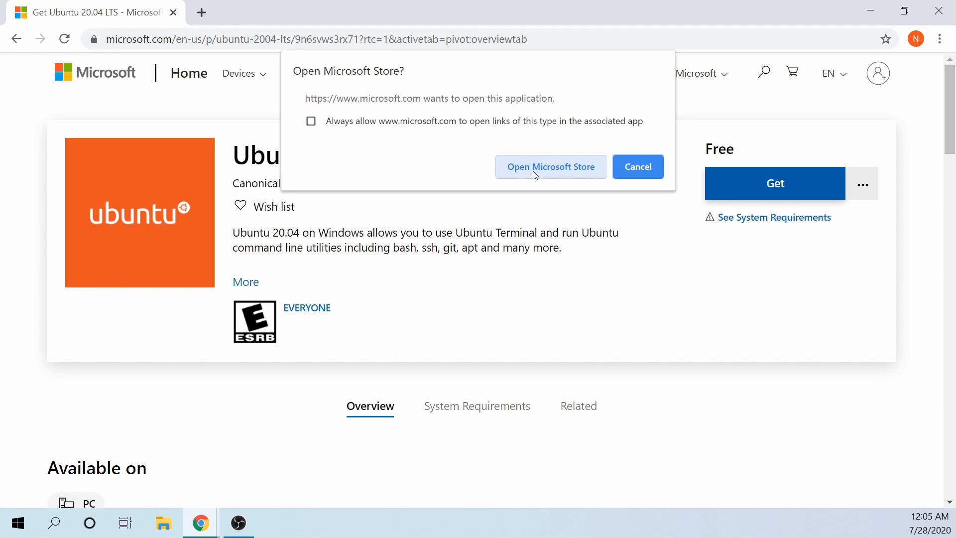
Get and install Ubuntu 20.04 LTS in Microsoft Store, then launch it
{"action": "left_click", "coordinate": [551, 167]}
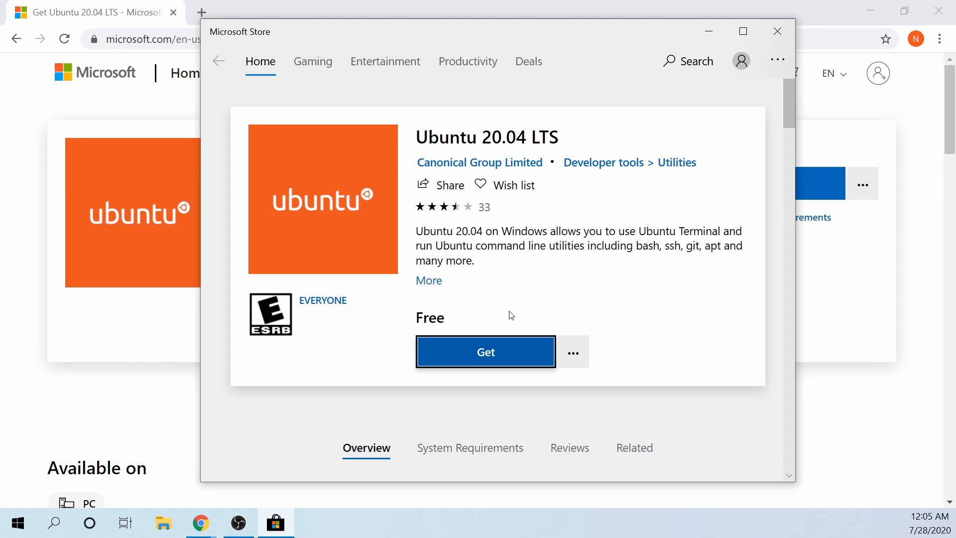
{"action": "left_click", "coordinate": [486, 352]}
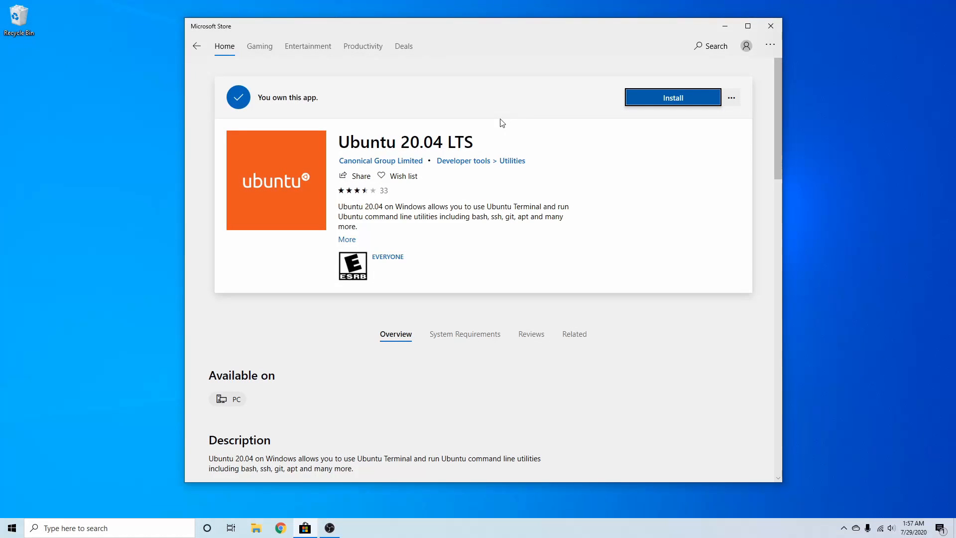
{"action": "mouse_move", "coordinate": [454, 95]}
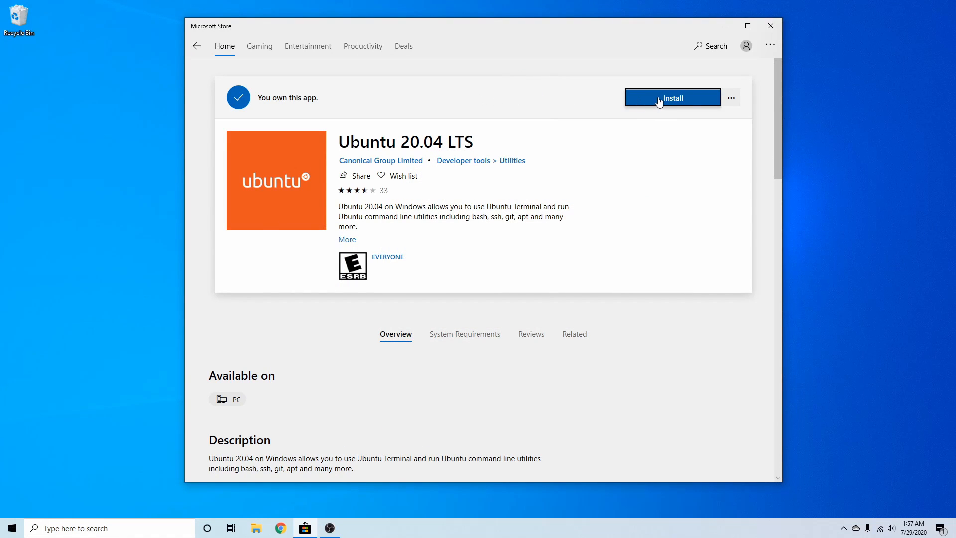
{"action": "left_click", "coordinate": [673, 98]}
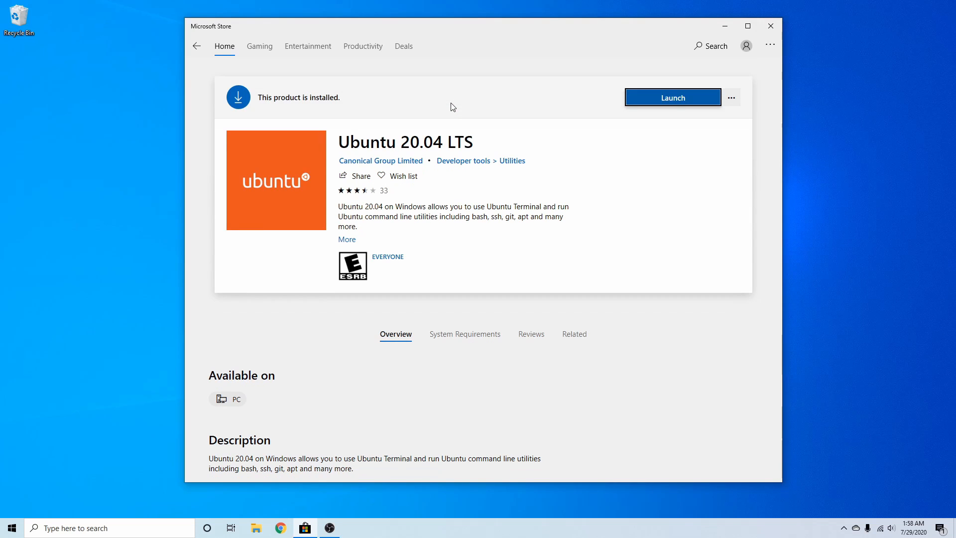
{"action": "mouse_move", "coordinate": [456, 103]}
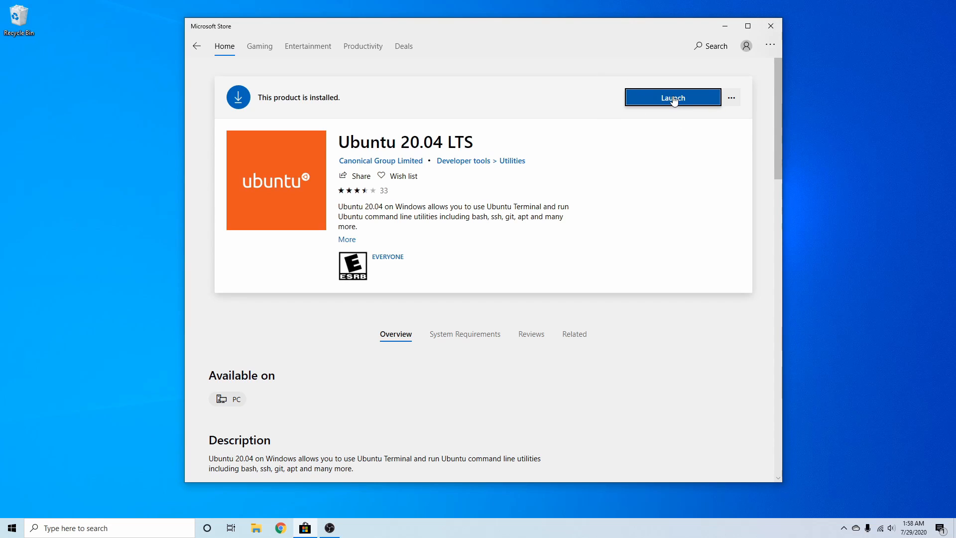
{"action": "left_click", "coordinate": [673, 98]}
{"action": "type", "text": "savvynik"}
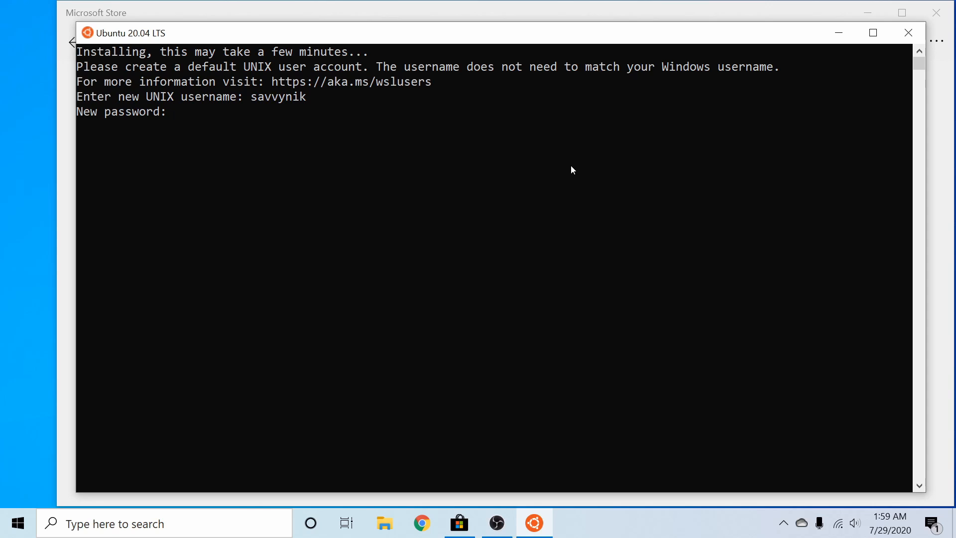
Submit the new UNIX account password to finish Ubuntu's first-run setup
{"action": "key", "text": "Enter"}
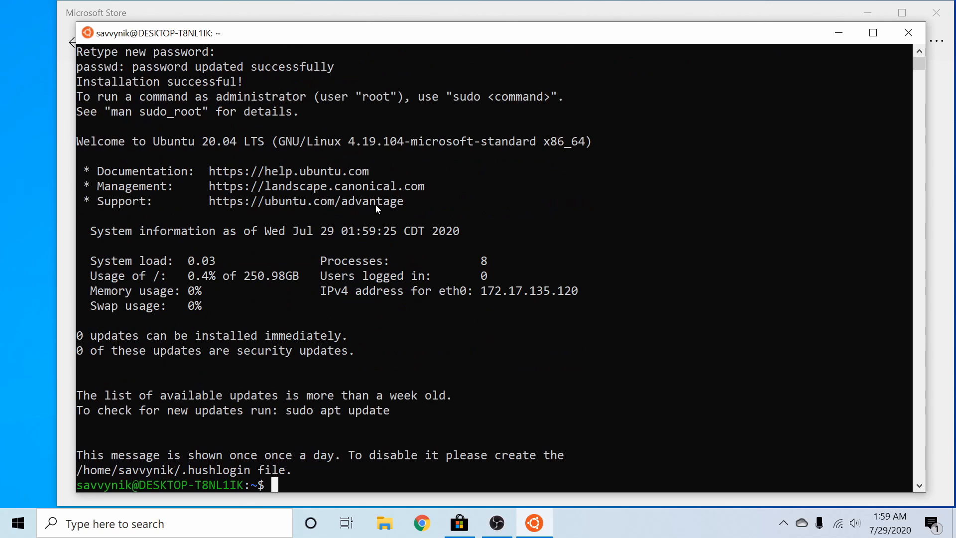
{"action": "mouse_move", "coordinate": [396, 441]}
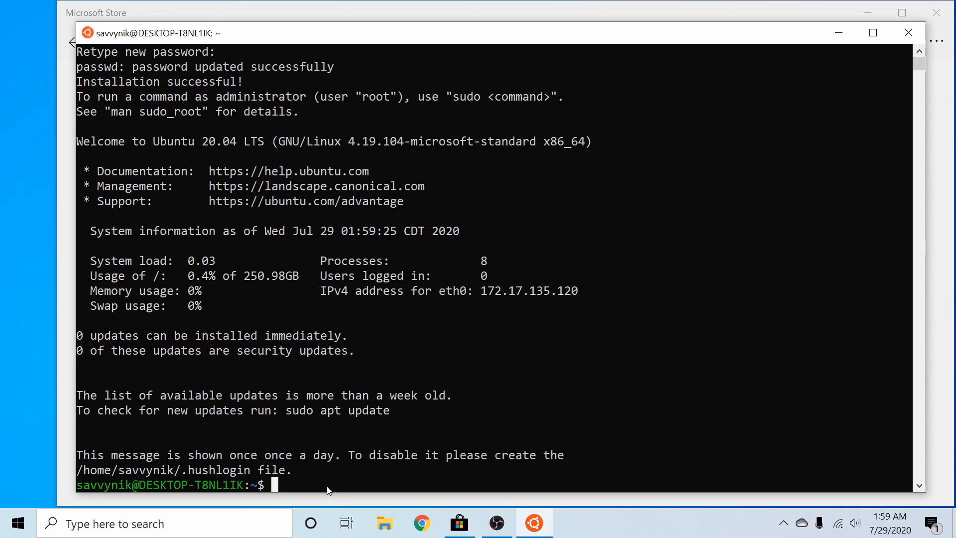
{"action": "mouse_move", "coordinate": [461, 377]}
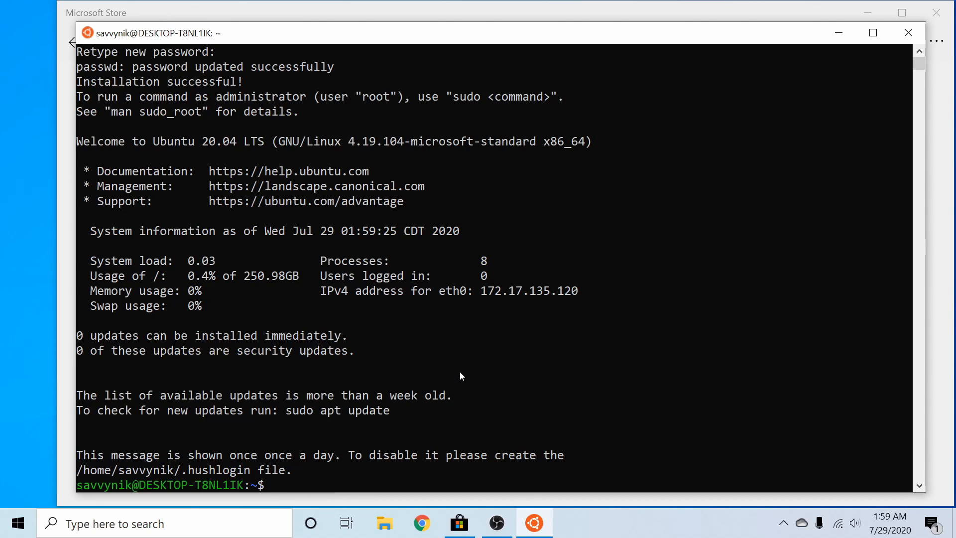
{"action": "mouse_move", "coordinate": [430, 185]}
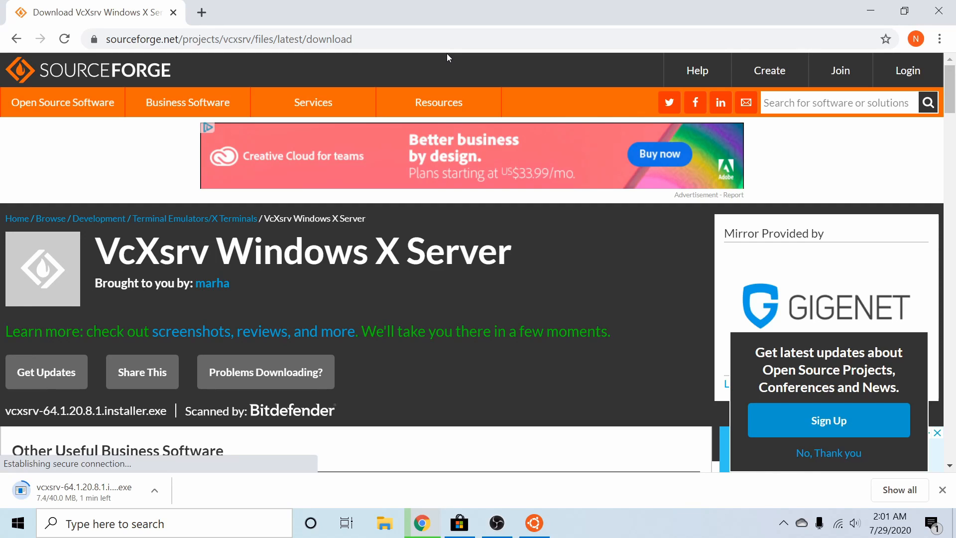
{"action": "mouse_move", "coordinate": [432, 65]}
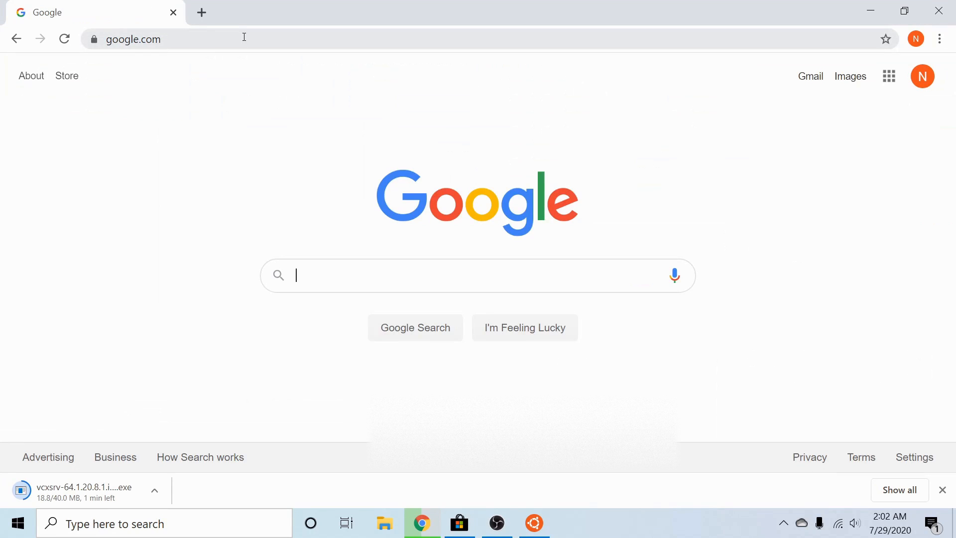
Search Google for vcxsrv and open the ArcticaProject/vcxsrv GitHub result
{"action": "type", "text": "vcxsrv"}
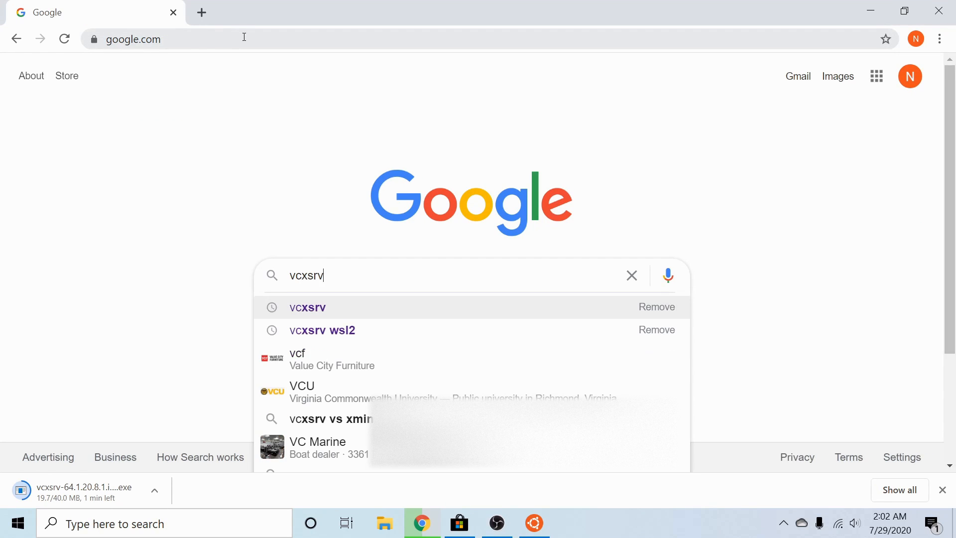
{"action": "left_click", "coordinate": [307, 307]}
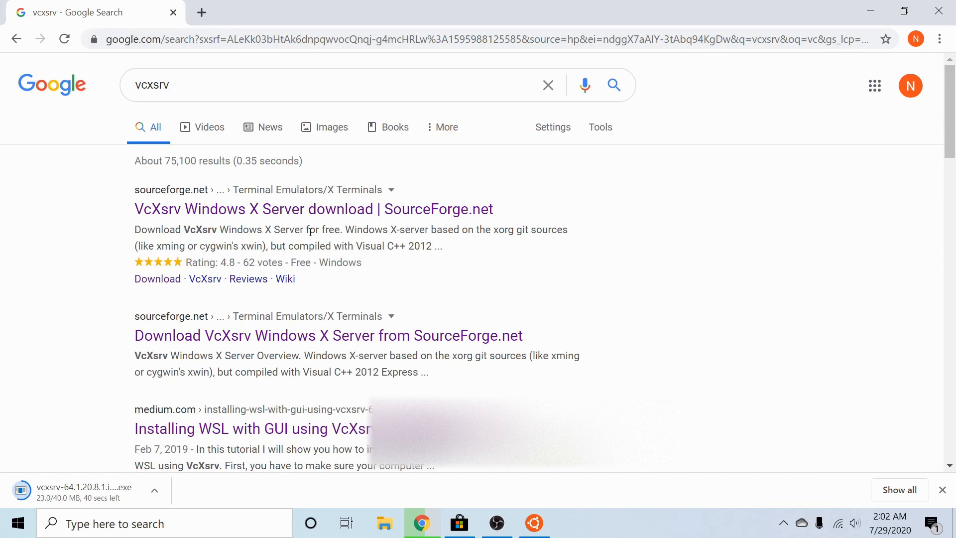
{"action": "scroll", "scroll_direction": "down", "scroll_amount": 3}
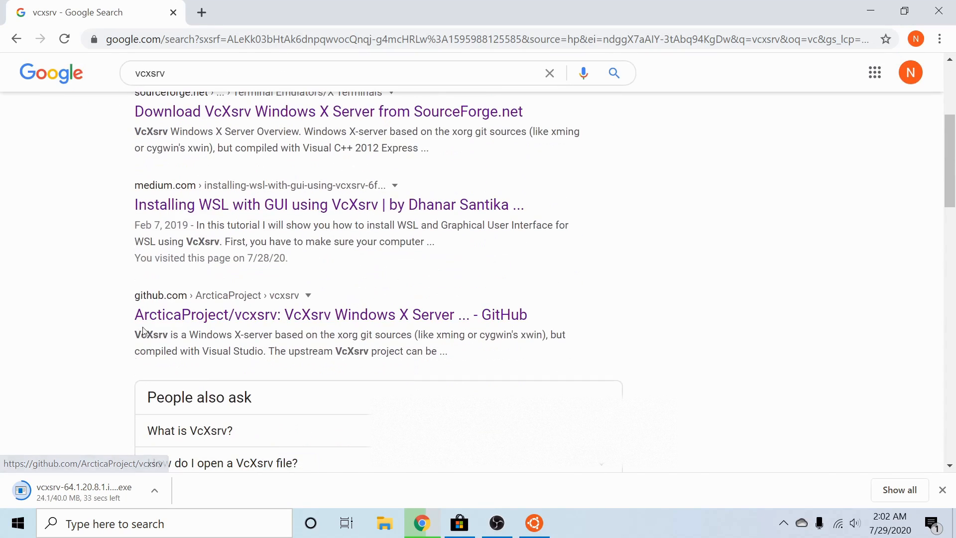
{"action": "left_click", "coordinate": [330, 314]}
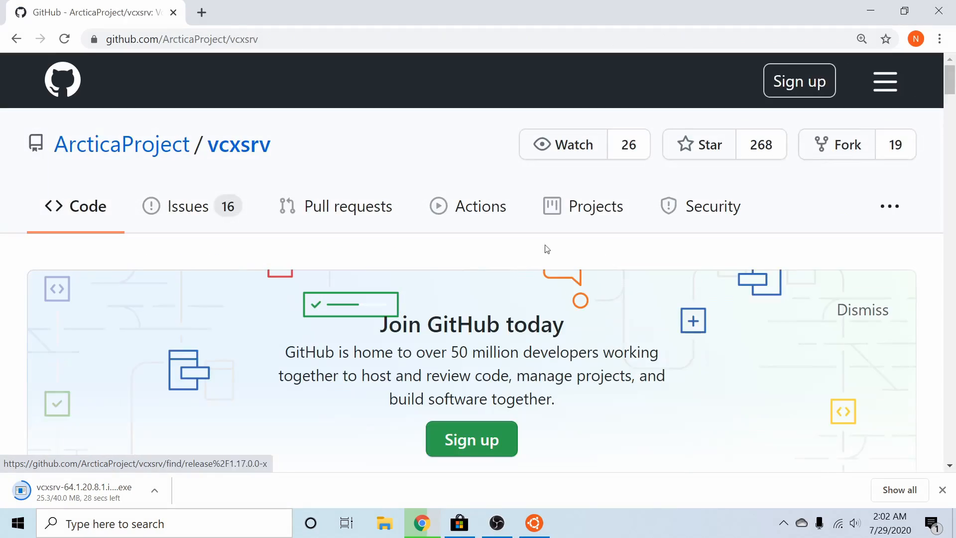
{"action": "scroll", "scroll_direction": "down", "scroll_amount": 3}
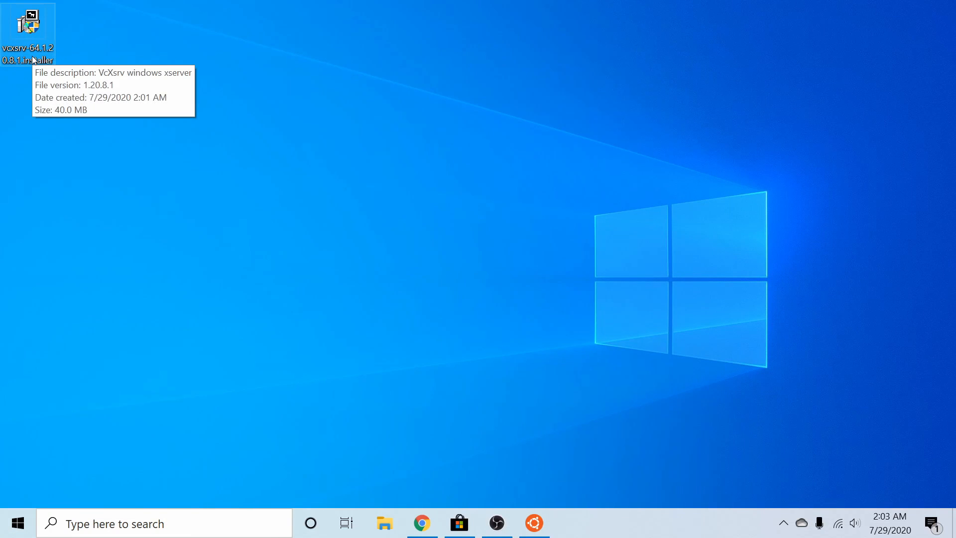
{"action": "mouse_move", "coordinate": [39, 53]}
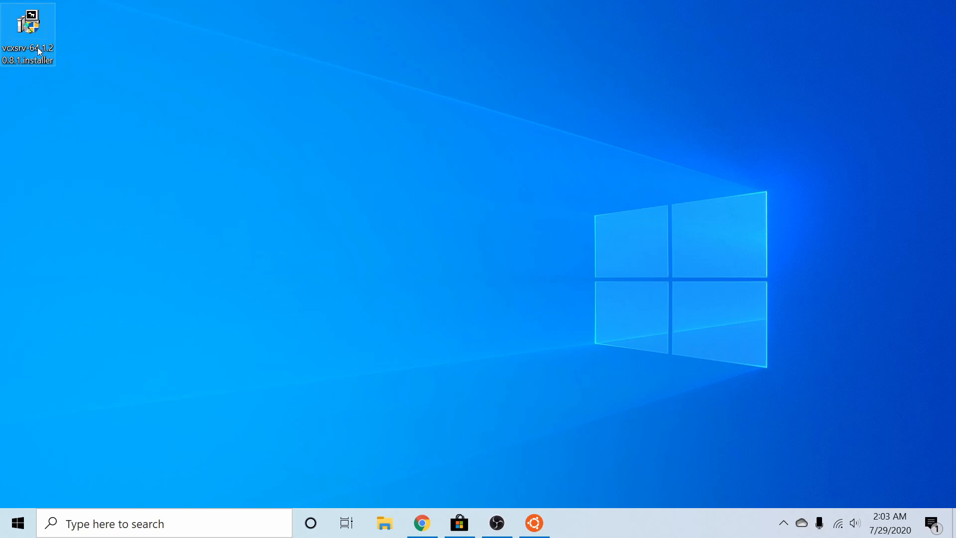
{"action": "mouse_move", "coordinate": [72, 56]}
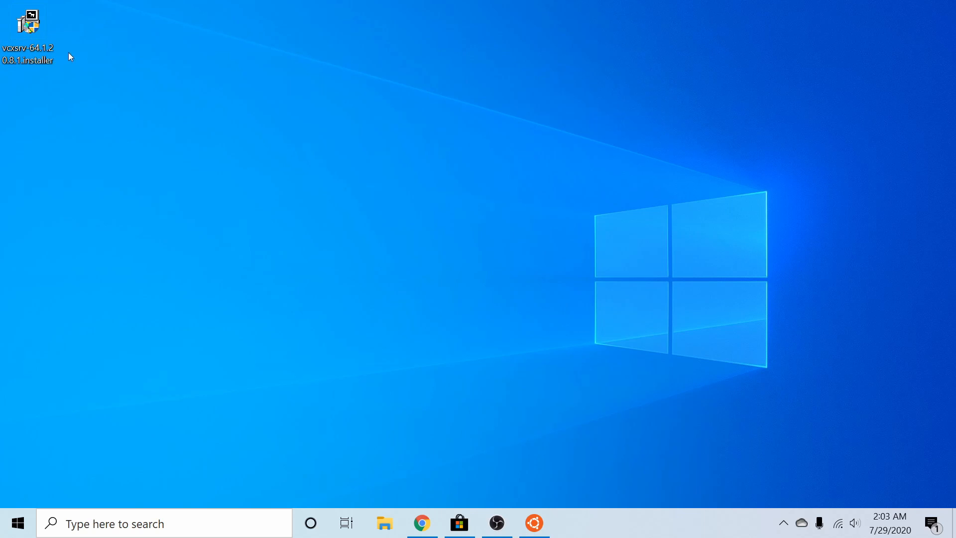
Run the VcXsrv installer from the desktop and allow it to make changes
{"action": "left_click", "coordinate": [29, 19]}
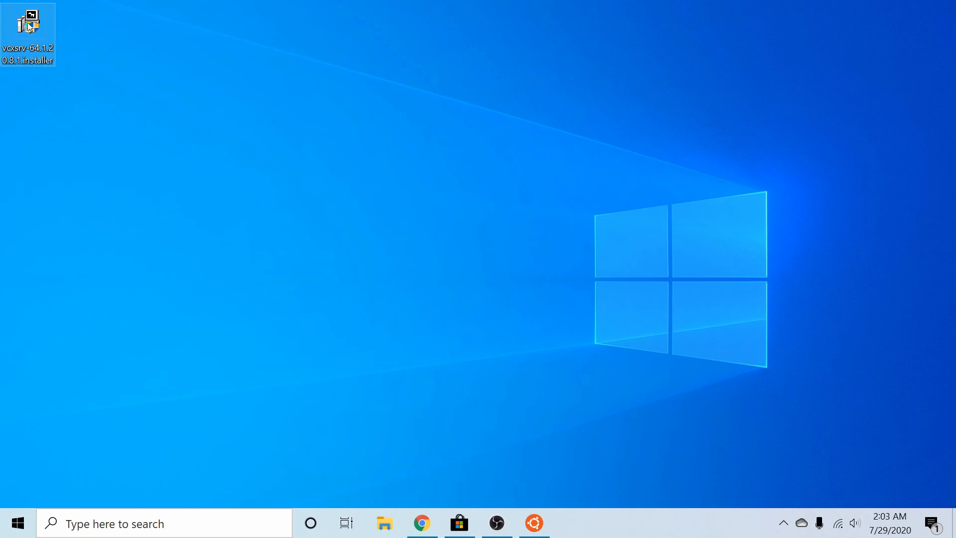
{"action": "double_click", "coordinate": [25, 20]}
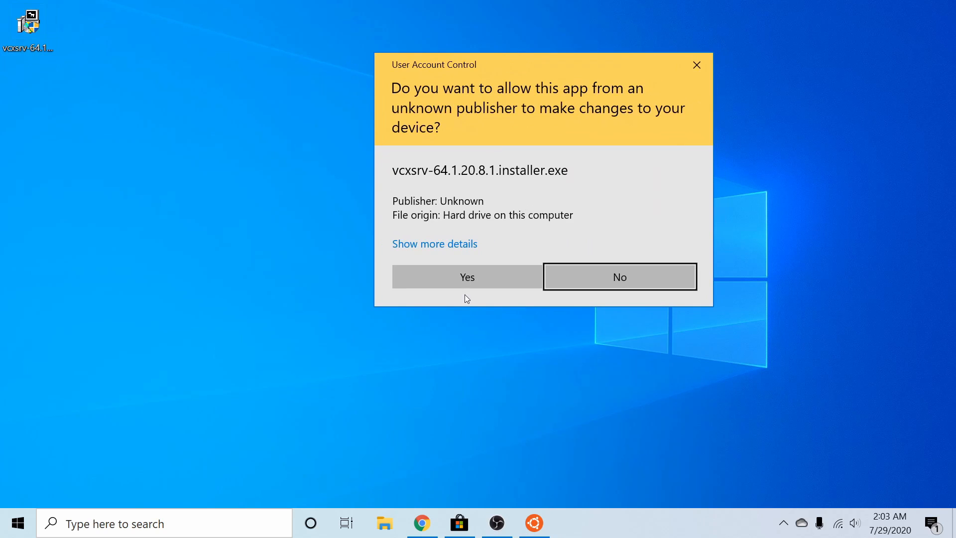
{"action": "left_click", "coordinate": [467, 277]}
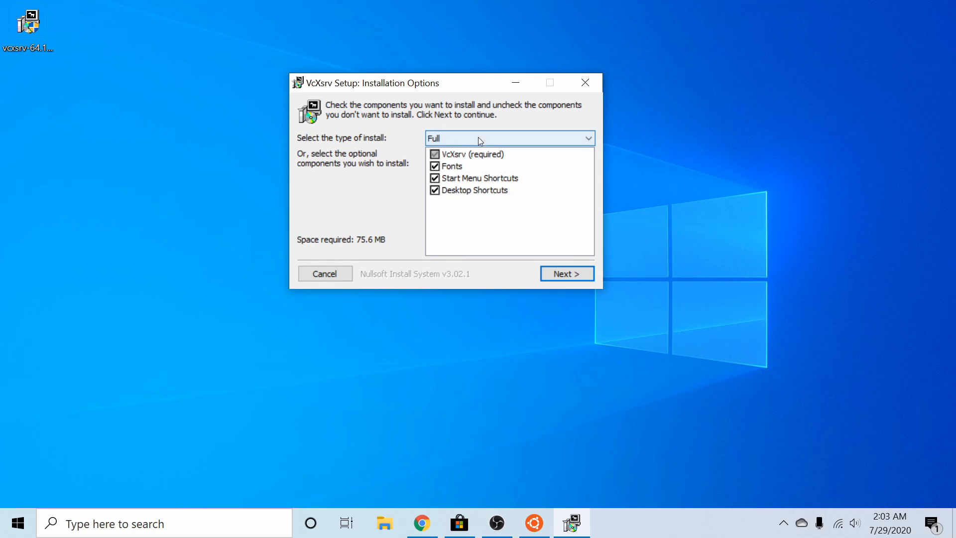
{"action": "mouse_move", "coordinate": [472, 136]}
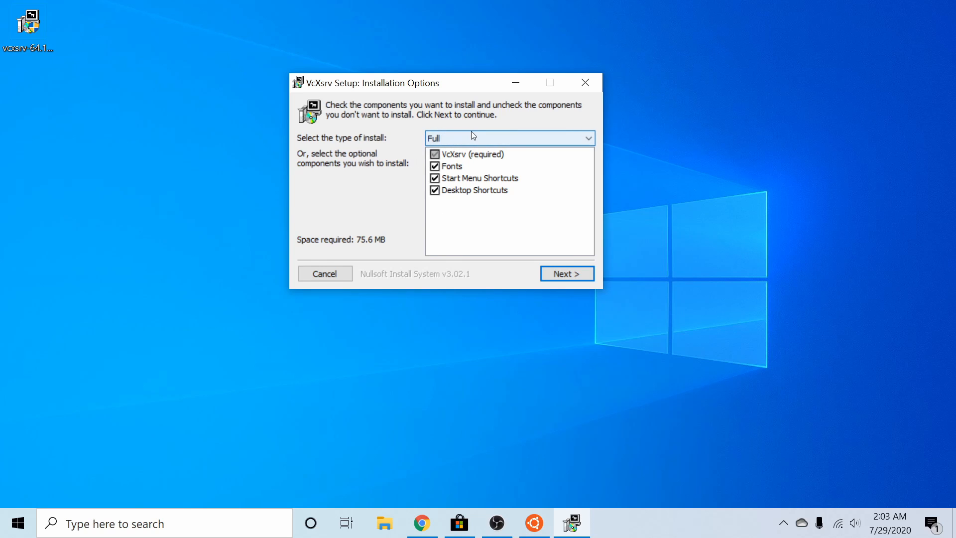
{"action": "mouse_move", "coordinate": [489, 196]}
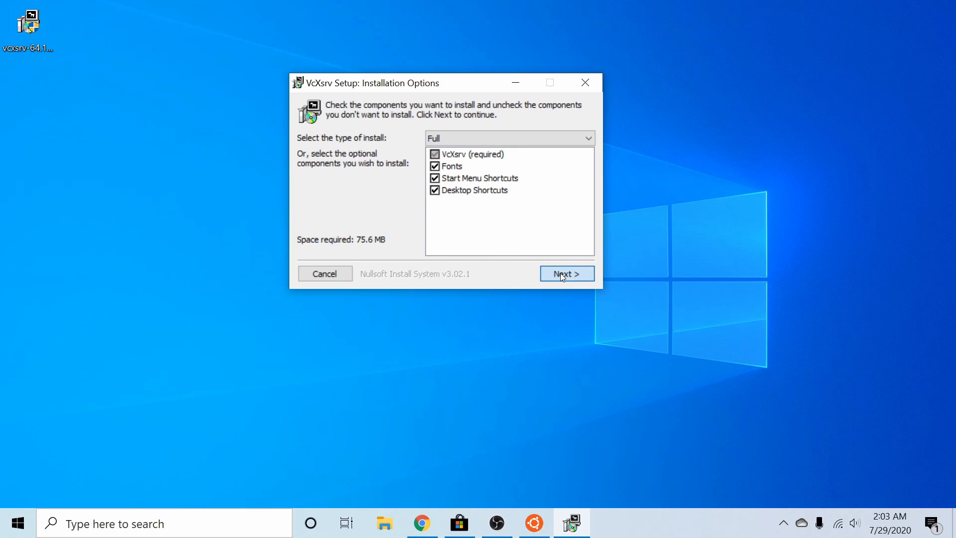
Install the full VcXsrv component set into the default Program Files folder and close the wizard
{"action": "left_click", "coordinate": [567, 273]}
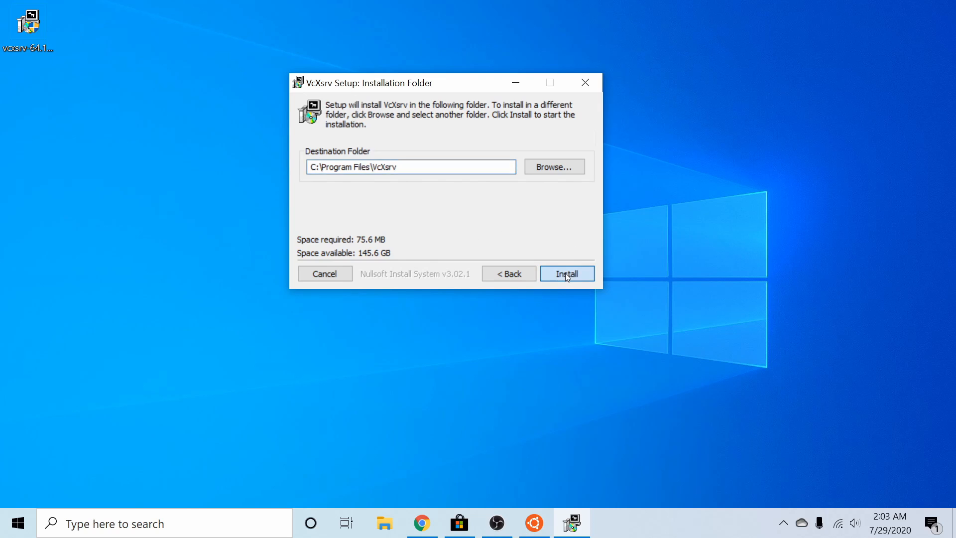
{"action": "left_click", "coordinate": [567, 273]}
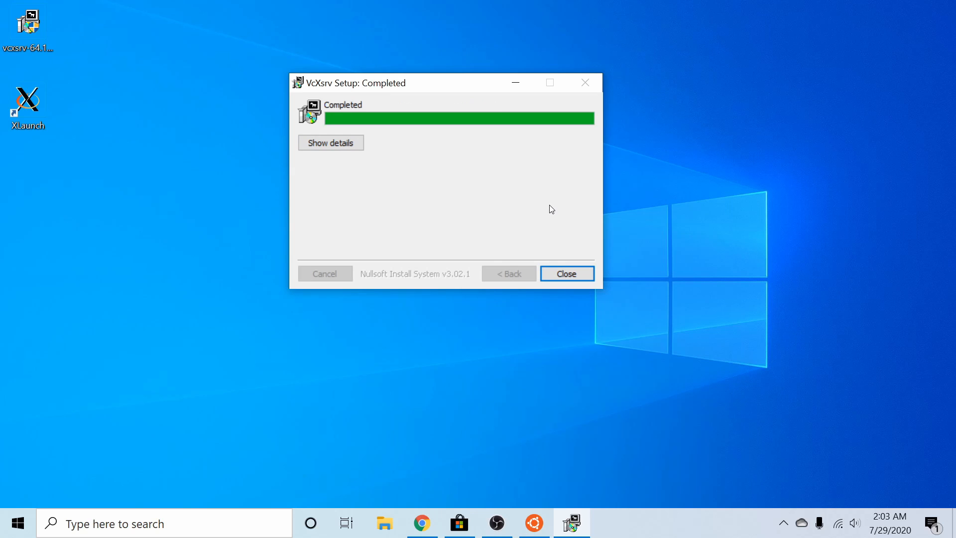
{"action": "left_click", "coordinate": [567, 273]}
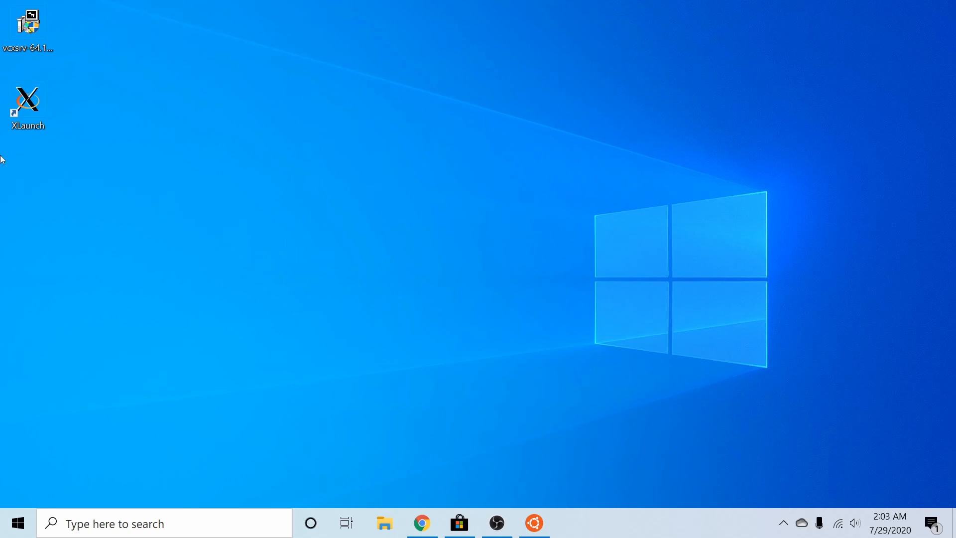
Open the Ubuntu shell, clear it, and run sudo apt update to refresh package lists
{"action": "left_click", "coordinate": [28, 97]}
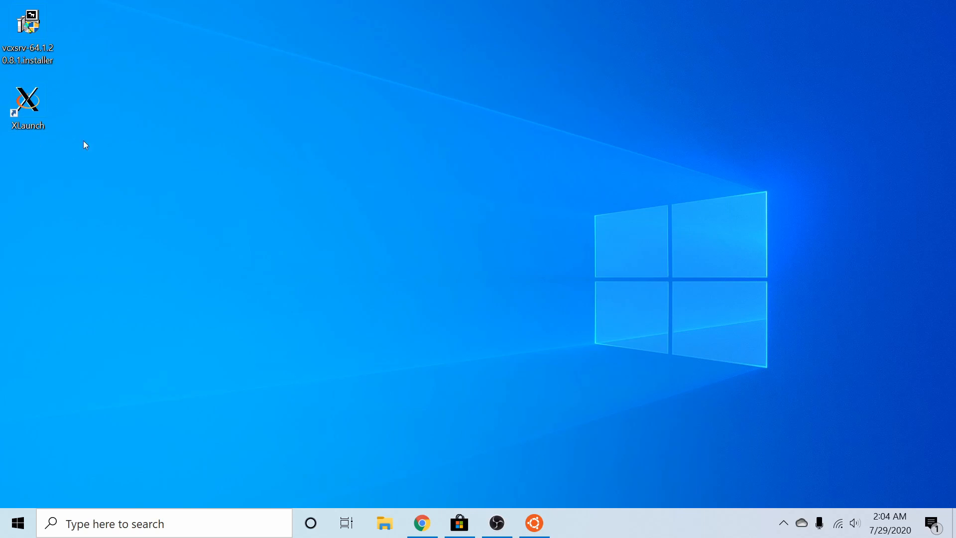
{"action": "mouse_move", "coordinate": [349, 354]}
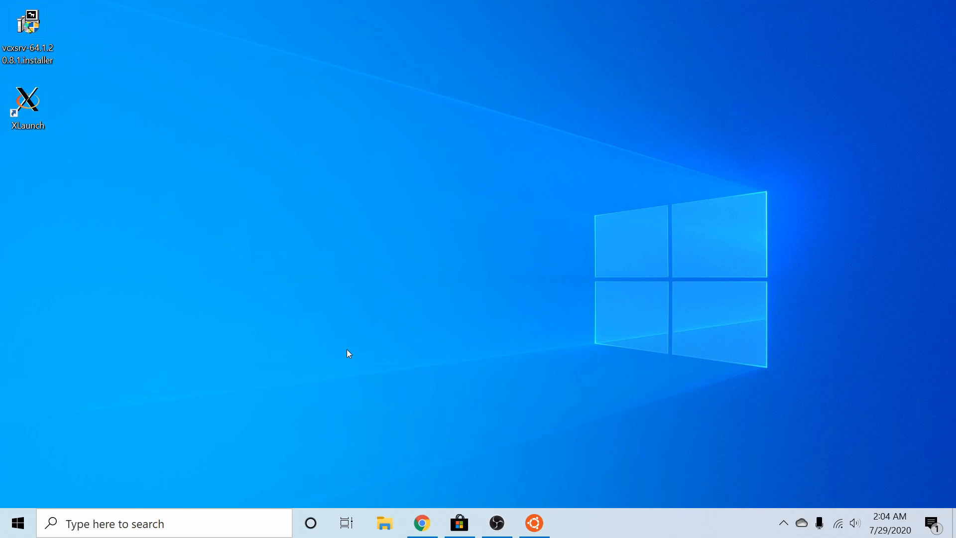
{"action": "mouse_move", "coordinate": [328, 319]}
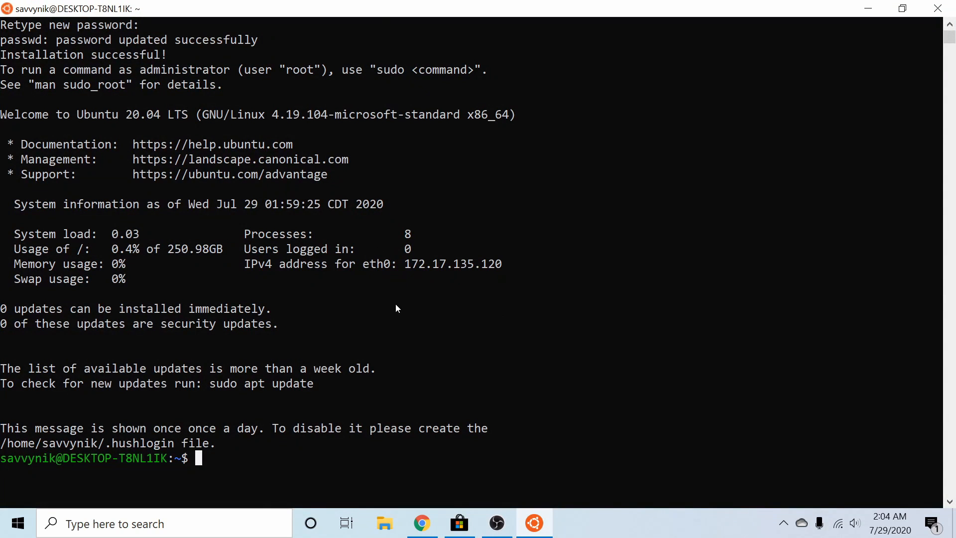
{"action": "type", "text": "clear"}
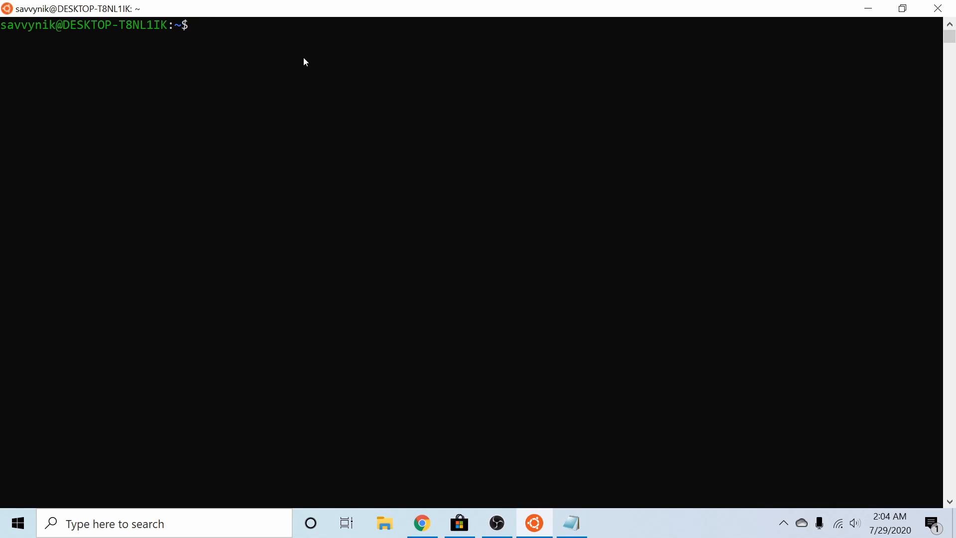
{"action": "type", "text": "sudo apt"}
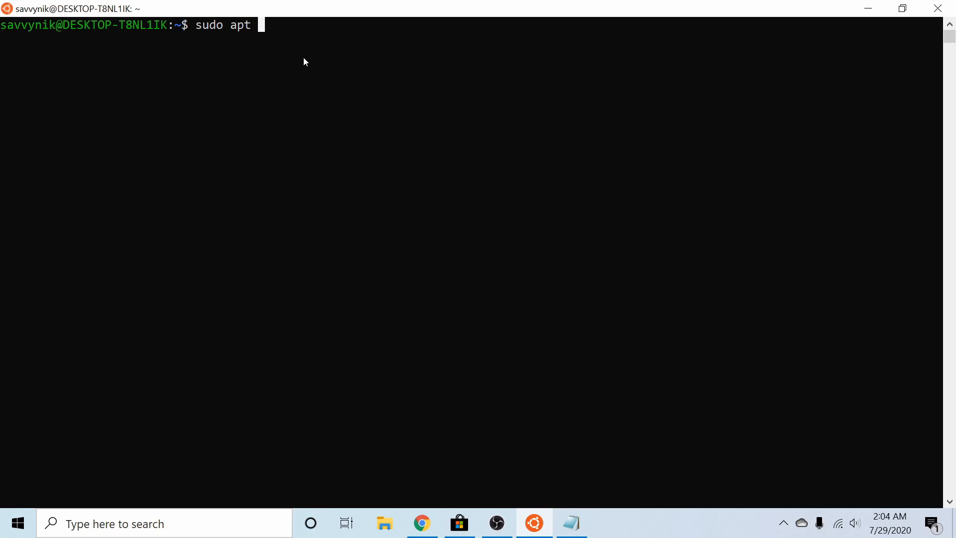
{"action": "type", "text": "update"}
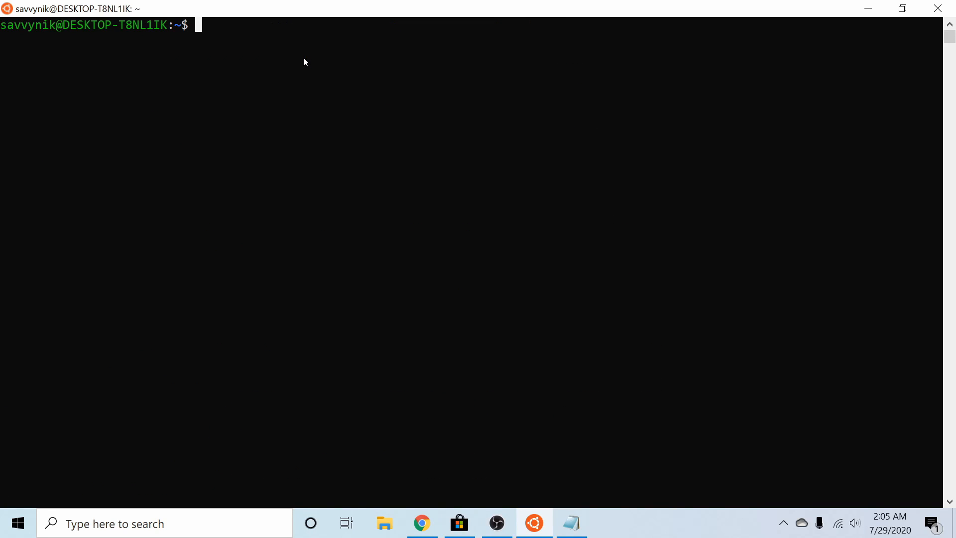
Run sudo apt install xfce4 to install the Xfce desktop environment
{"action": "type", "text": "sudo apt"}
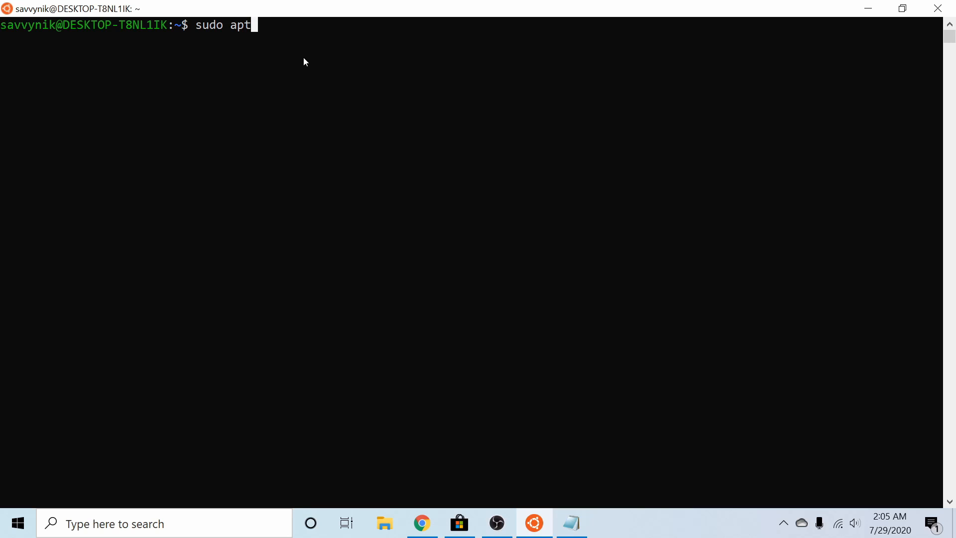
{"action": "type", "text": "install"}
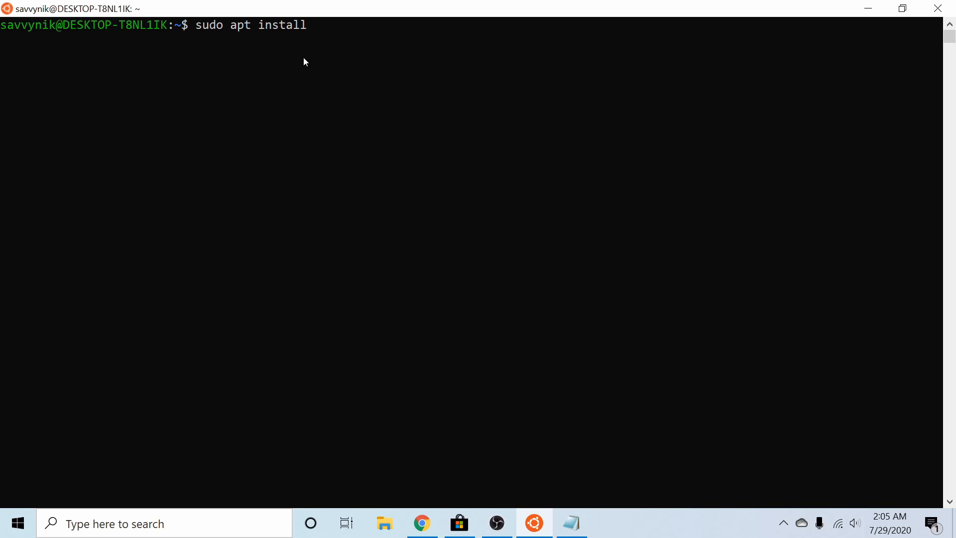
{"action": "type", "text": "xfc"}
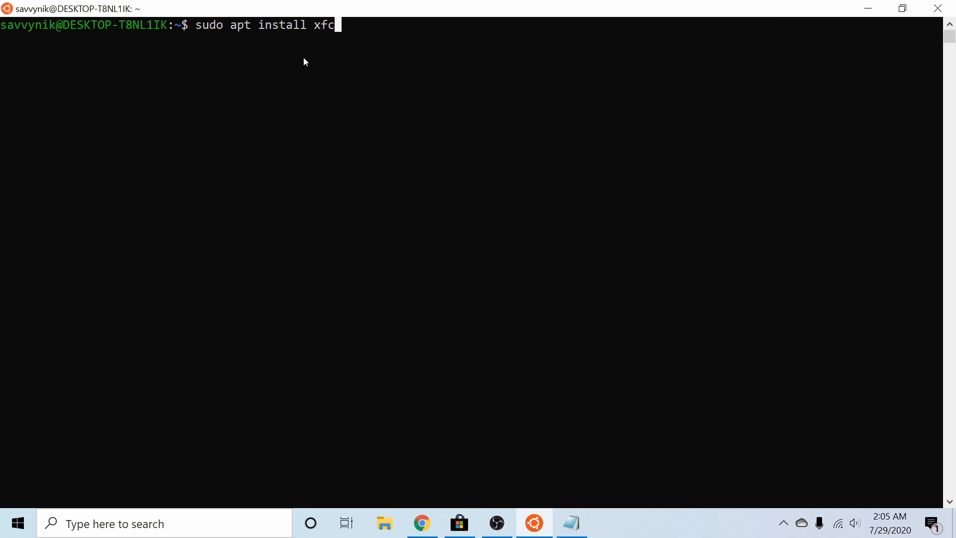
{"action": "type", "text": "e4"}
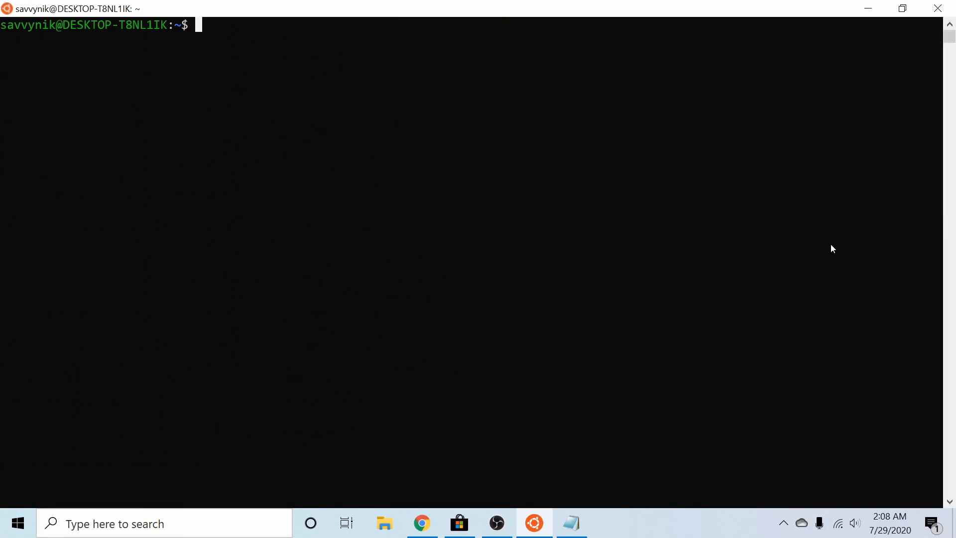
Run cat /etc/resolv.conf to read the nameserver 172.17.128.1, then begin a nano command
{"action": "type", "text": "cat /"}
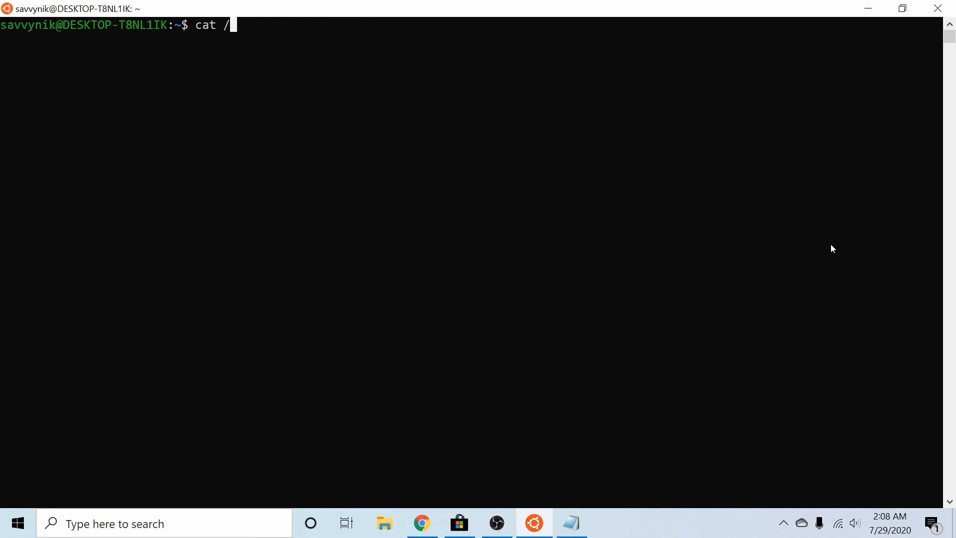
{"action": "type", "text": "etc/"}
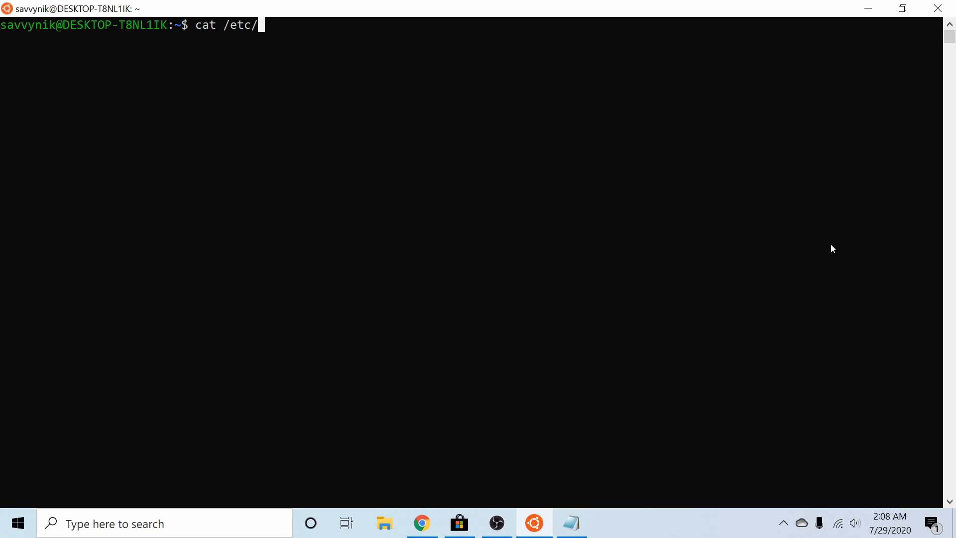
{"action": "type", "text": "res"}
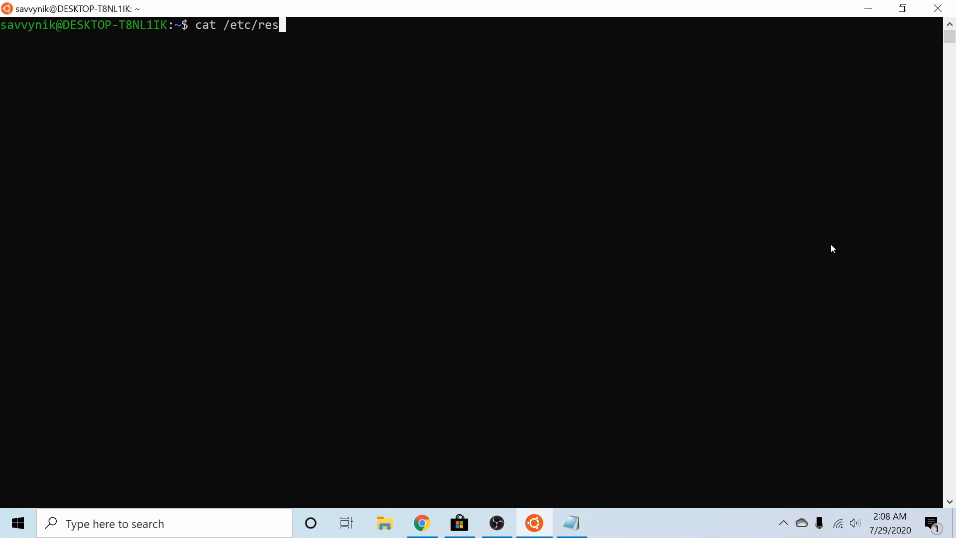
{"action": "type", "text": "olv.con"}
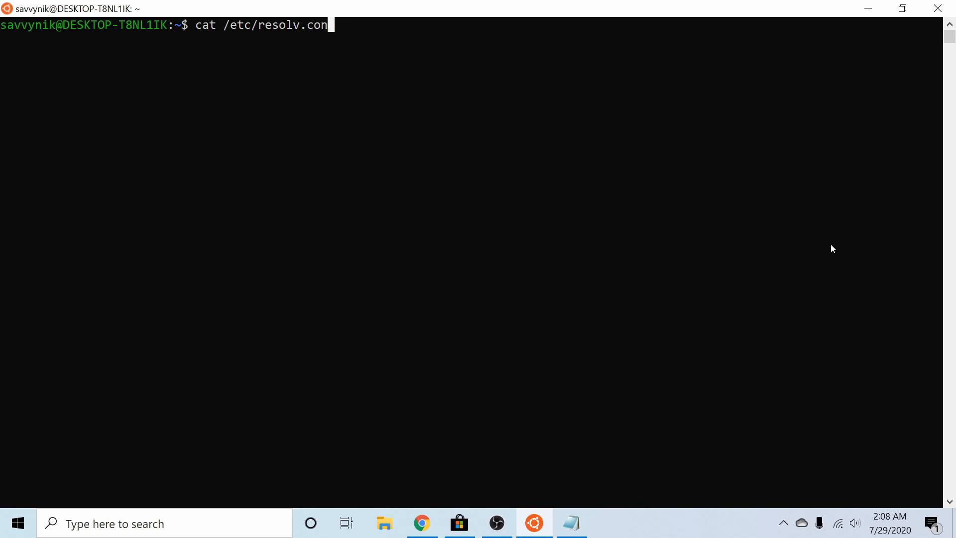
{"action": "type", "text": "f"}
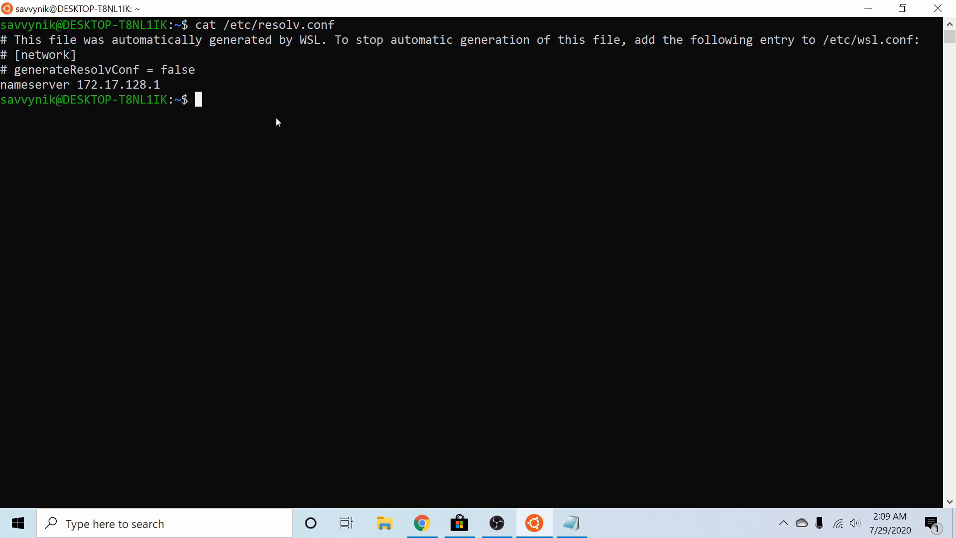
{"action": "type", "text": "nano"}
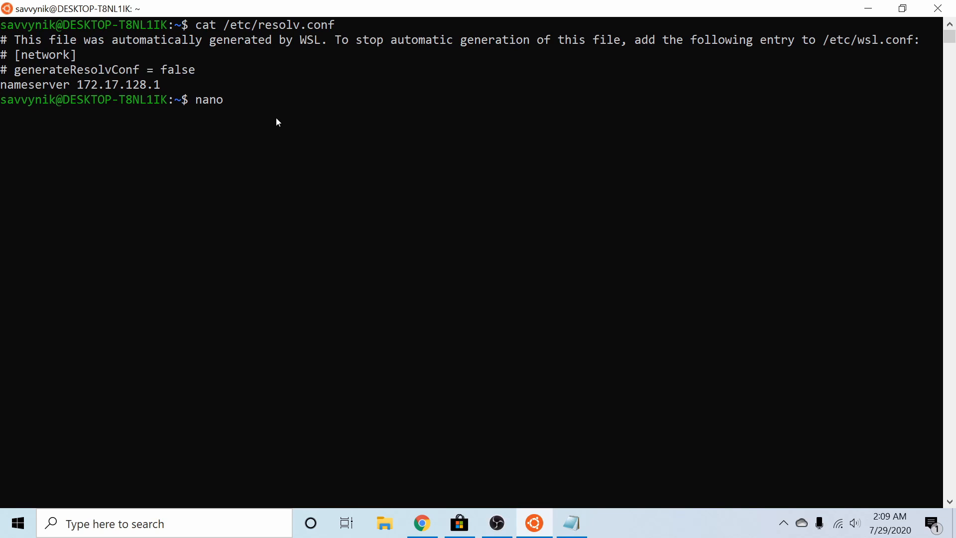
Open ~/.bashrc in nano and move to the end of the file
{"action": "type", "text": "~"}
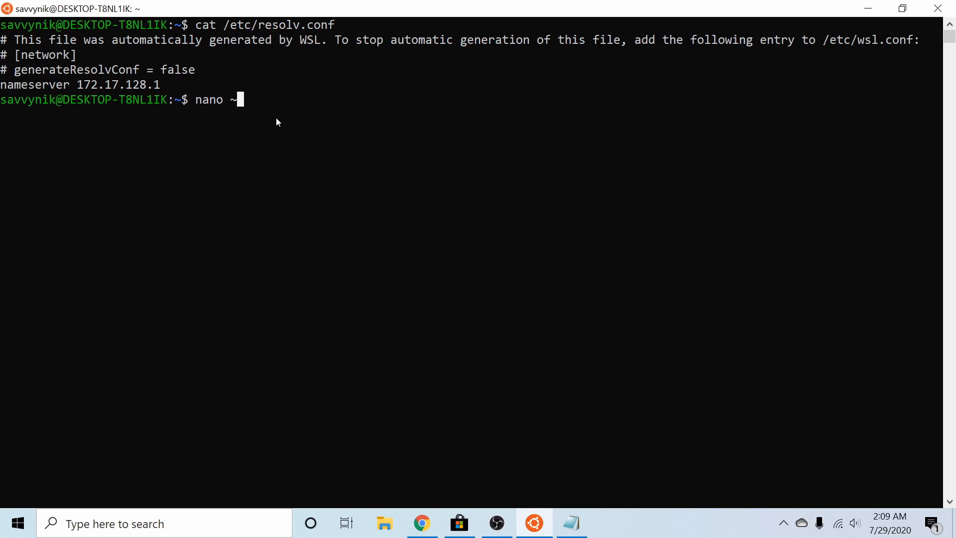
{"action": "type", "text": "/."}
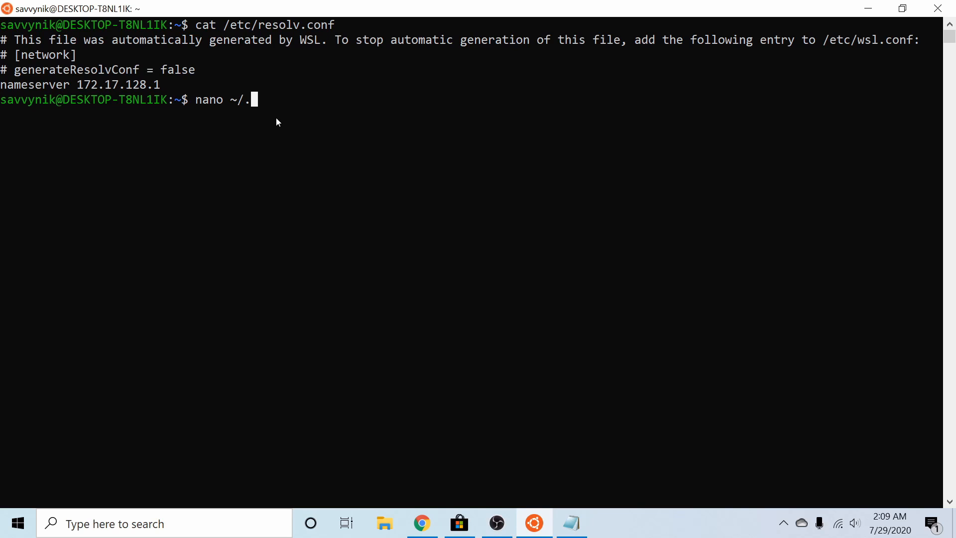
{"action": "type", "text": "bashrc"}
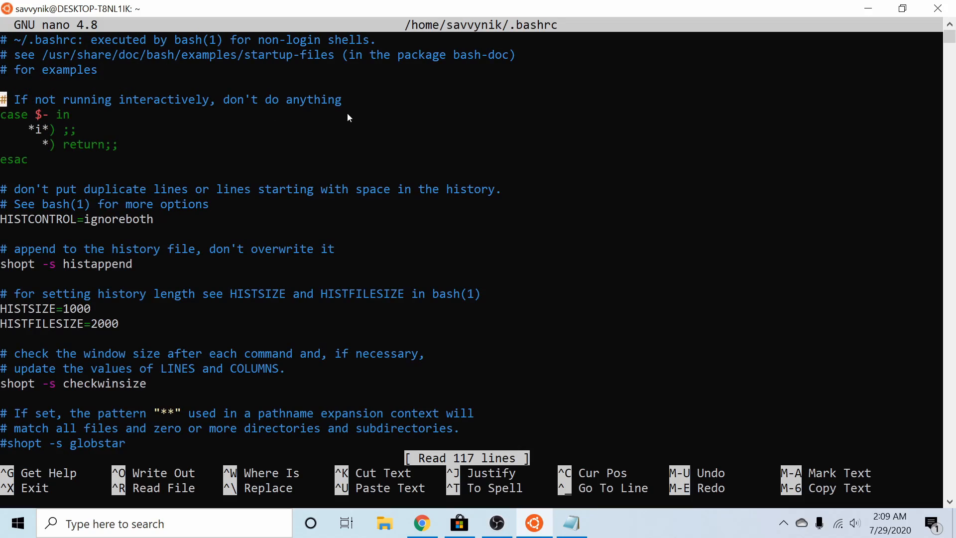
{"action": "scroll", "scroll_direction": "down", "scroll_amount": 3}
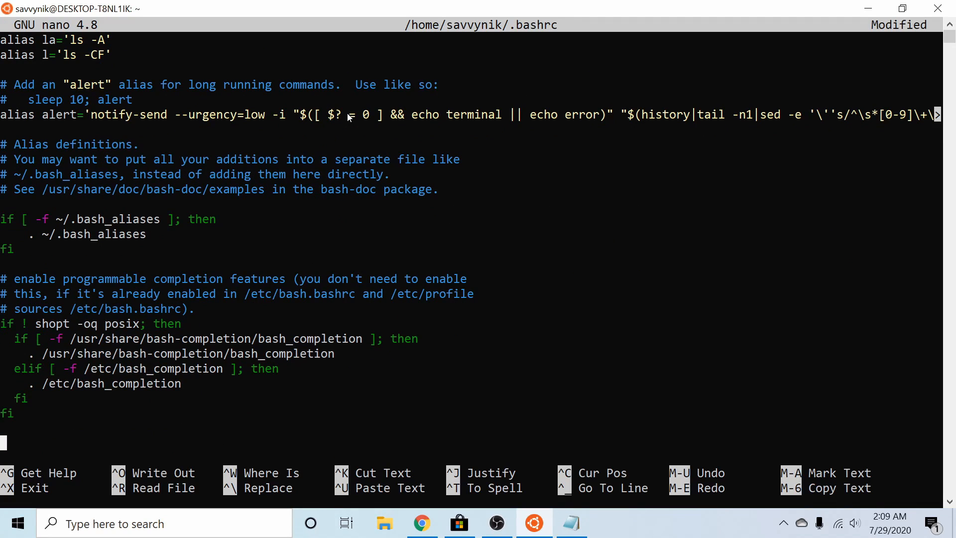
Add the line export DISPLAY=172.17.128.1:0 and start saving with Ctrl+X
{"action": "type", "text": "export D"}
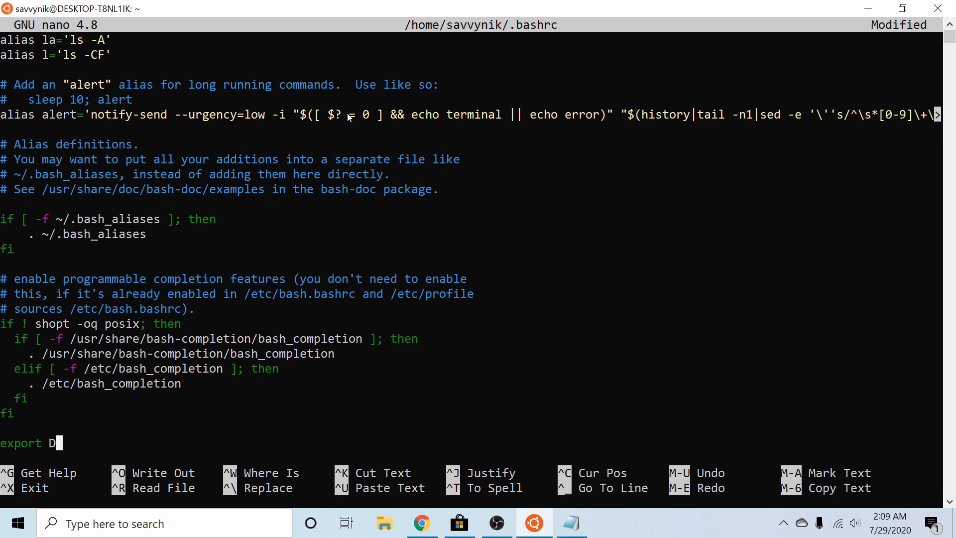
{"action": "type", "text": "ISPLAY="}
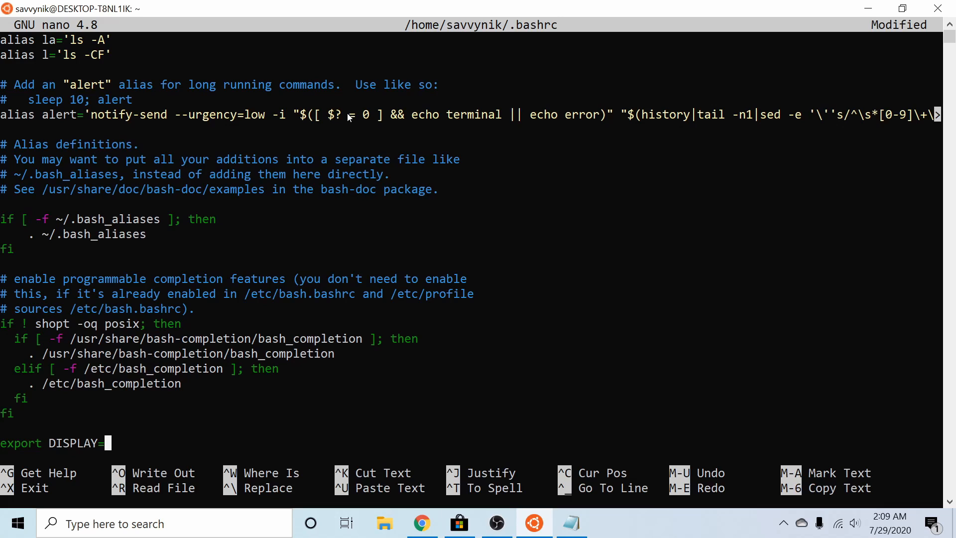
{"action": "type", "text": "1"}
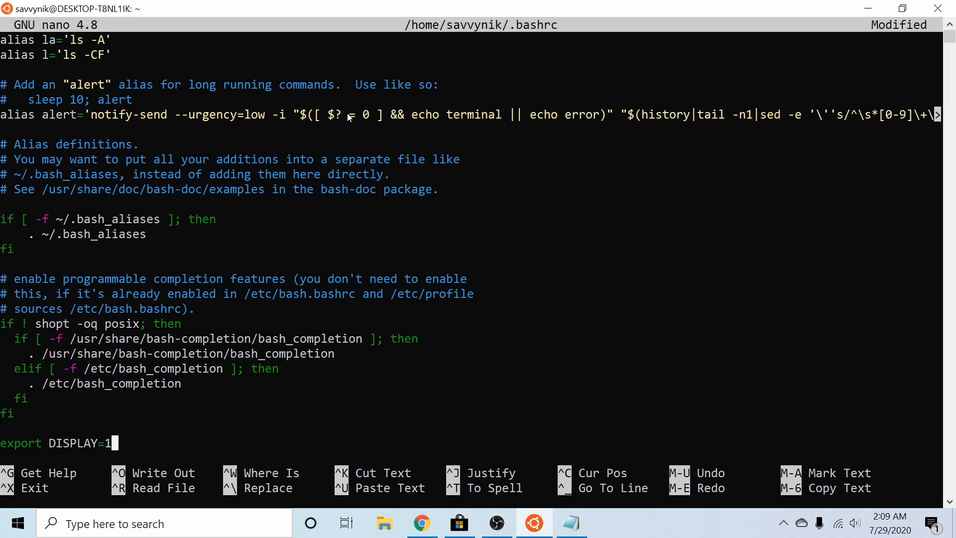
{"action": "type", "text": "72"}
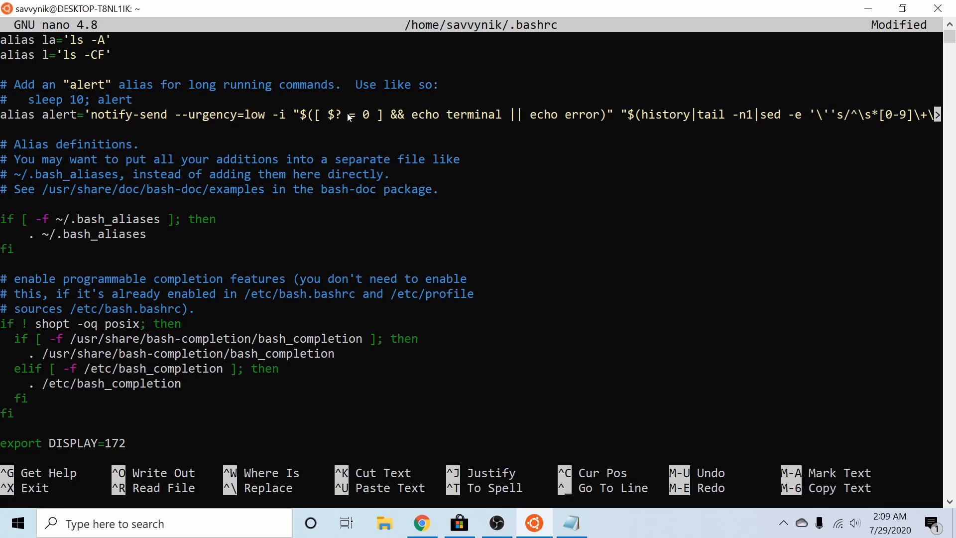
{"action": "type", "text": ".17."}
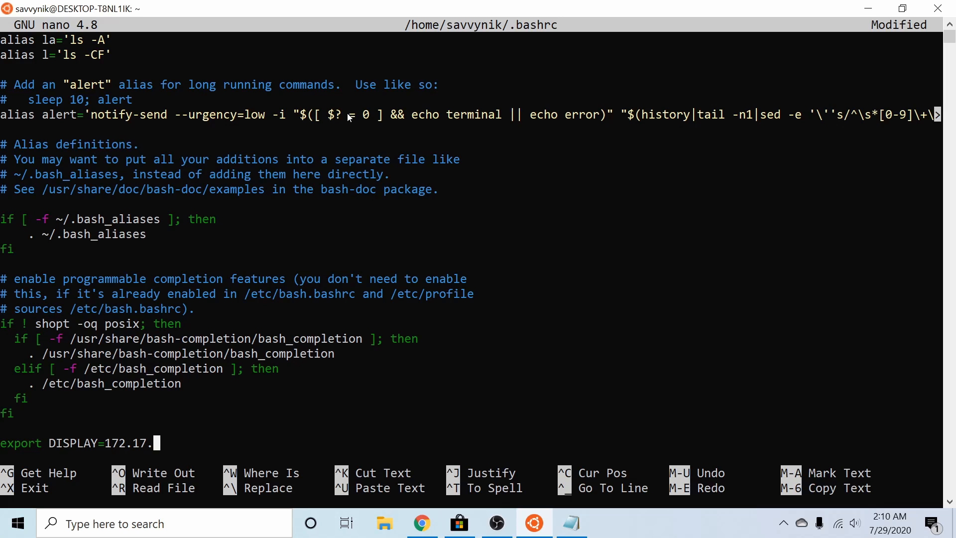
{"action": "type", "text": "128."}
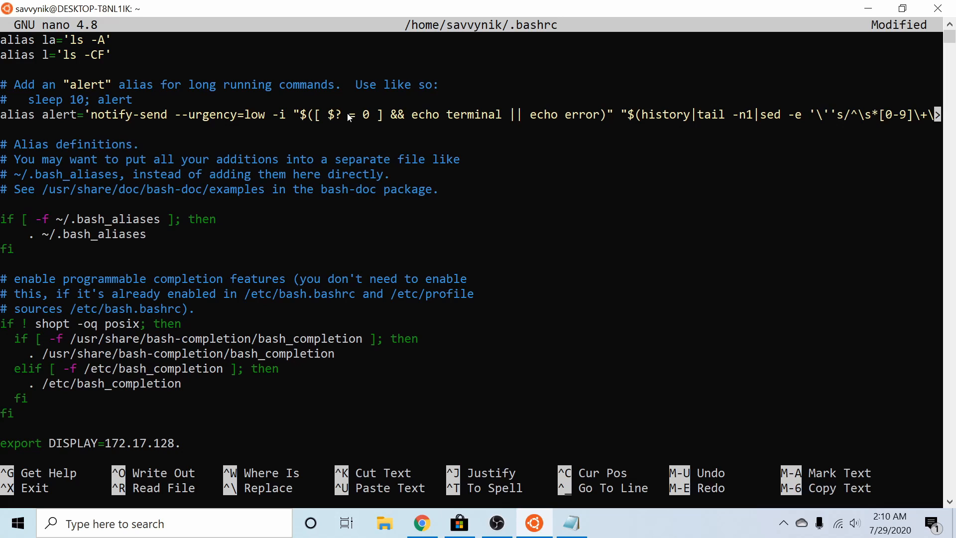
{"action": "type", "text": "1:"}
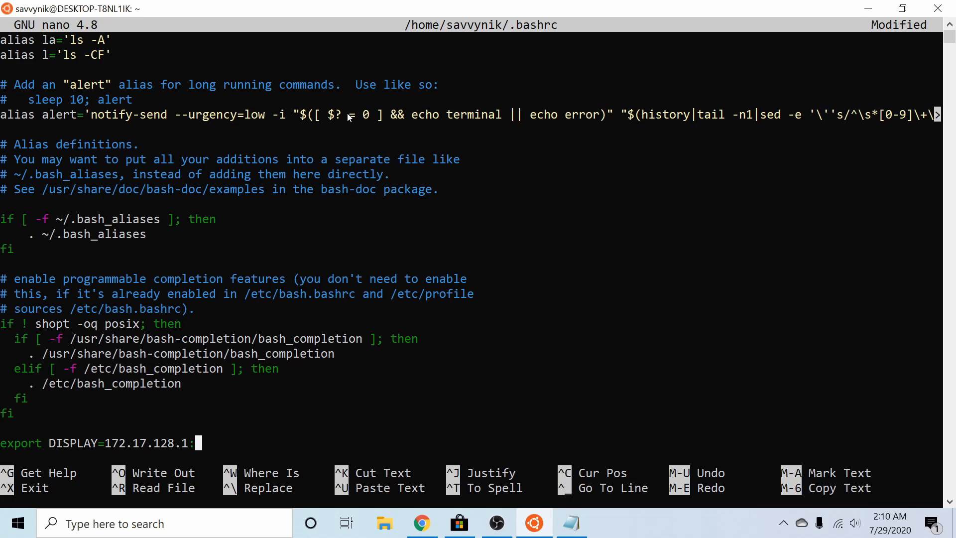
{"action": "type", "text": "0"}
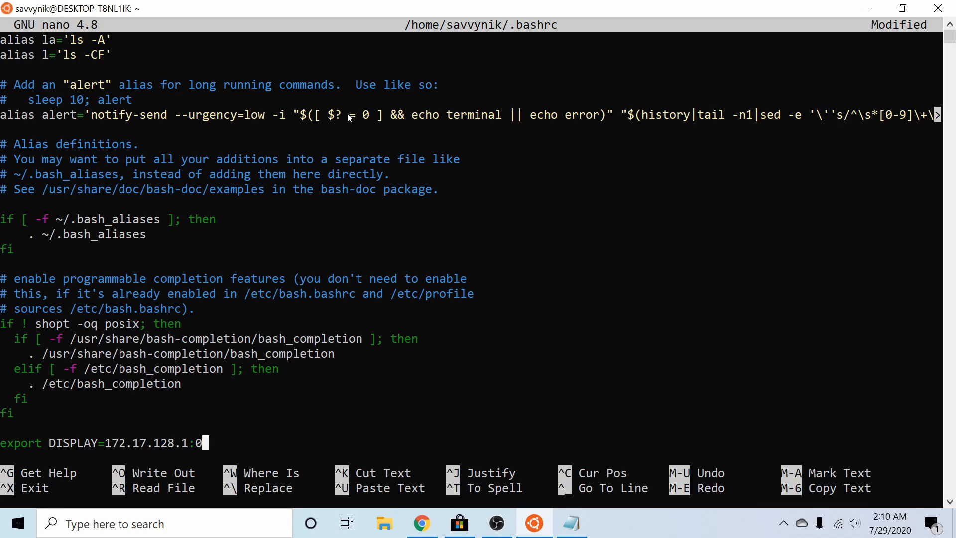
{"action": "key", "text": "ctrl+x"}
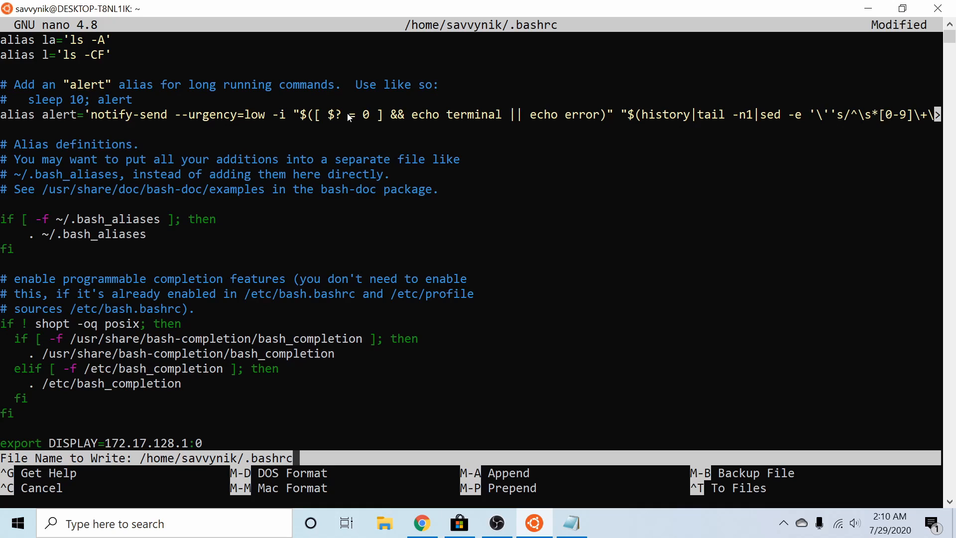
Confirm saving .bashrc and run source ~/.bashrc to reload the shell settings
{"action": "key", "text": "Enter"}
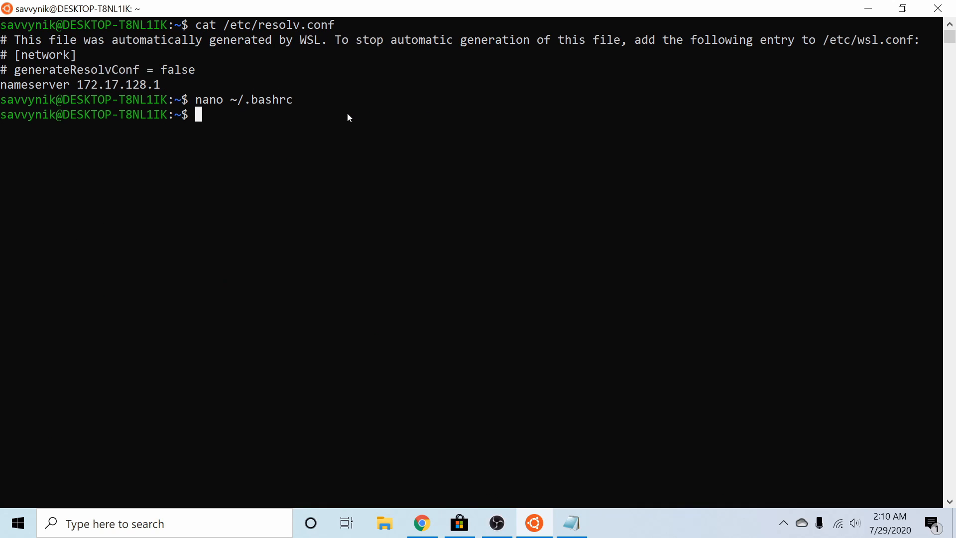
{"action": "type", "text": "source"}
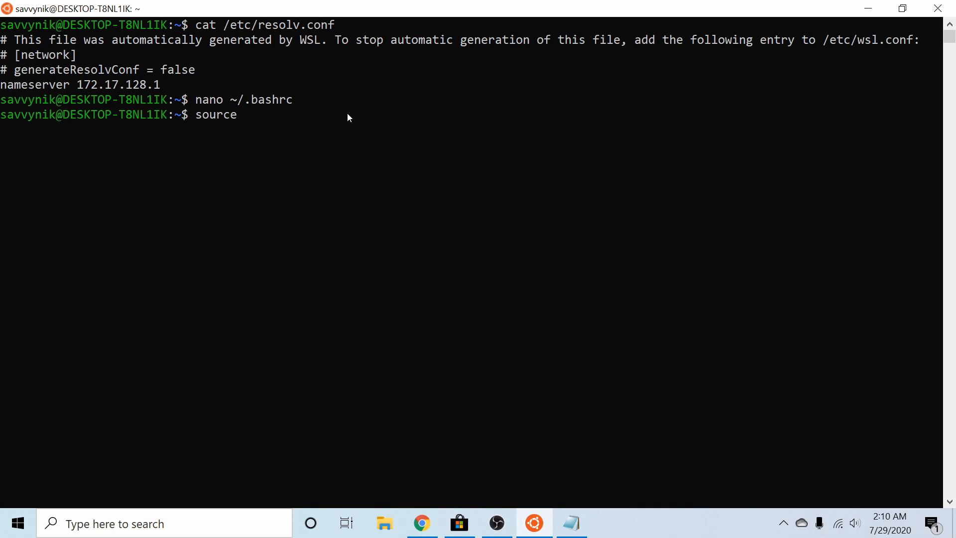
{"action": "type", "text": "~/."}
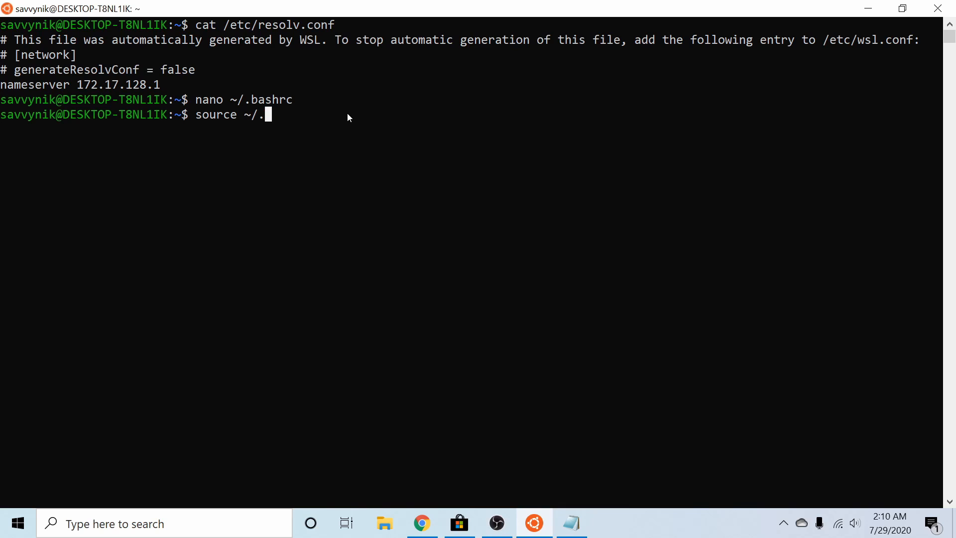
{"action": "type", "text": "bashrc"}
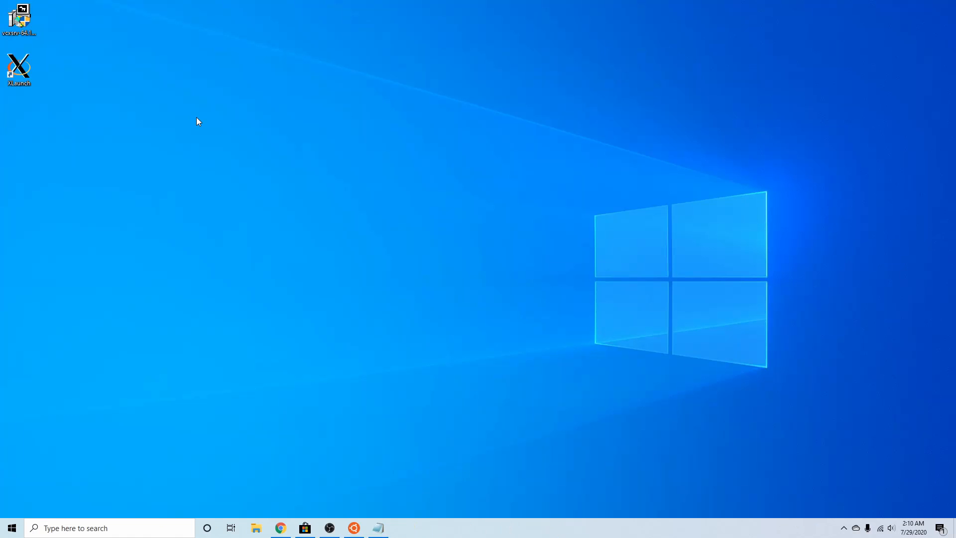
Start XLaunch and choose a single window without titlebar
{"action": "left_click", "coordinate": [19, 65]}
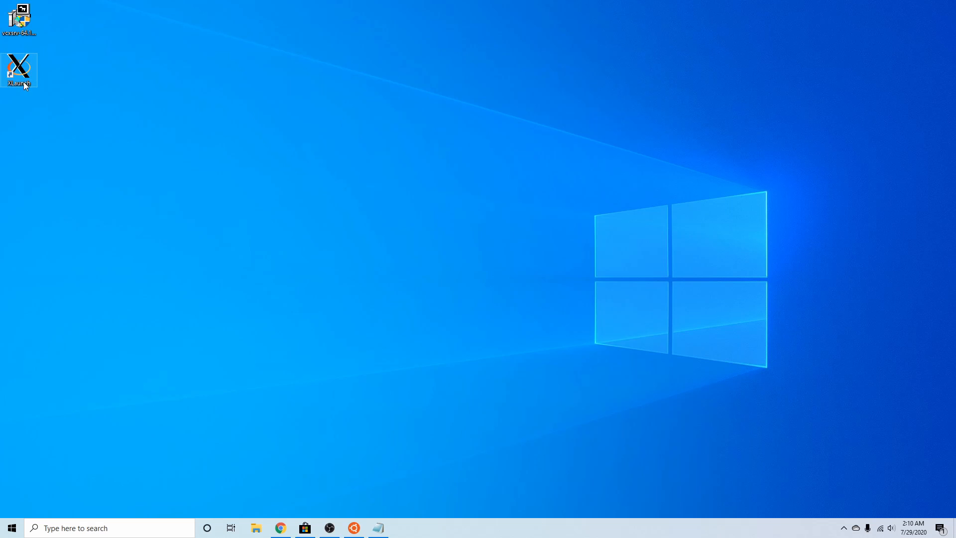
{"action": "mouse_move", "coordinate": [44, 77]}
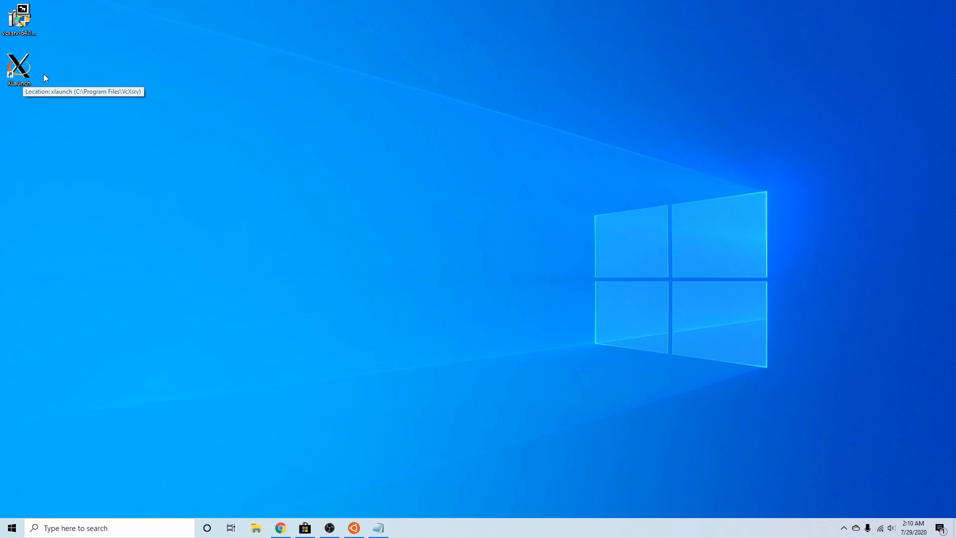
{"action": "double_click", "coordinate": [18, 65]}
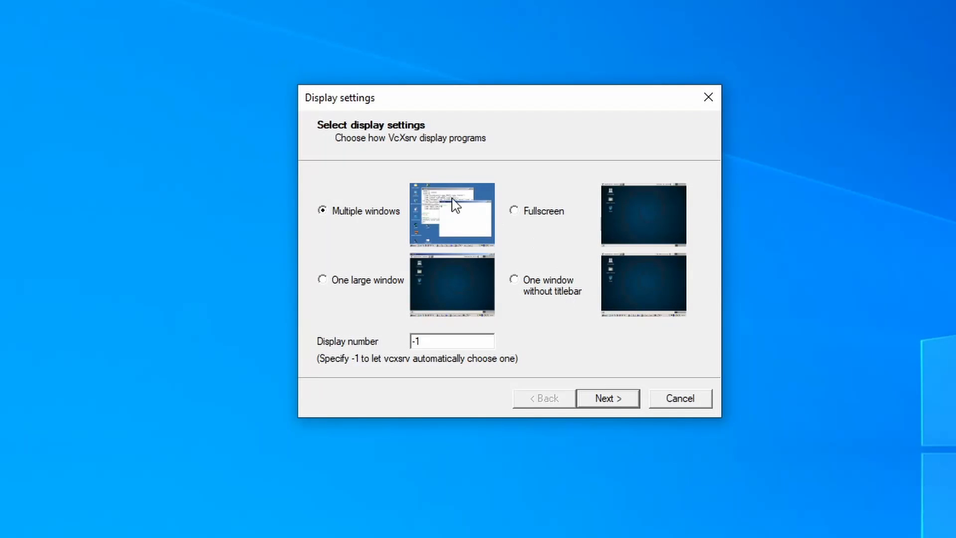
{"action": "left_click", "coordinate": [514, 279]}
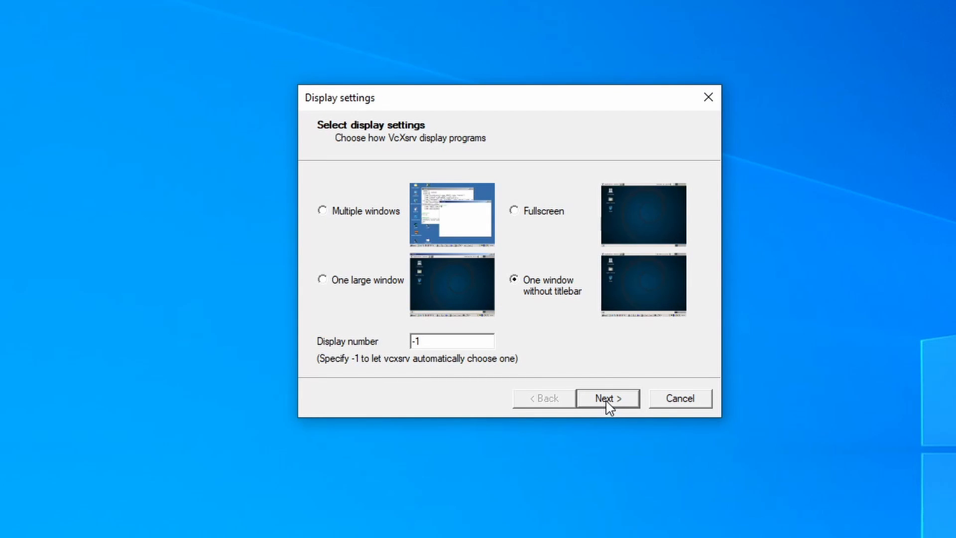
{"action": "left_click", "coordinate": [608, 398]}
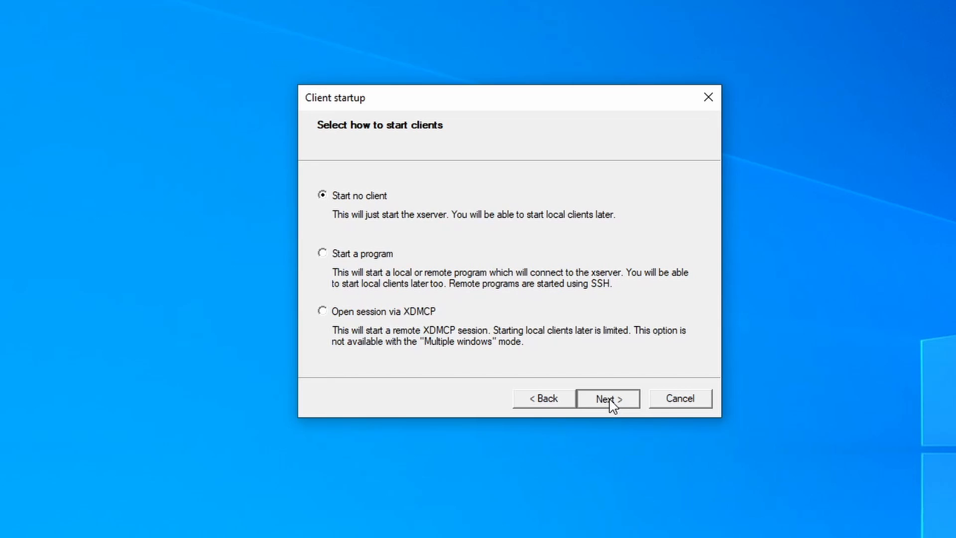
Keep Start no client and add -ac as an additional parameter
{"action": "left_click", "coordinate": [607, 398]}
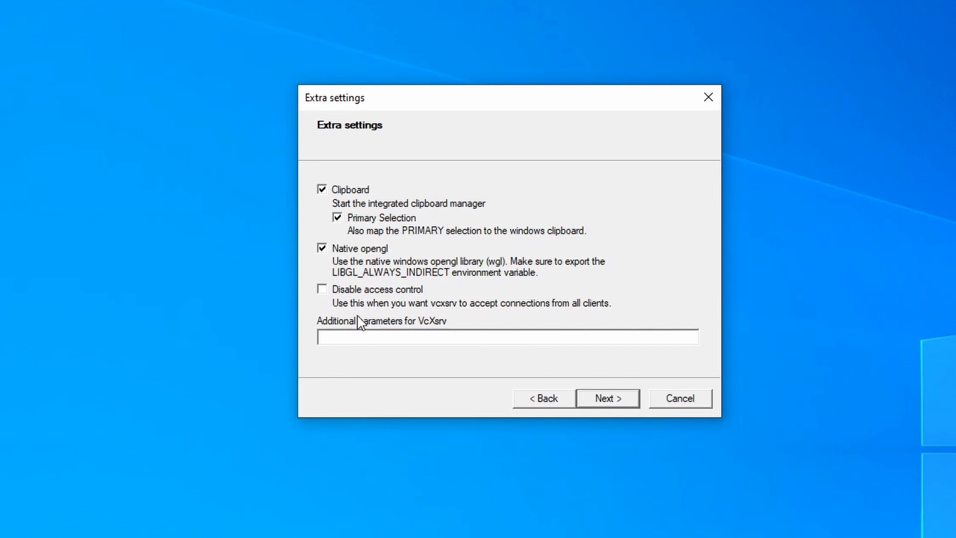
{"action": "mouse_move", "coordinate": [338, 338]}
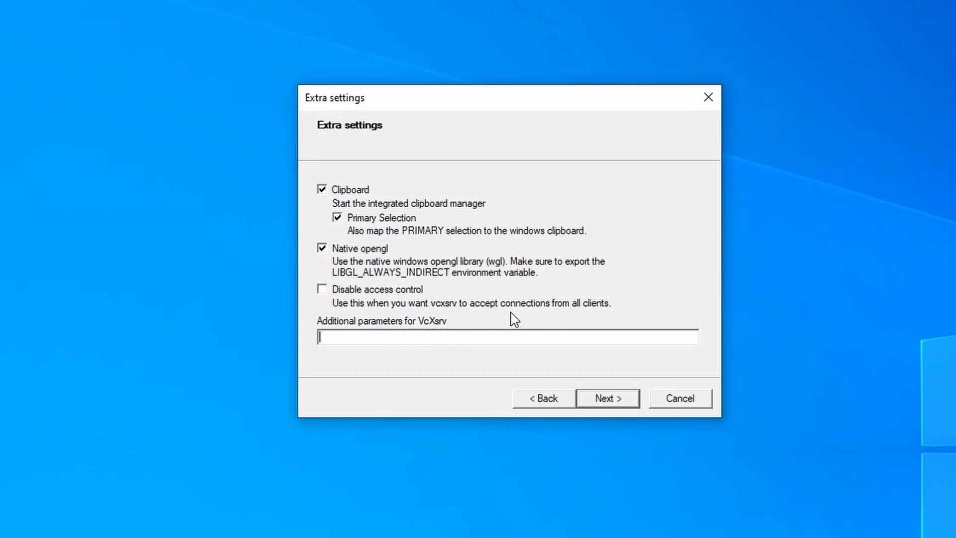
{"action": "type", "text": "-a"}
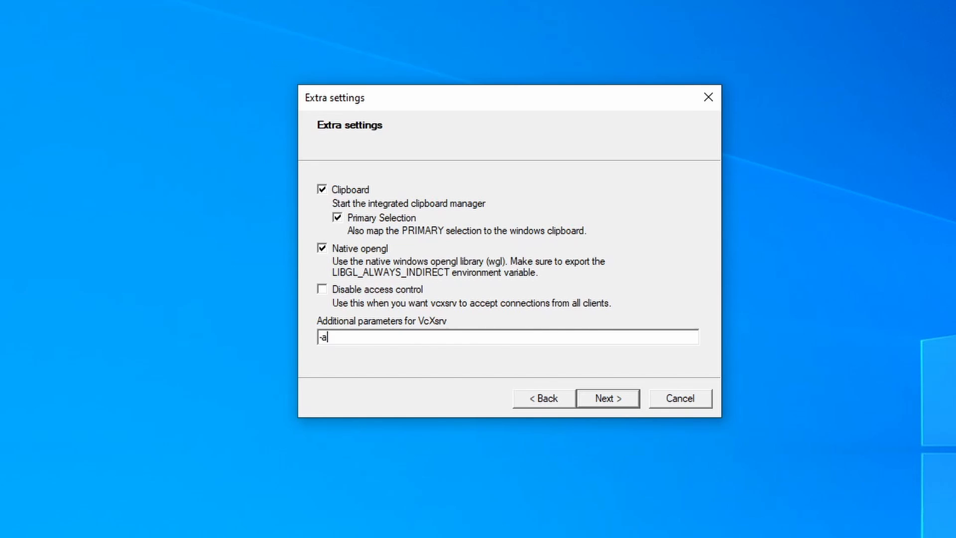
{"action": "type", "text": "c"}
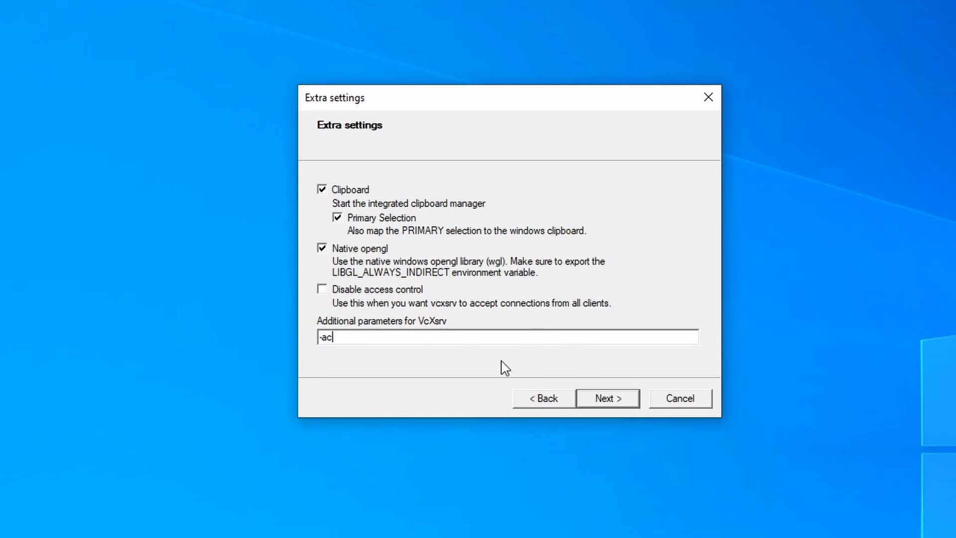
{"action": "left_click", "coordinate": [607, 398]}
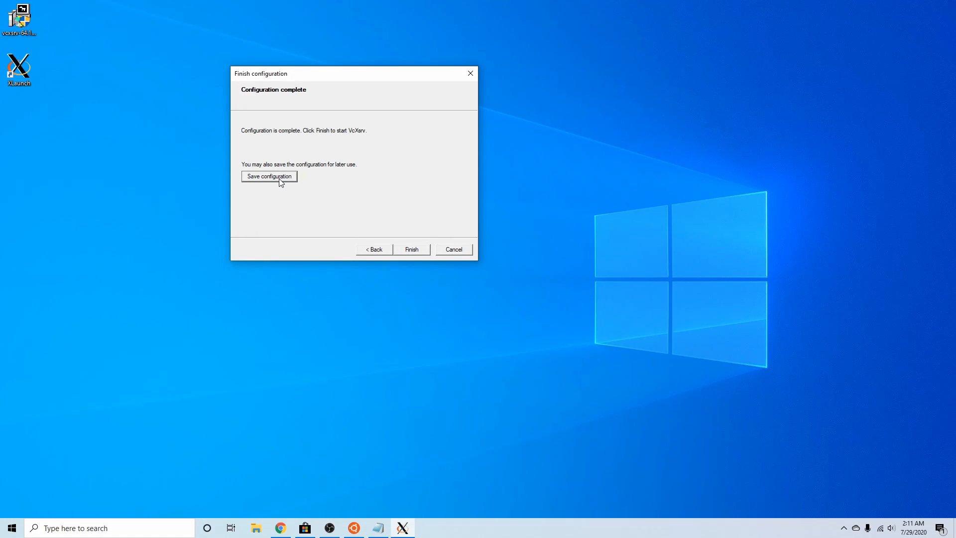
Save the configuration file to Documents and finish to start the VcXsrv X server
{"action": "left_click", "coordinate": [269, 176]}
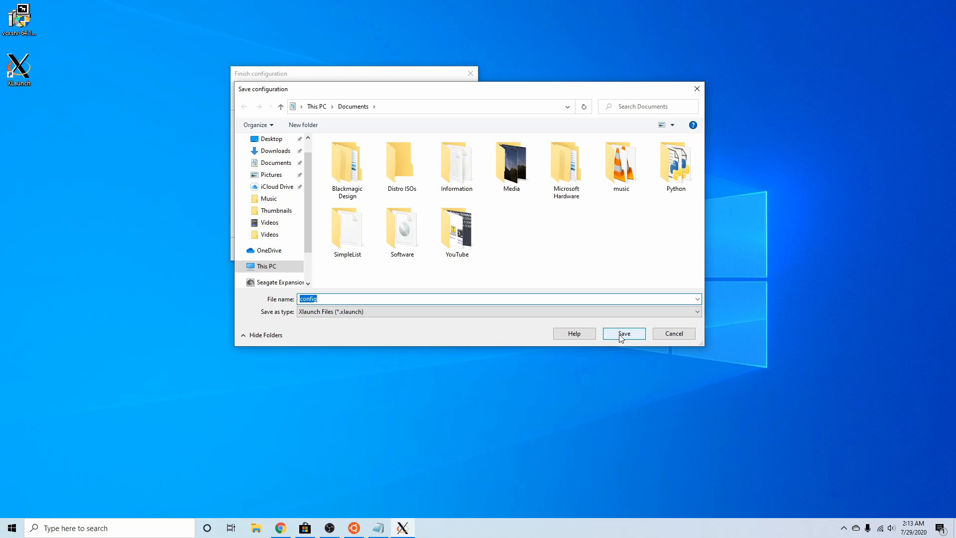
{"action": "left_click", "coordinate": [623, 333]}
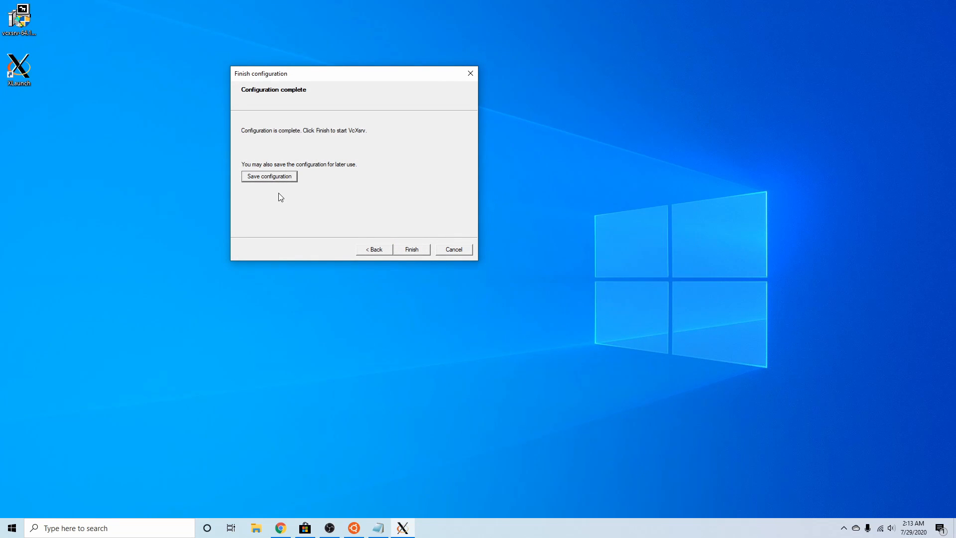
{"action": "mouse_move", "coordinate": [368, 238]}
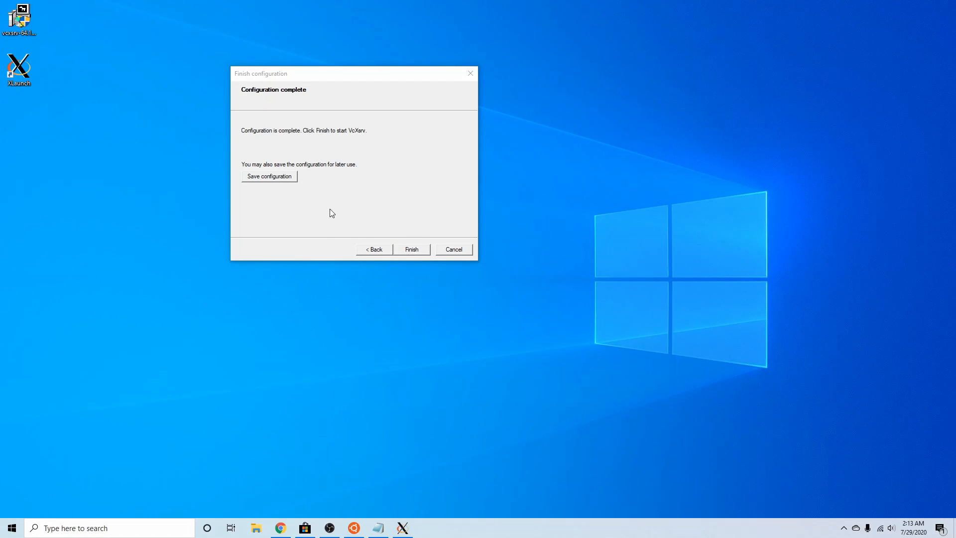
{"action": "left_click", "coordinate": [412, 249]}
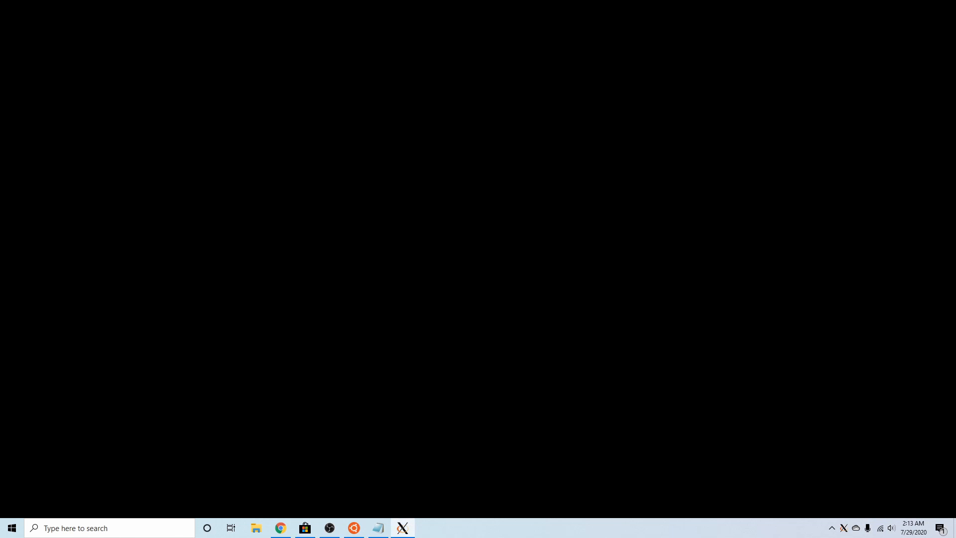
Run startxfce4 in the Ubuntu terminal to start the Xfce desktop session
{"action": "left_click", "coordinate": [354, 528]}
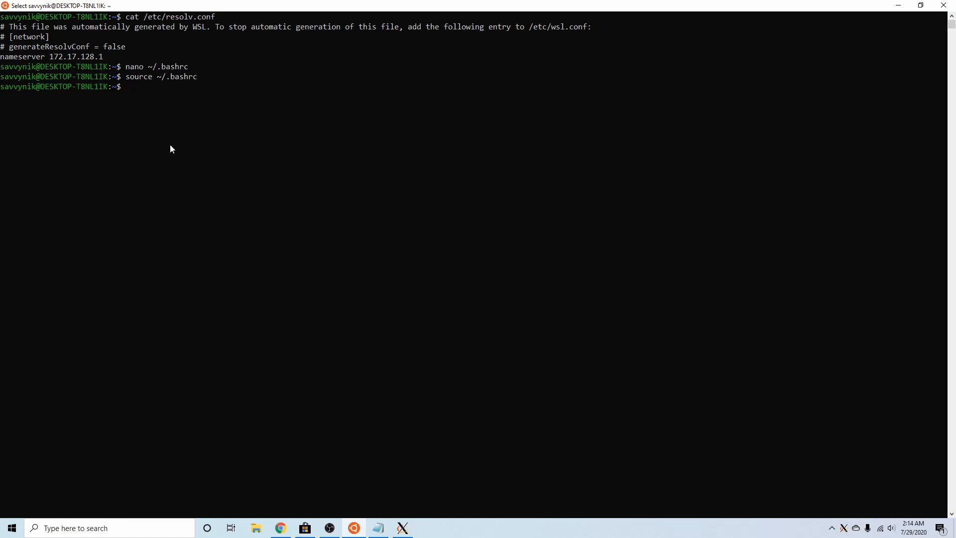
{"action": "type", "text": "startx"}
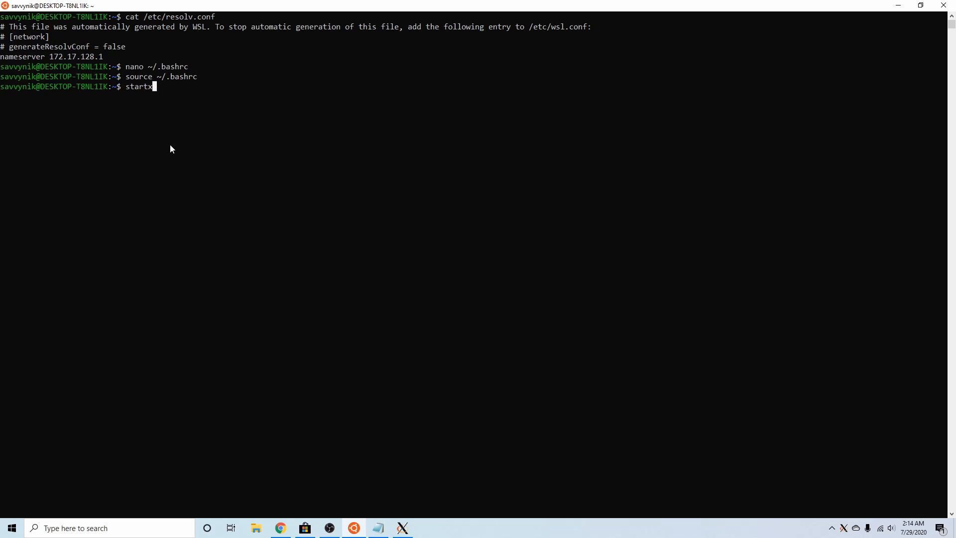
{"action": "type", "text": "fce4"}
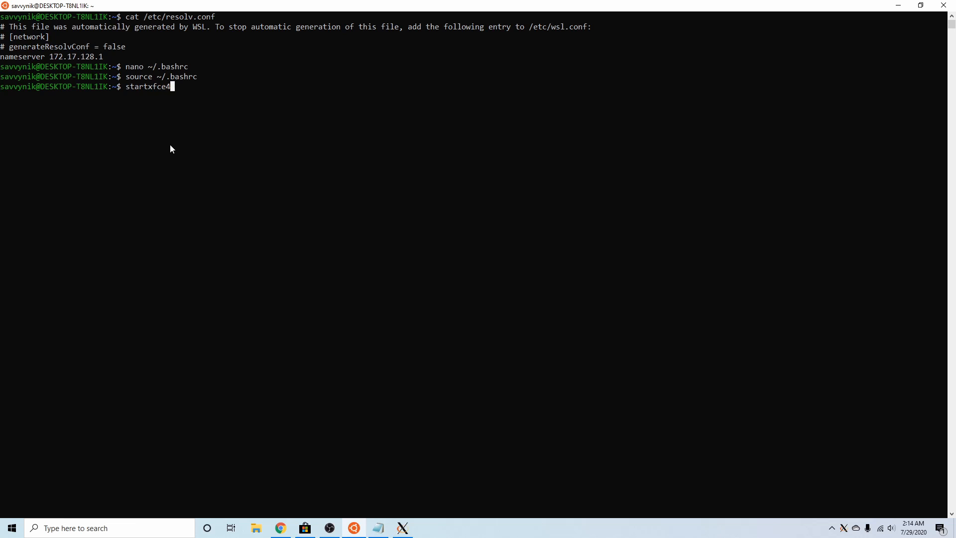
{"action": "key", "text": "Return"}
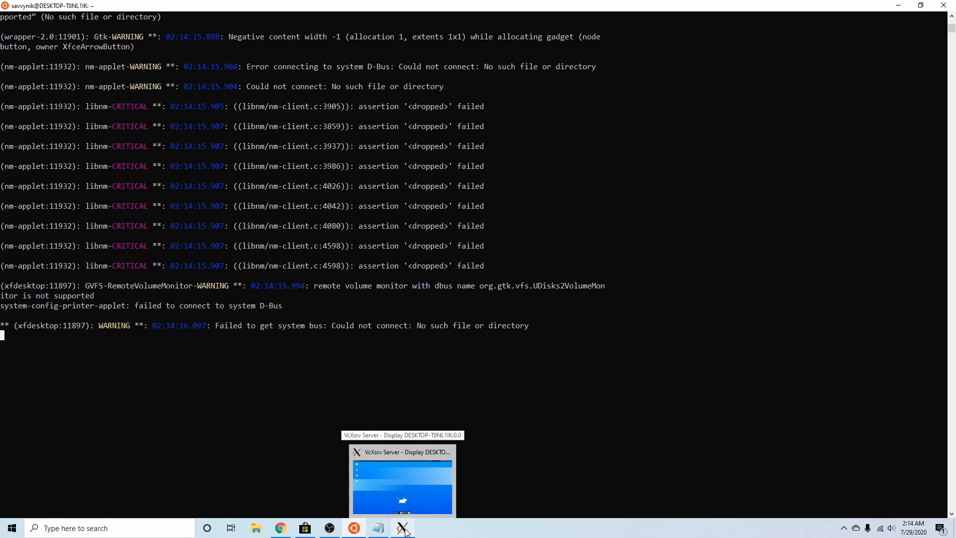
Switch to the VcXsrv Xfce desktop, view the root File System in File Manager, then close it
{"action": "left_click", "coordinate": [402, 528]}
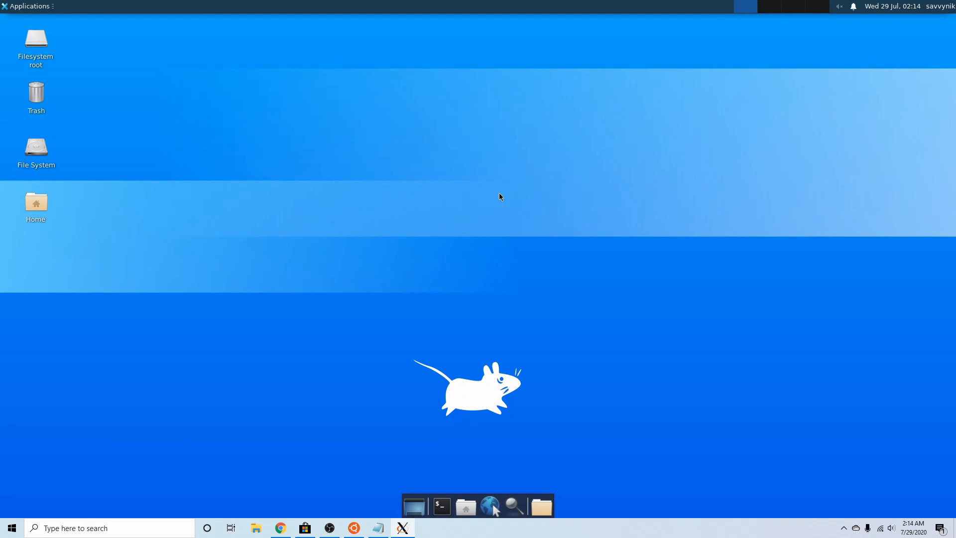
{"action": "mouse_move", "coordinate": [481, 144]}
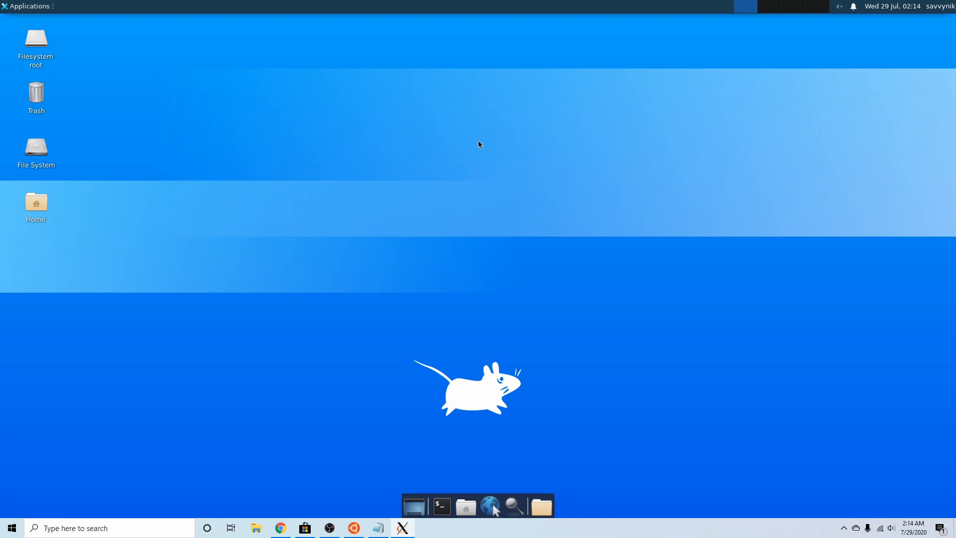
{"action": "mouse_move", "coordinate": [96, 158]}
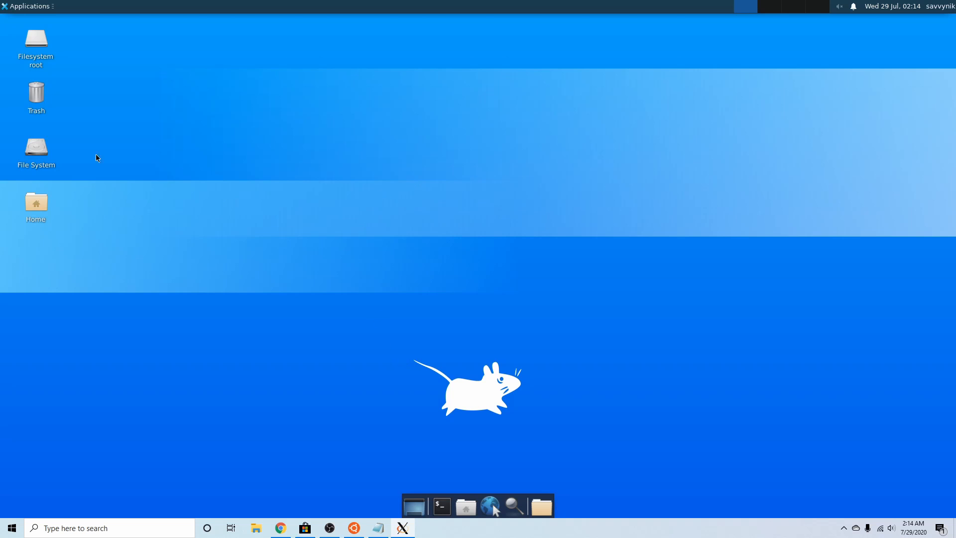
{"action": "double_click", "coordinate": [36, 146]}
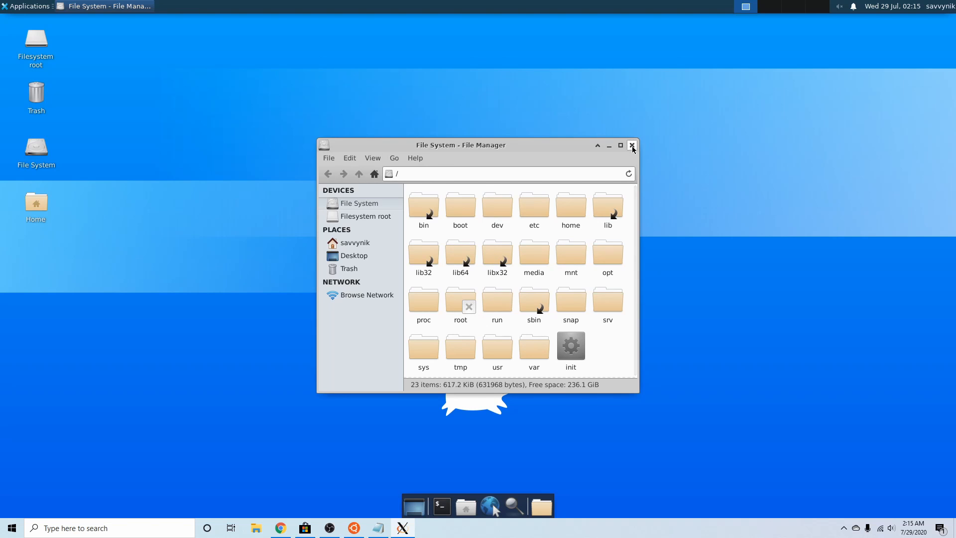
{"action": "left_click", "coordinate": [632, 145]}
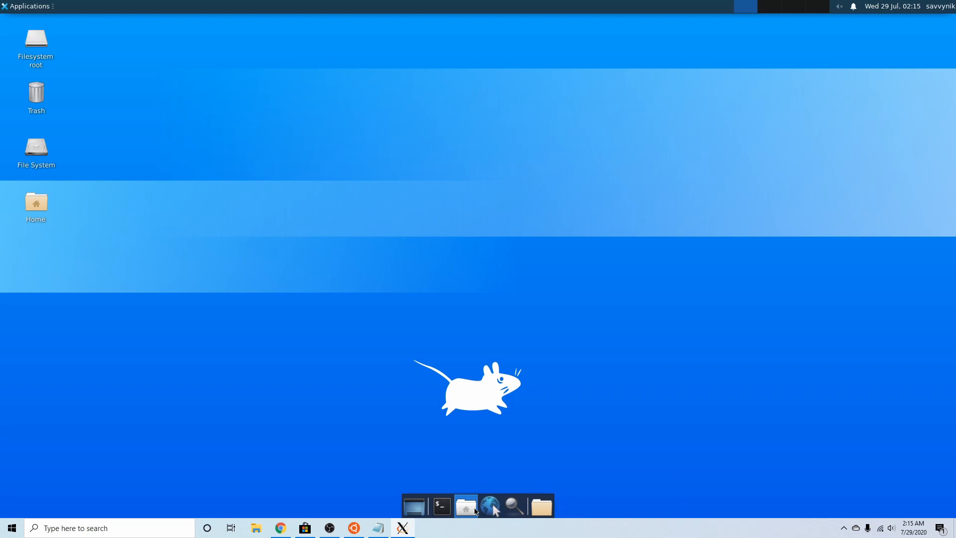
{"action": "mouse_move", "coordinate": [330, 233]}
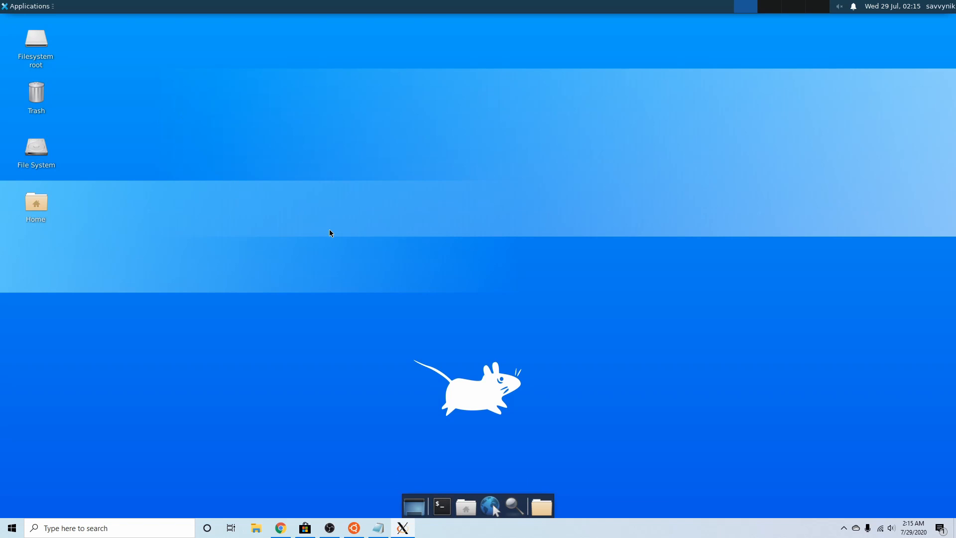
{"action": "left_click", "coordinate": [441, 506]}
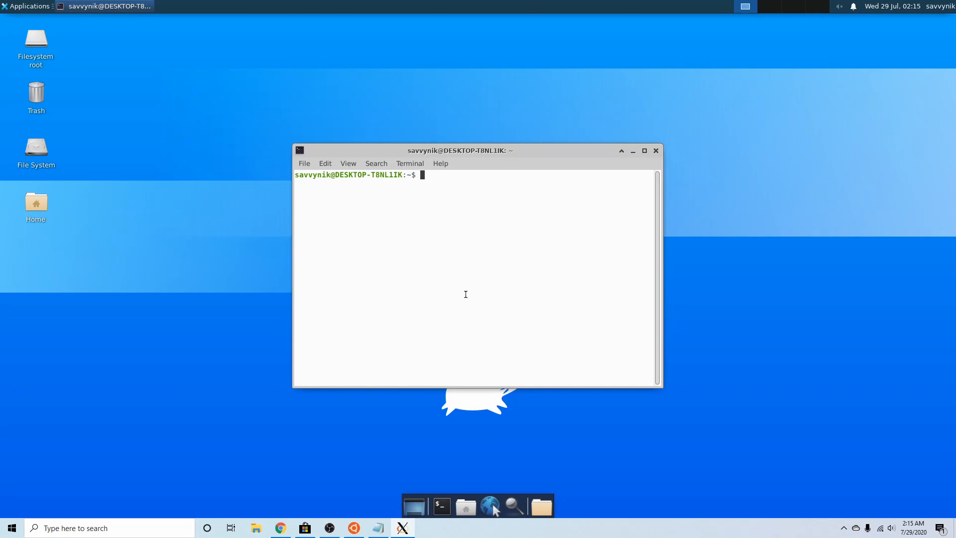
{"action": "type", "text": "htop"}
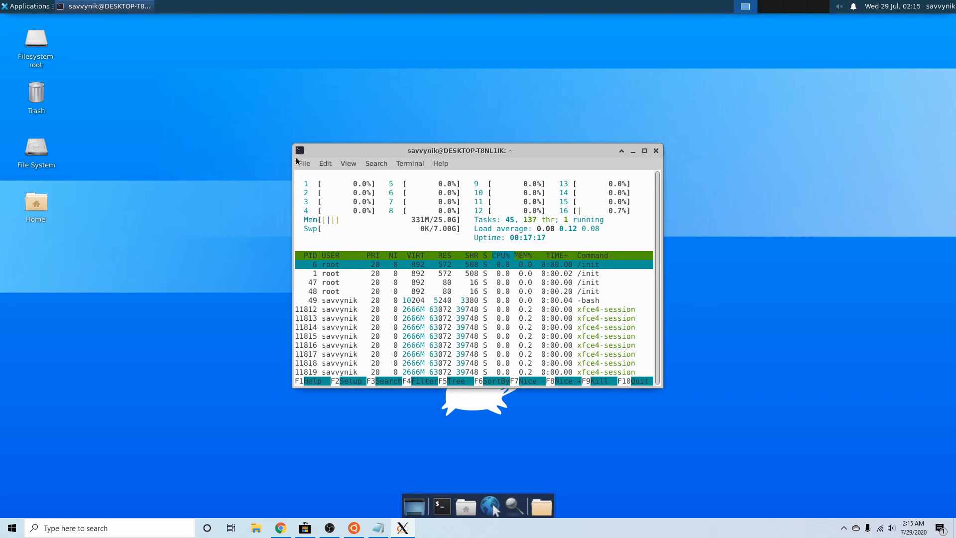
{"action": "left_click", "coordinate": [644, 150]}
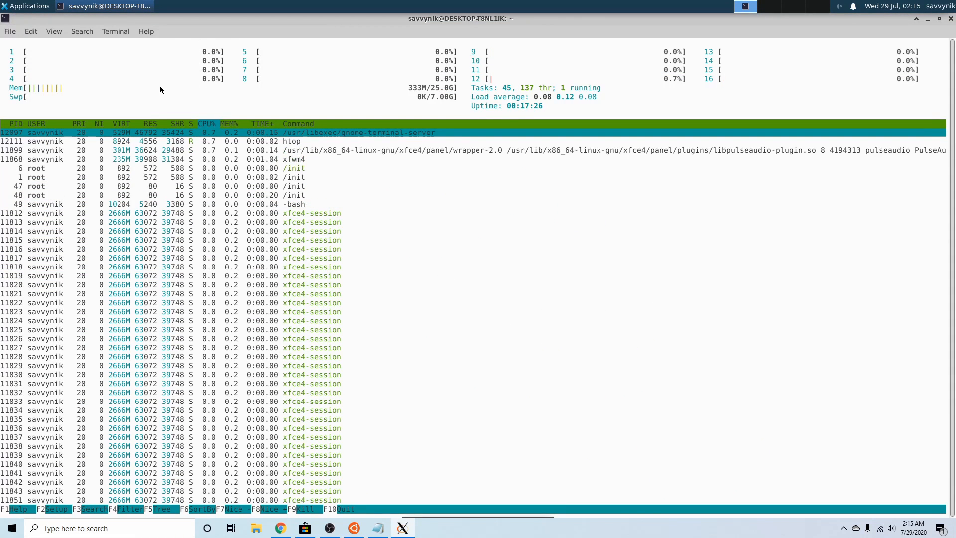
{"action": "mouse_move", "coordinate": [403, 102]}
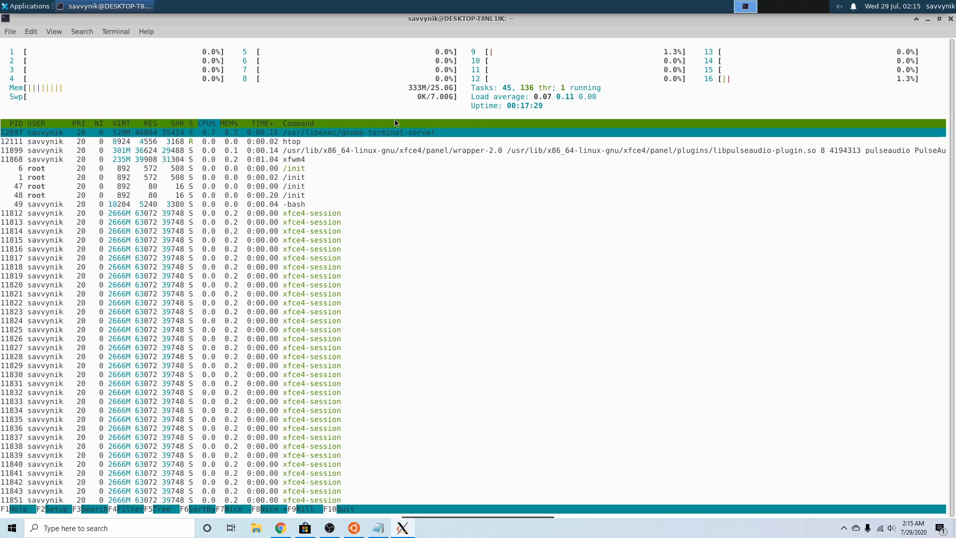
{"action": "mouse_move", "coordinate": [695, 117]}
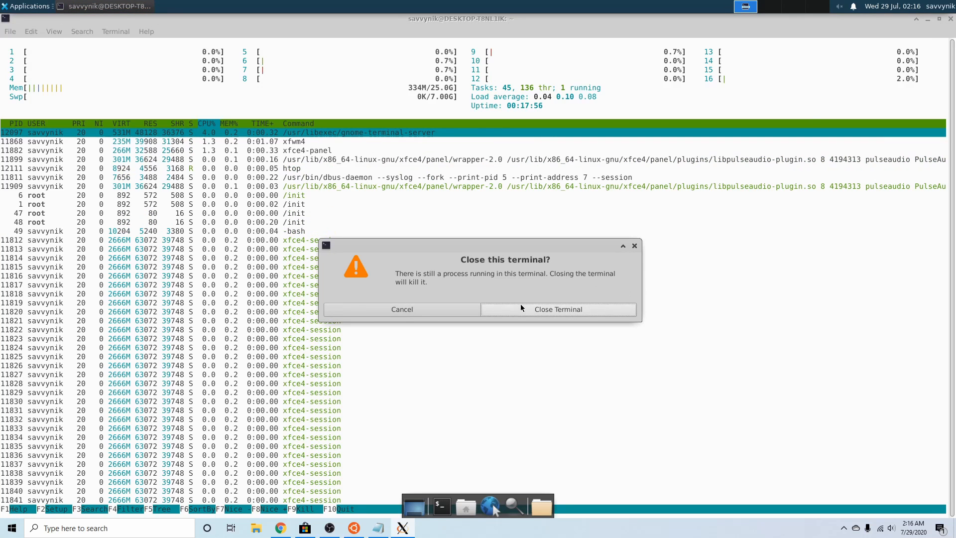
{"action": "left_click", "coordinate": [558, 309]}
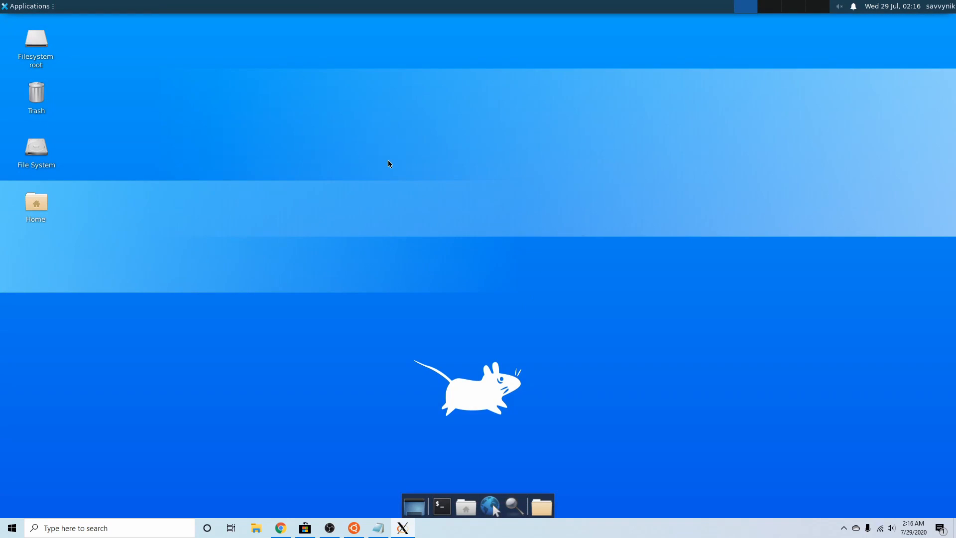